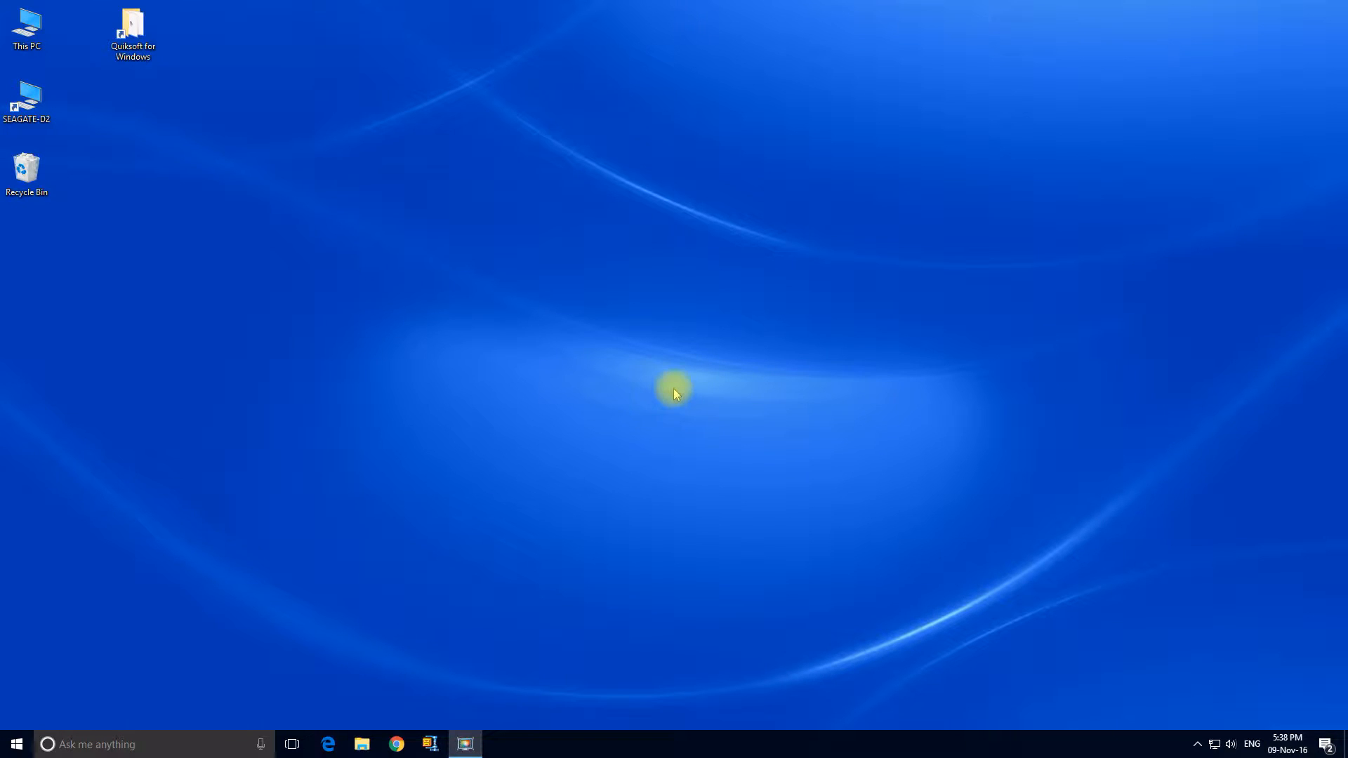
mouse_move(615, 388)
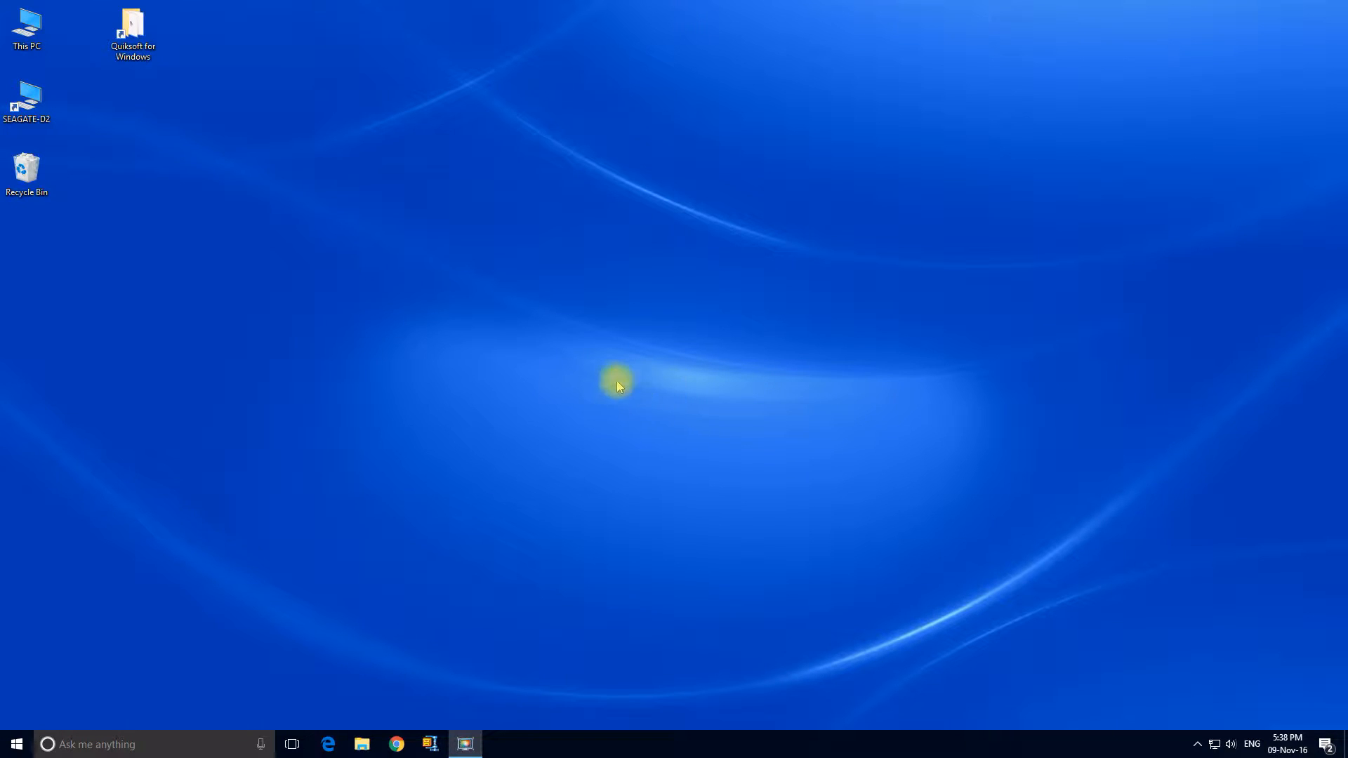
Open the Quiksoft for Windows folder and select the Quikjoint XP shortcut.
double_click(133, 27)
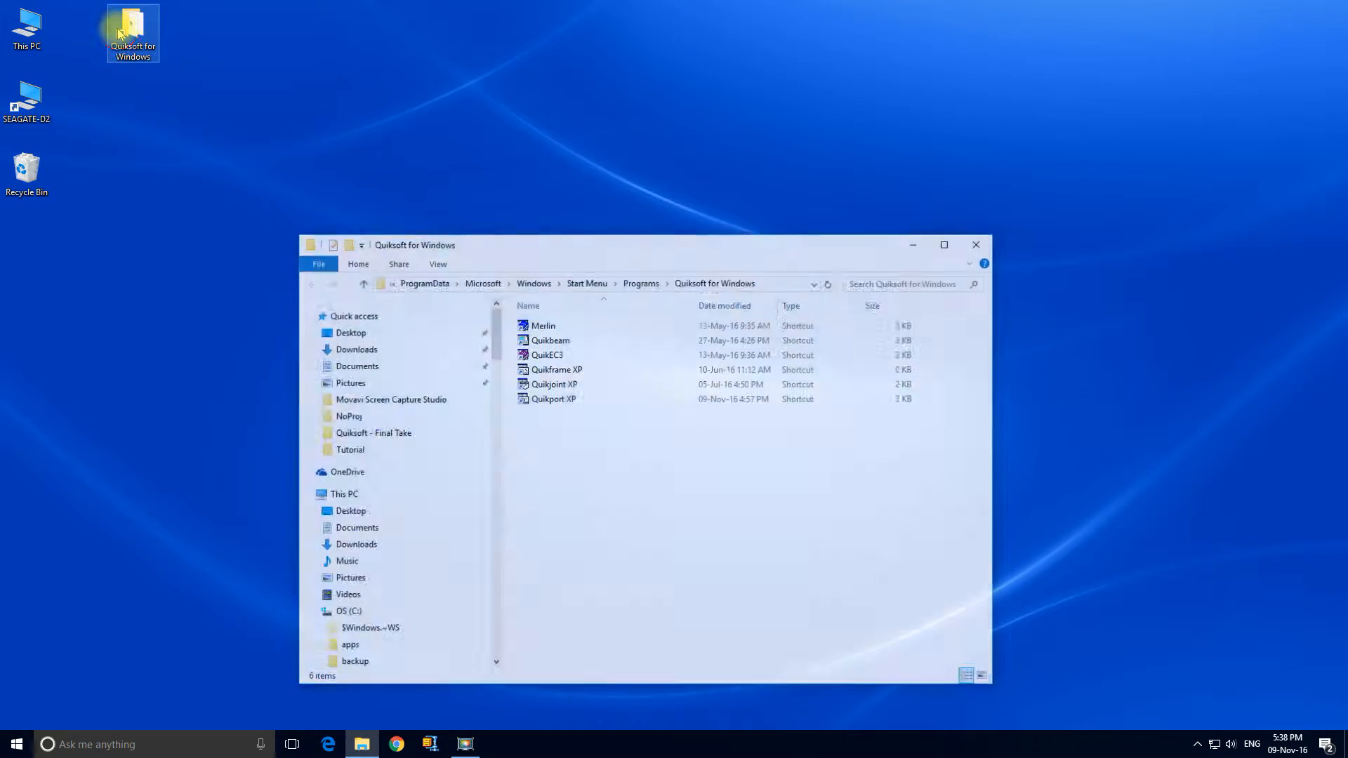
left_click(548, 384)
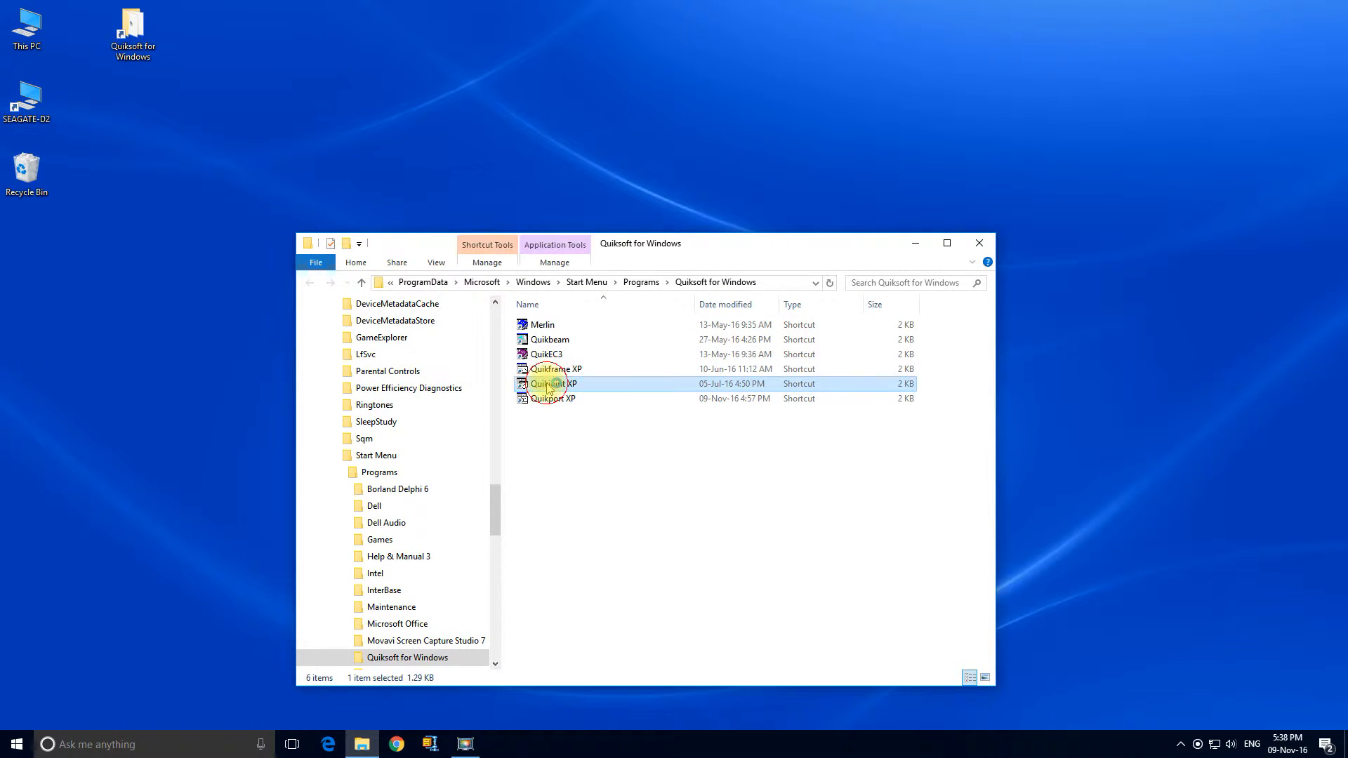
Launch Quikjoint XP, start a new connection and choose Beam or column splice.
double_click(547, 384)
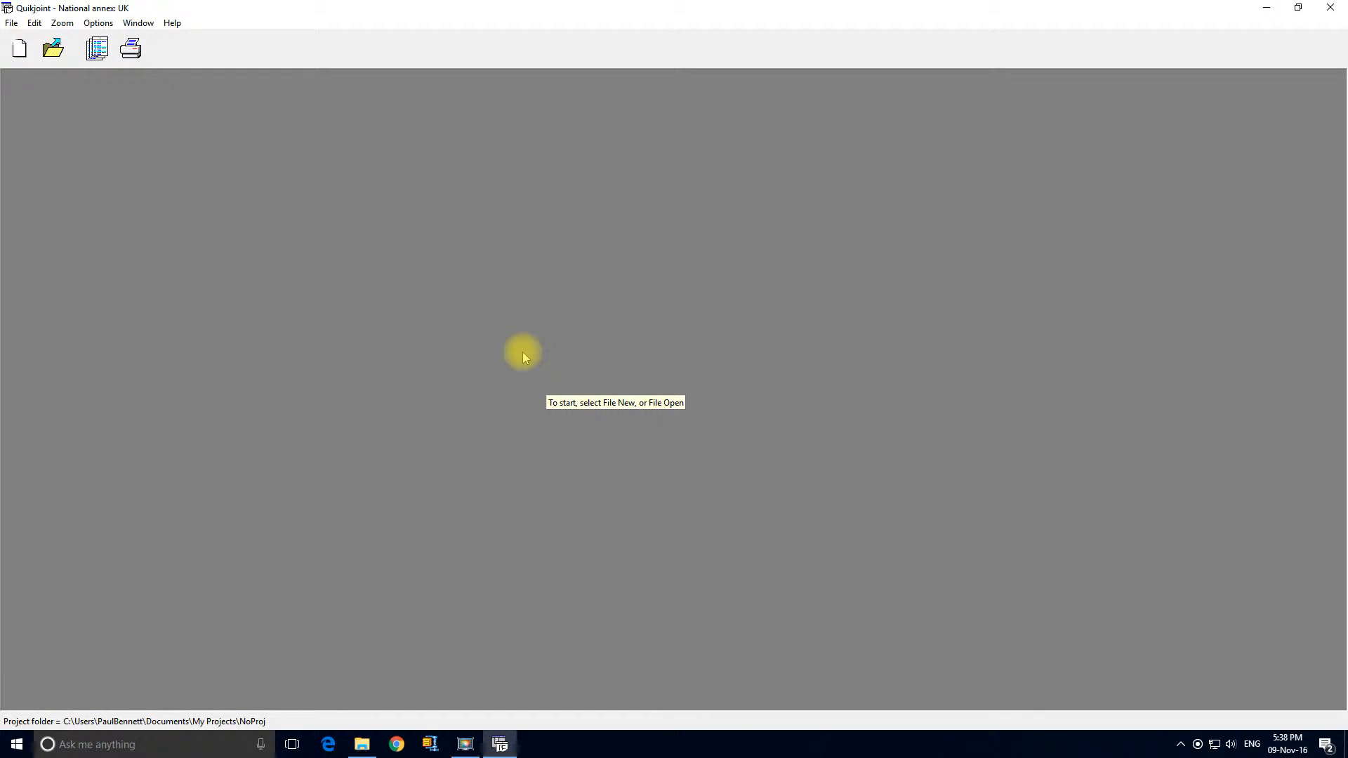
left_click(21, 50)
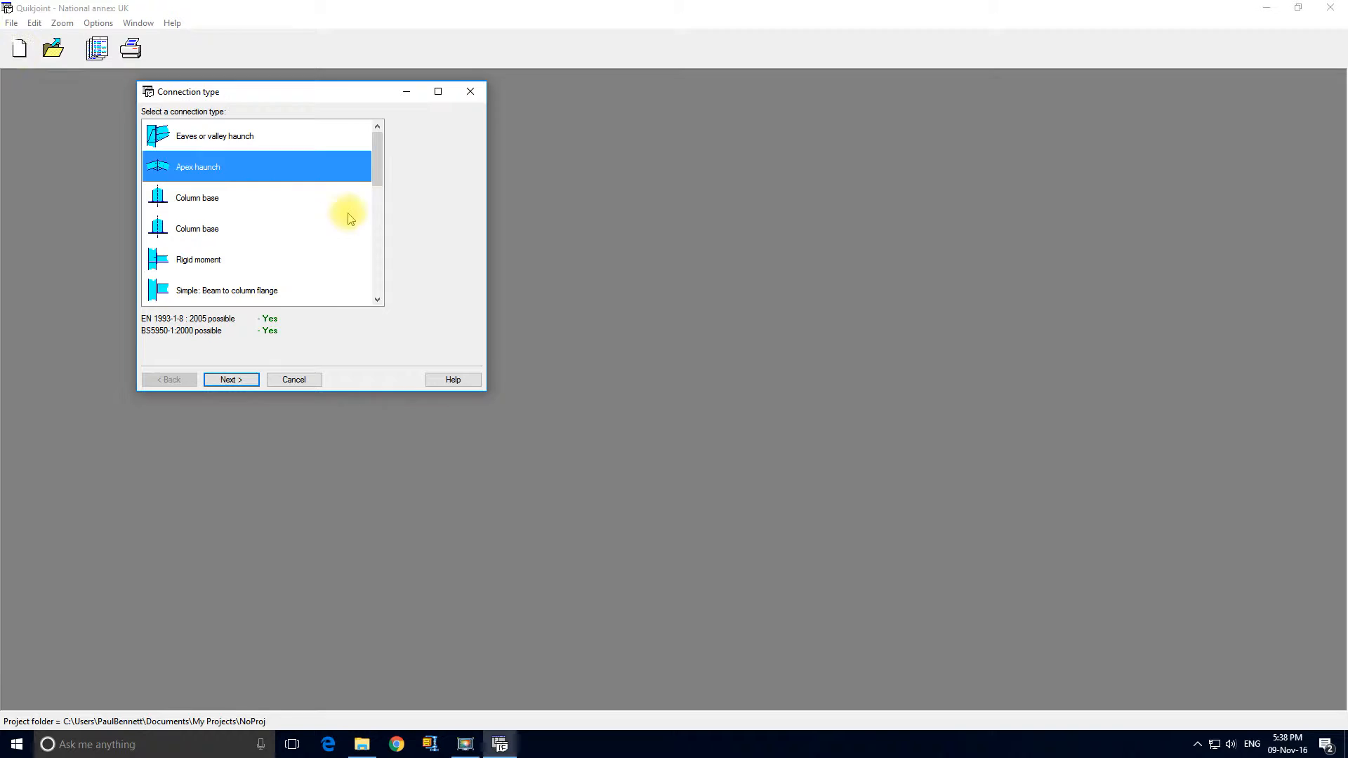
scroll("down", 3)
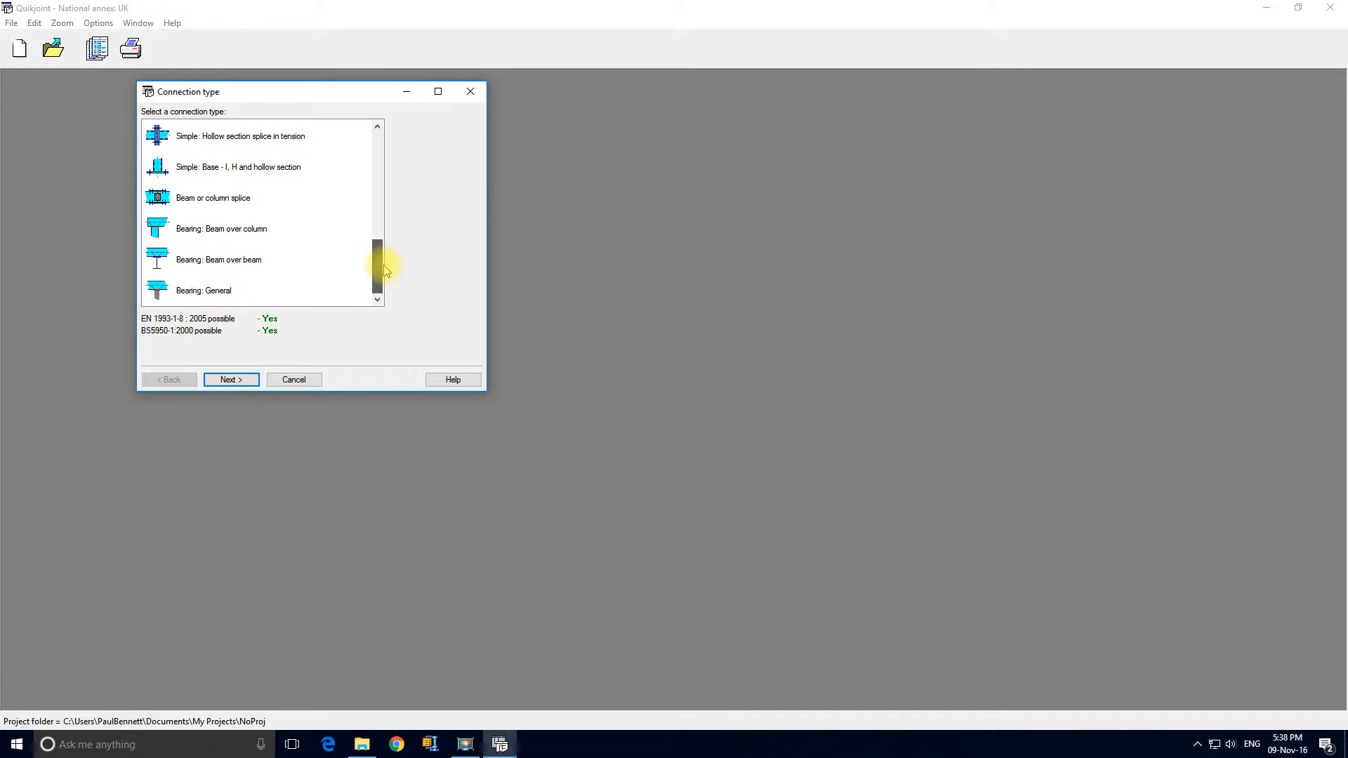
mouse_move(346, 256)
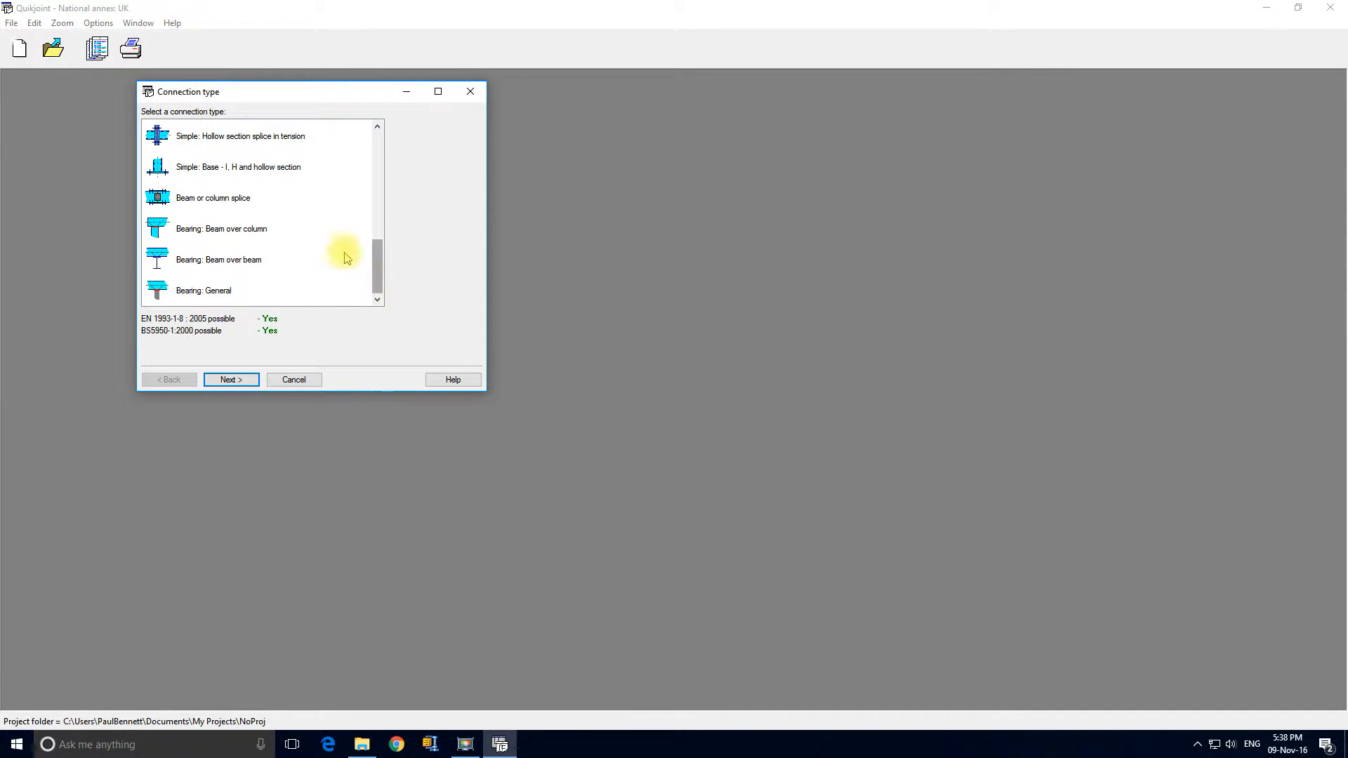
left_click(212, 198)
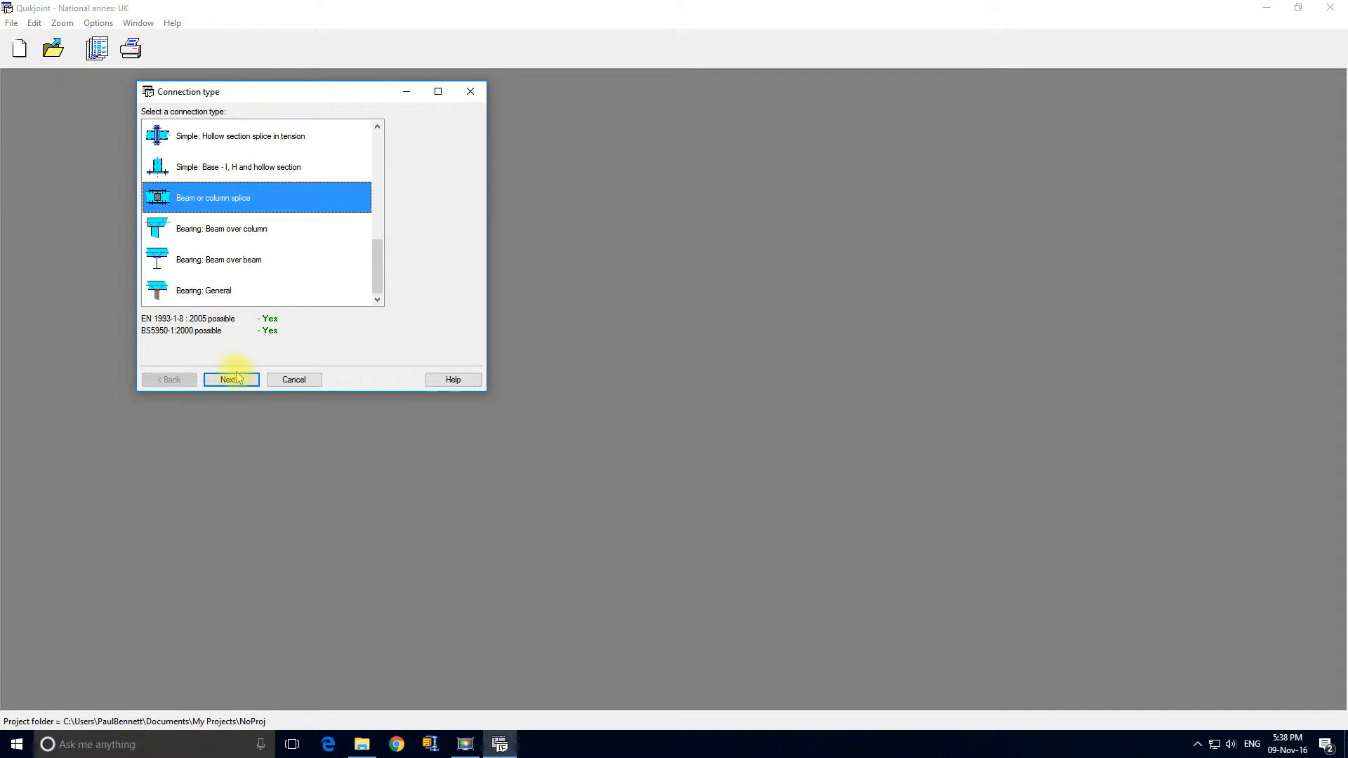
Set both splice sections to UB 457x191x67UB in grade S275 and continue to loads.
left_click(231, 379)
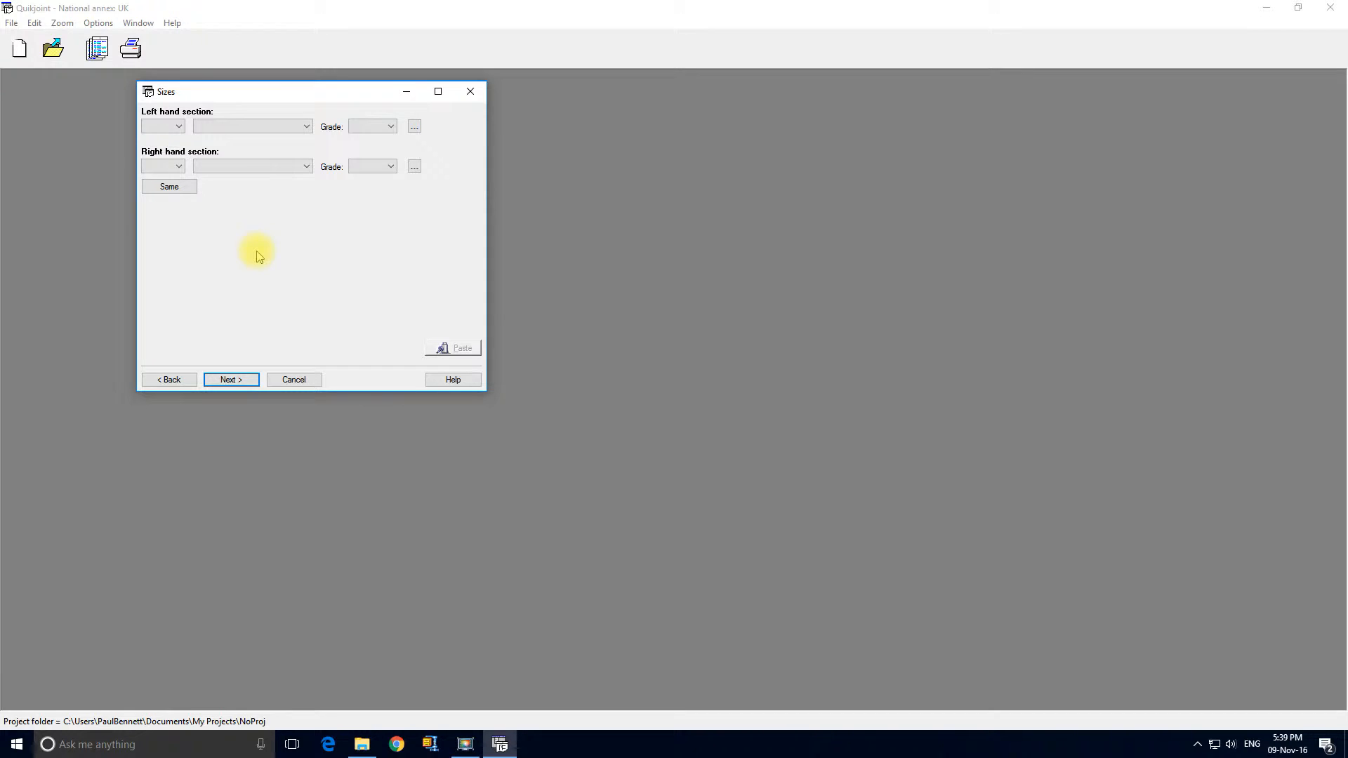
left_click(177, 126)
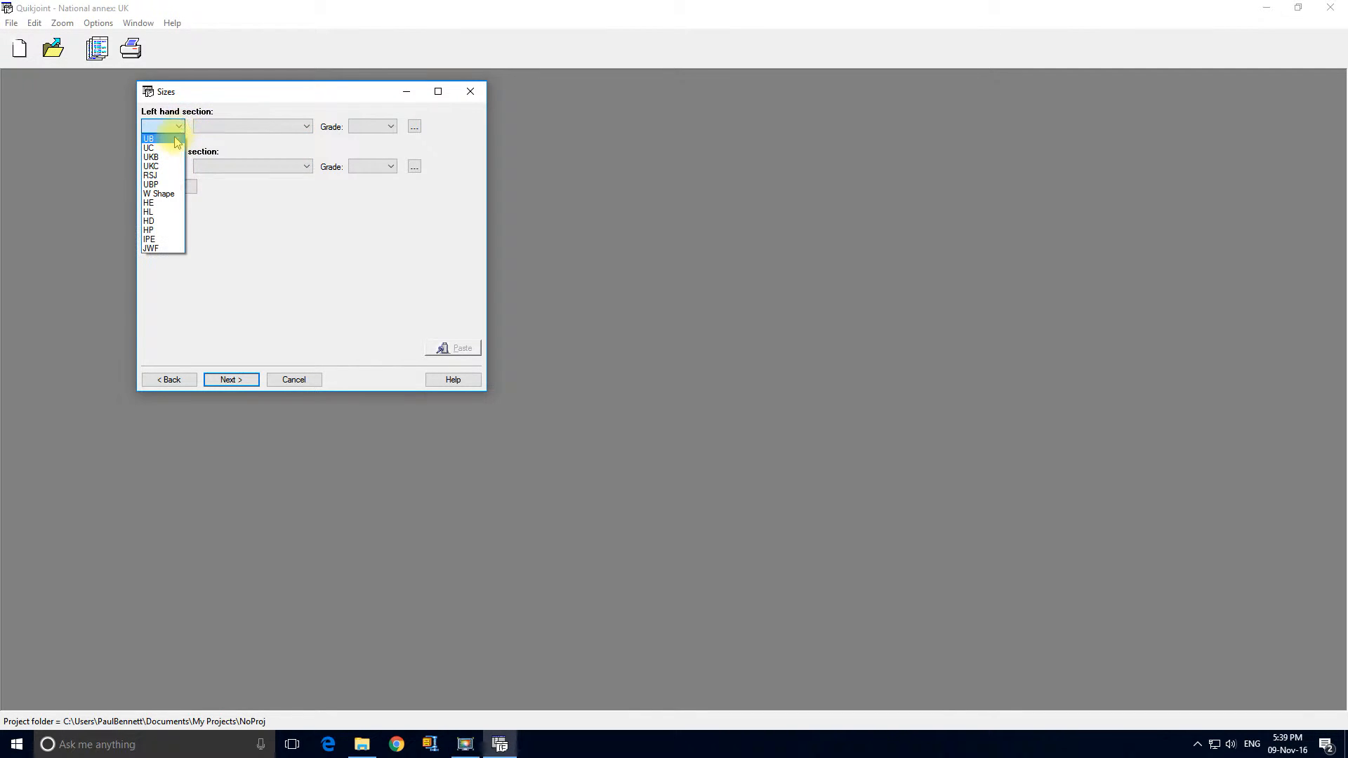
left_click(149, 138)
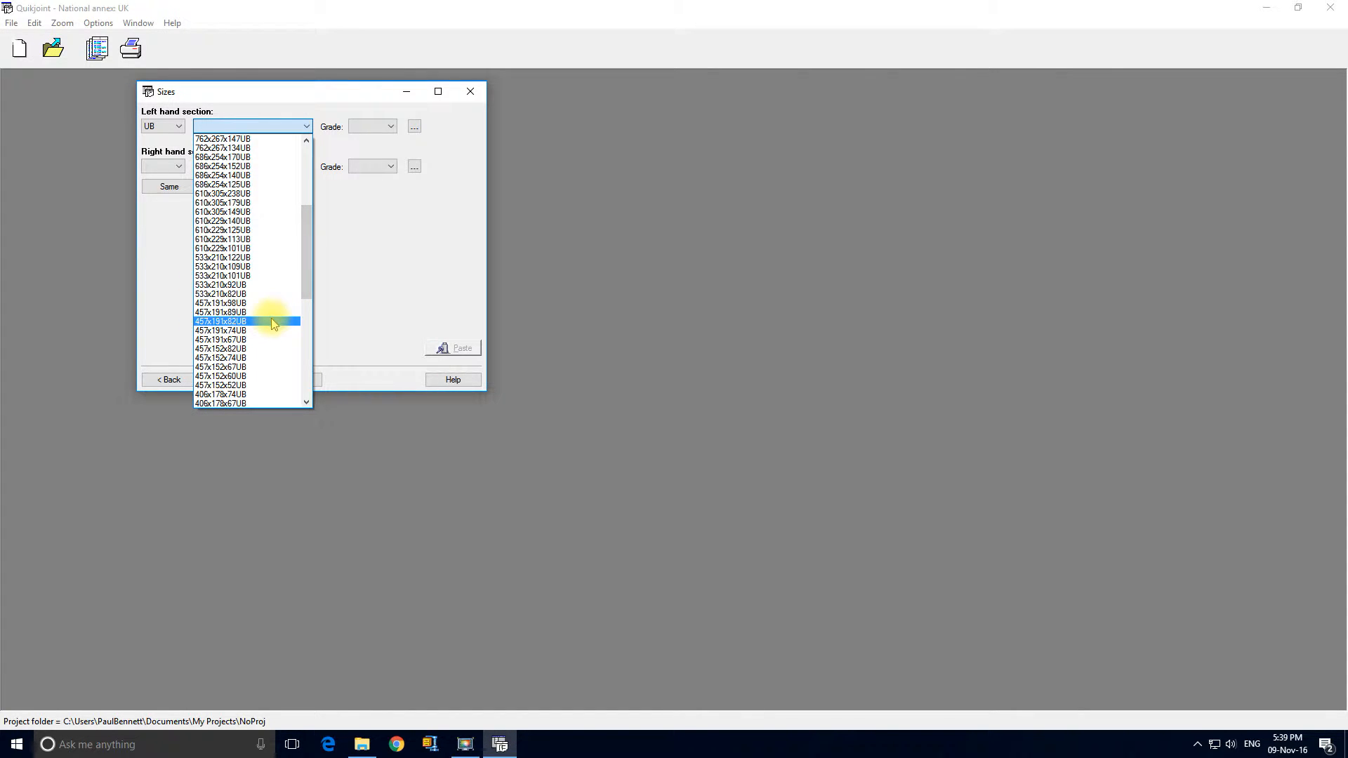
left_click(220, 339)
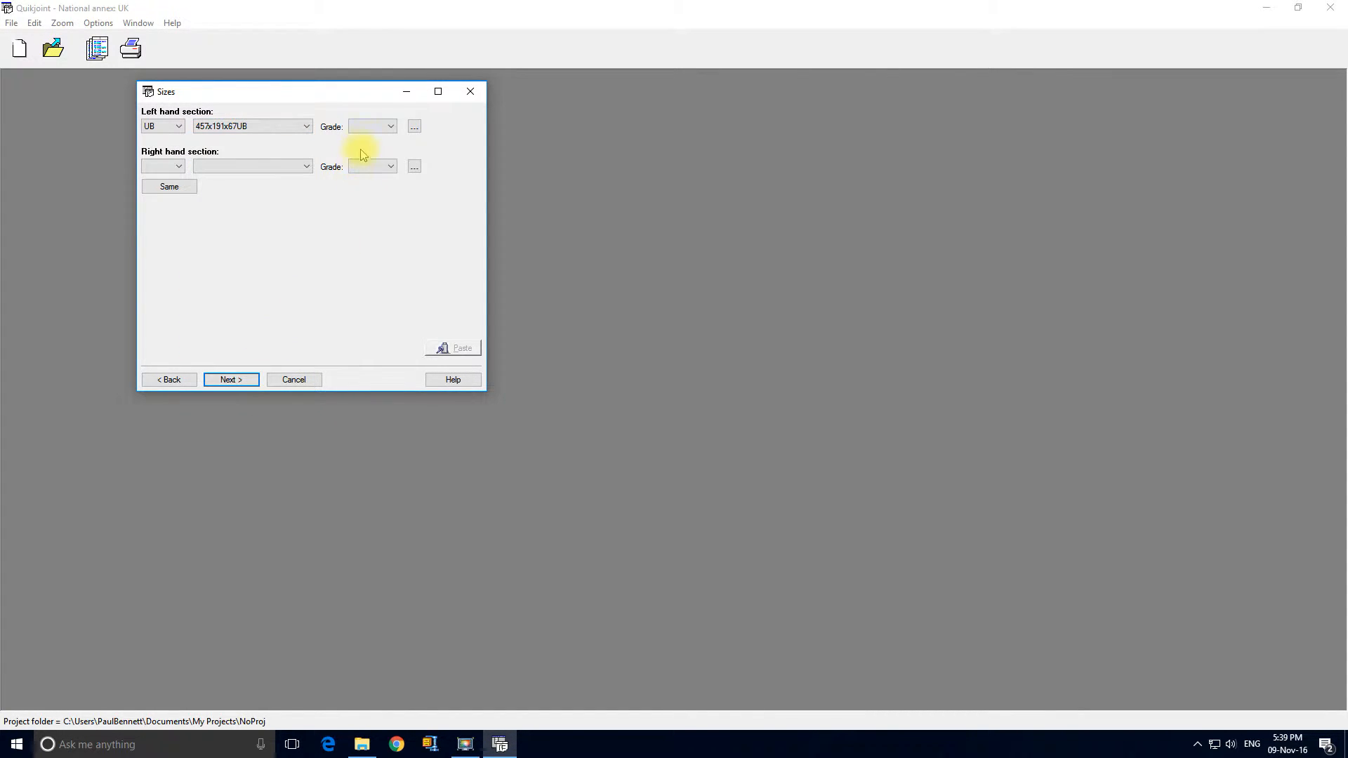
left_click(391, 126)
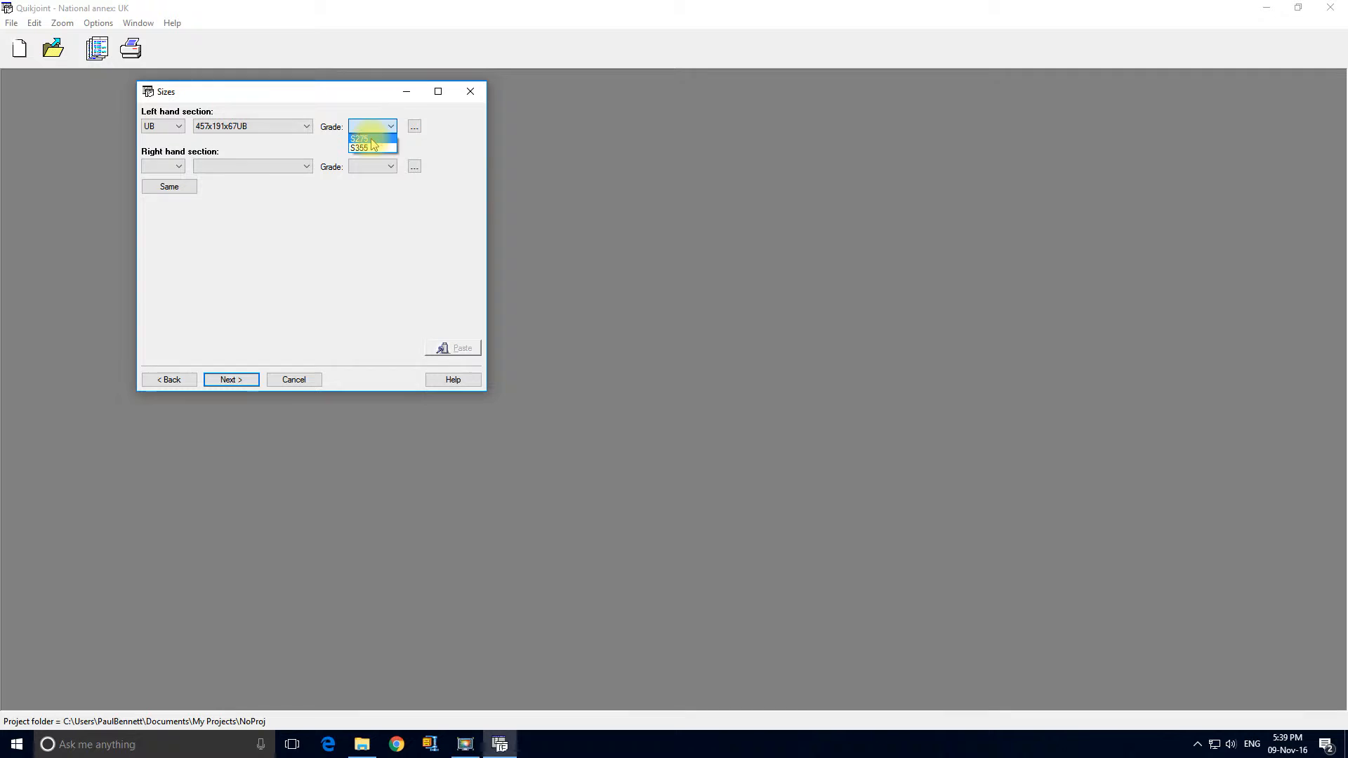
left_click(364, 137)
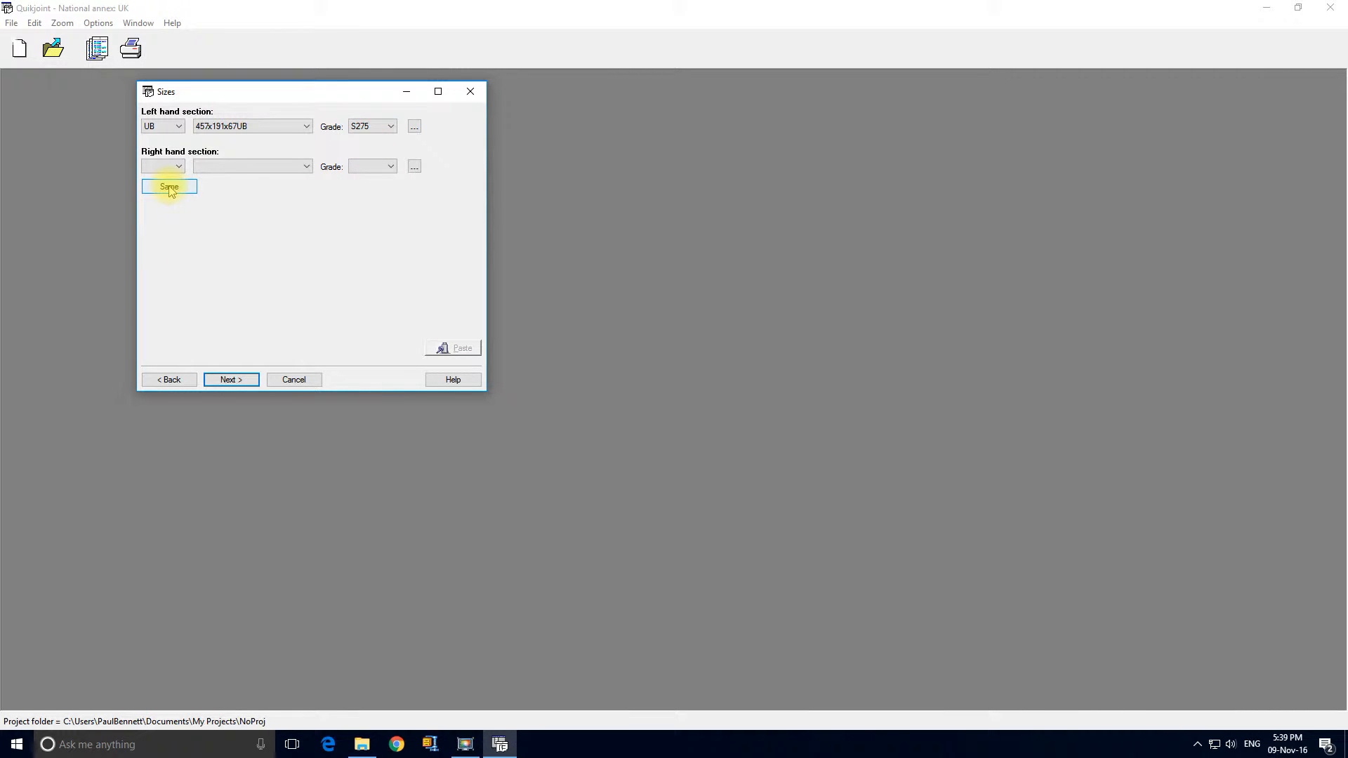
left_click(168, 186)
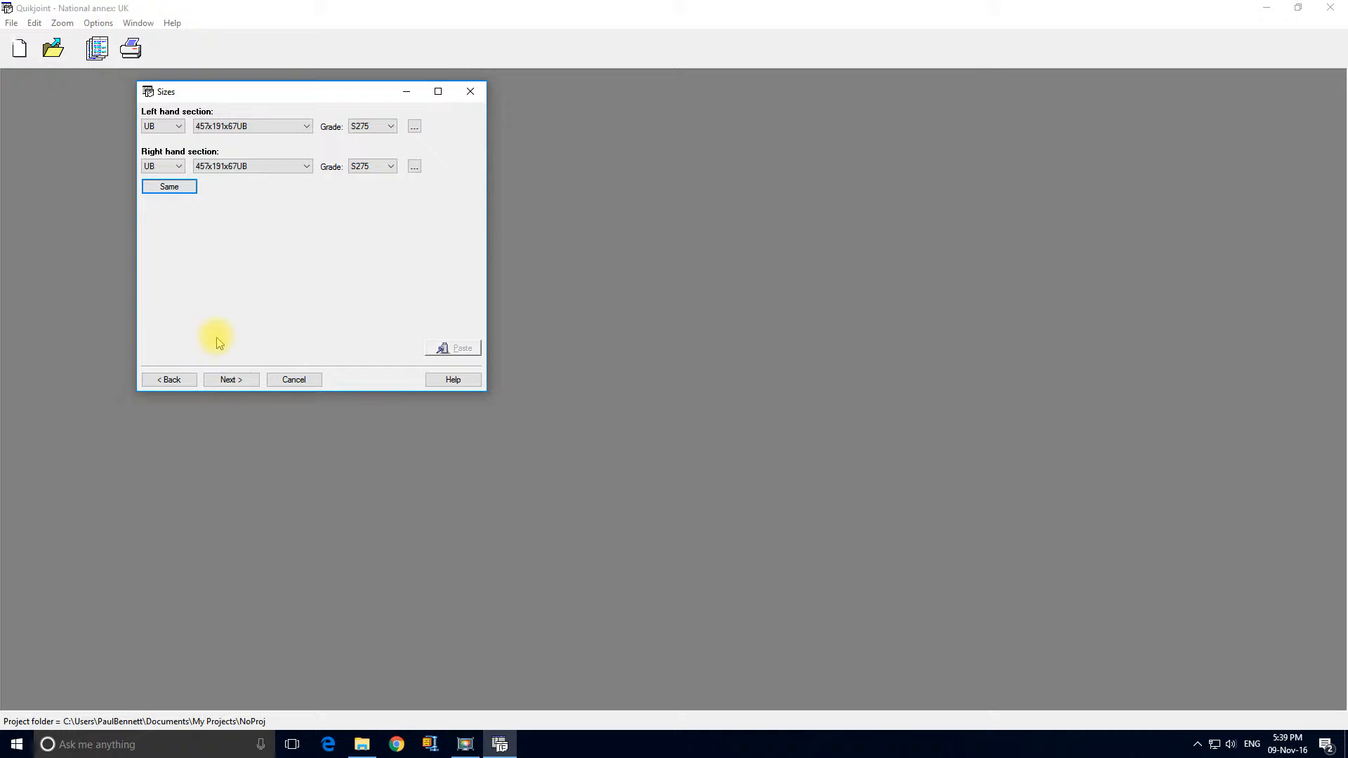
left_click(231, 379)
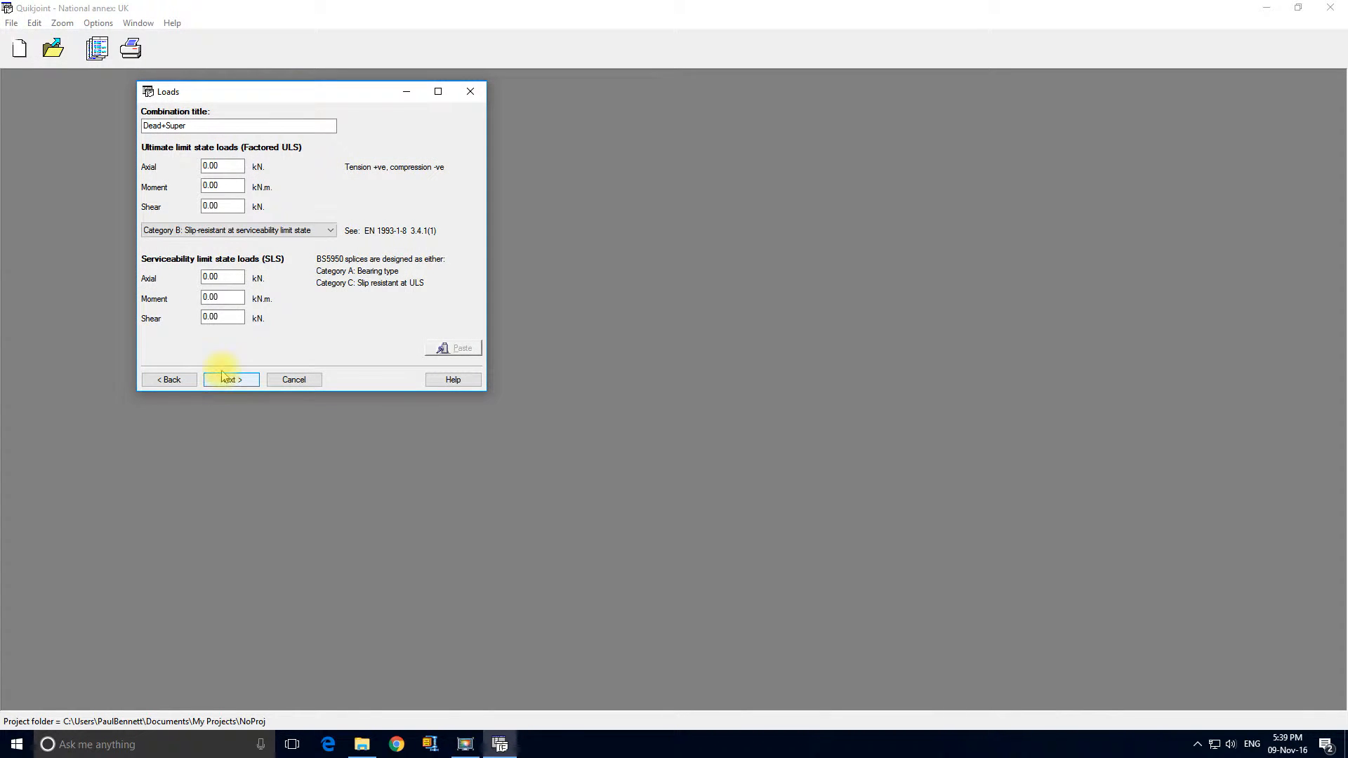
Enter ULS loads of -150 kN axial, 200 kN.m moment and 150 kN shear.
left_click(222, 166)
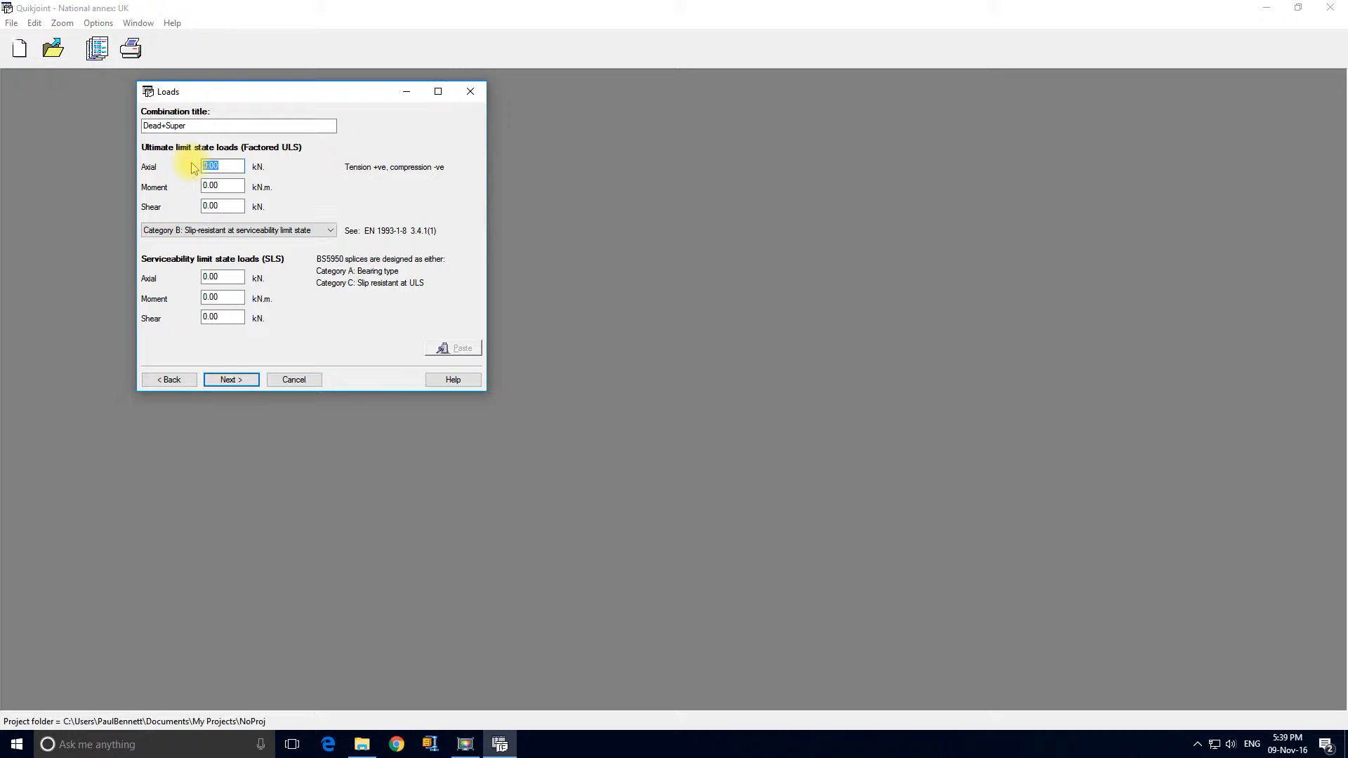
type("-150")
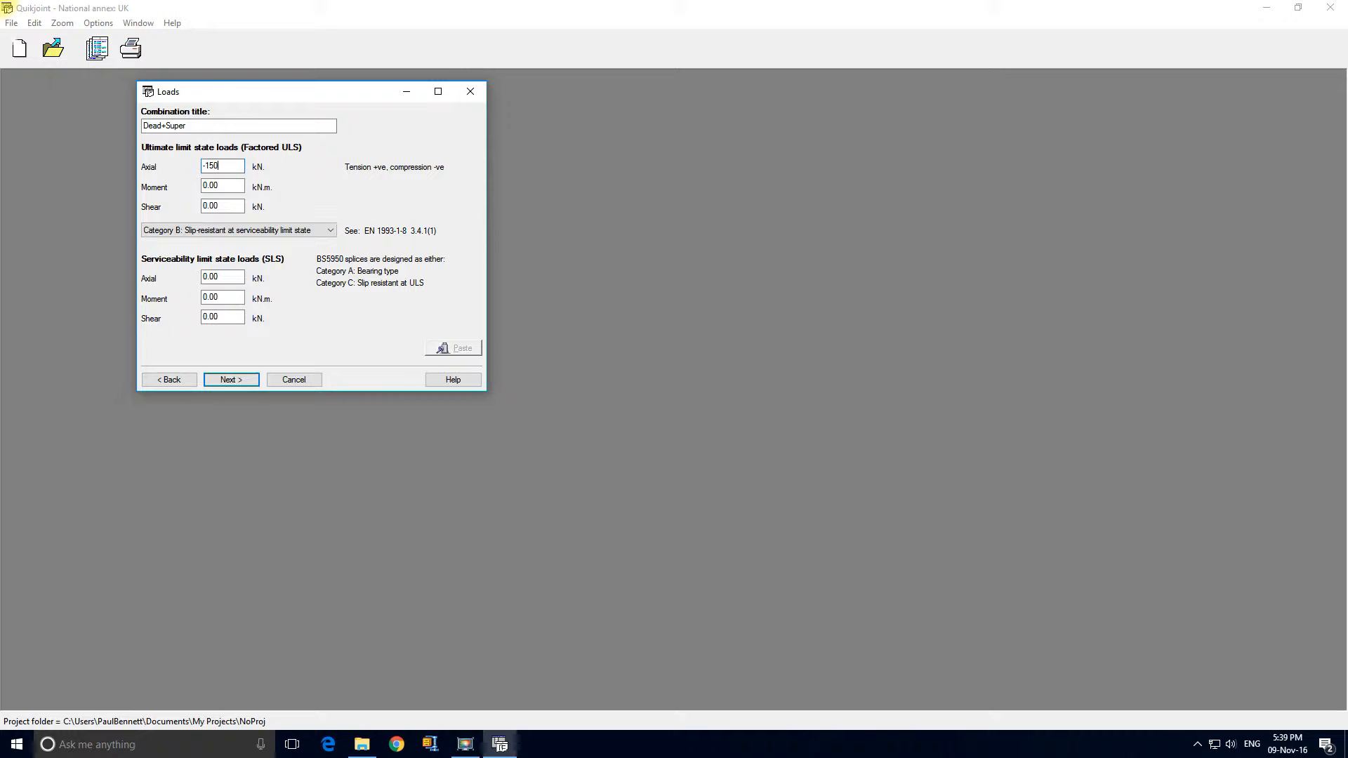
mouse_move(375, 174)
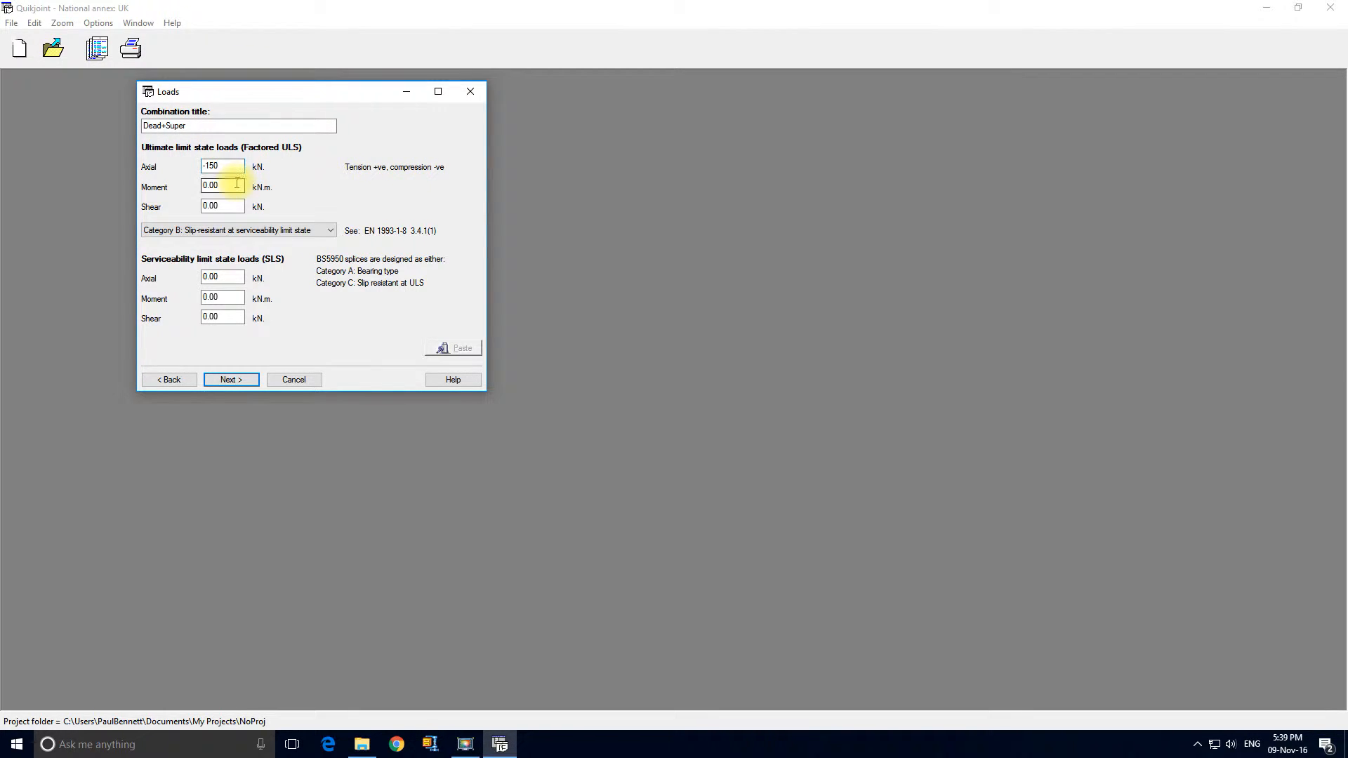
left_click(222, 186)
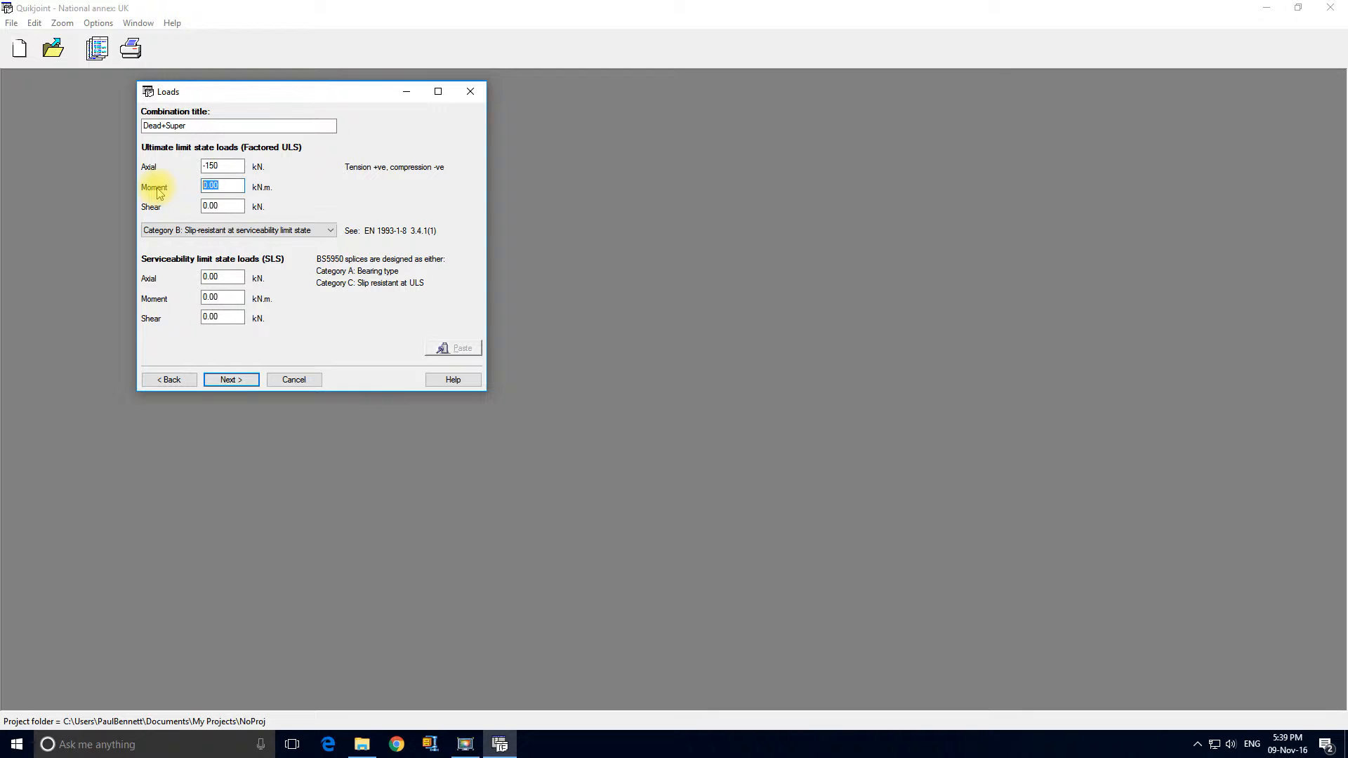
type("200")
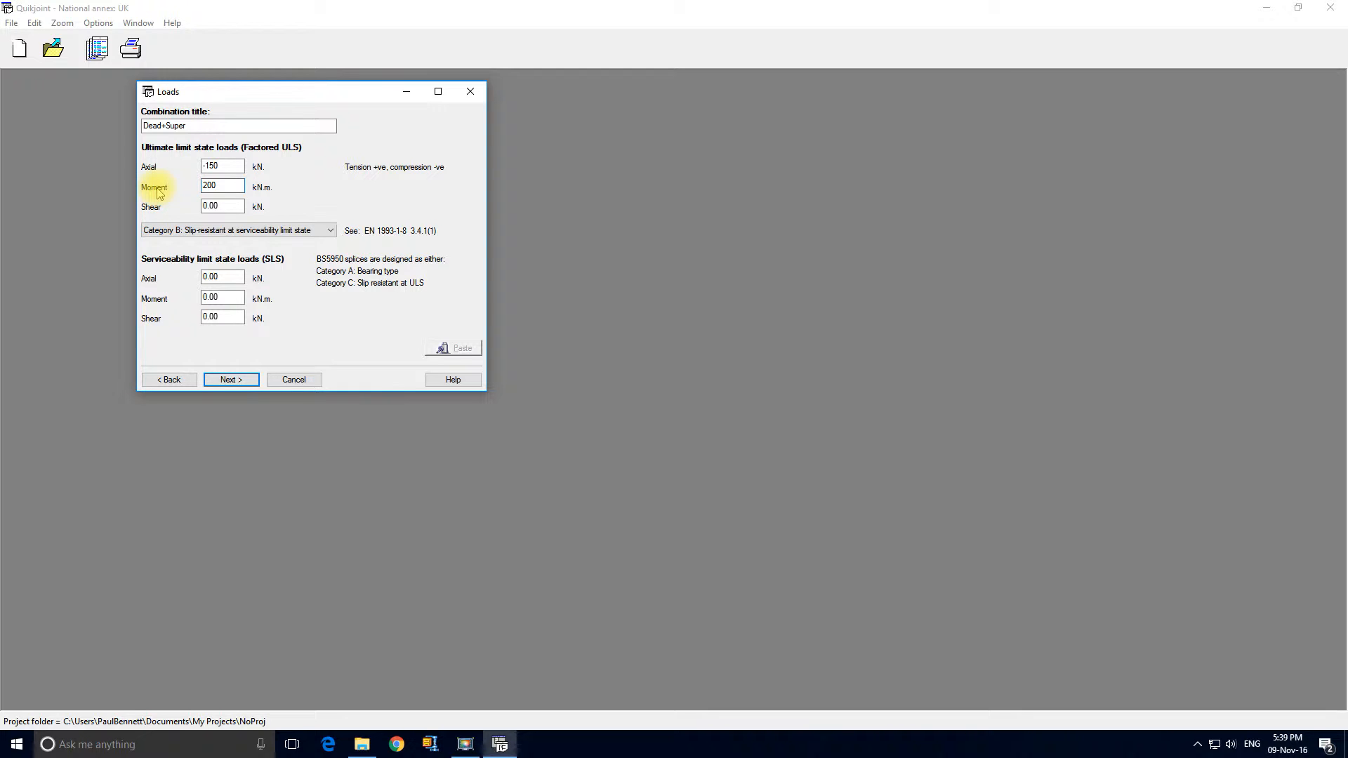
left_click(222, 206)
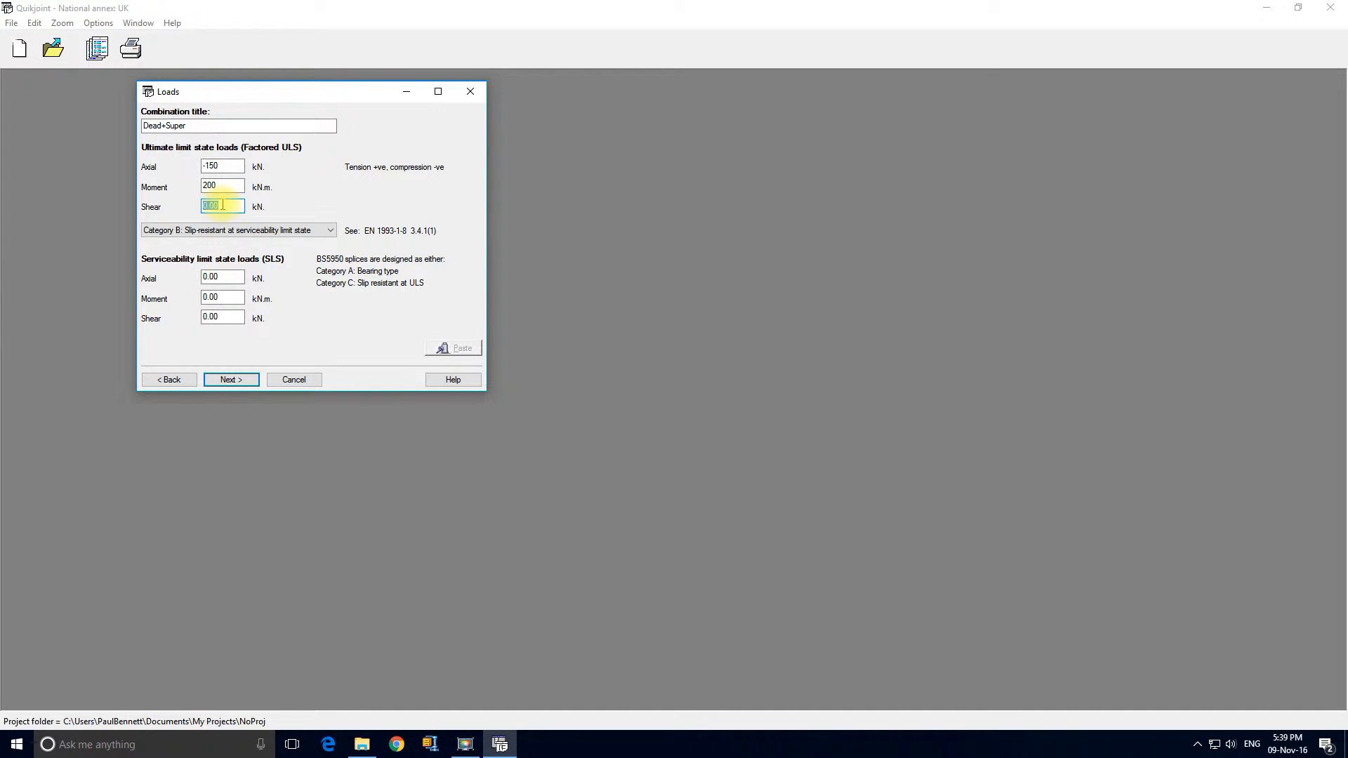
type("150")
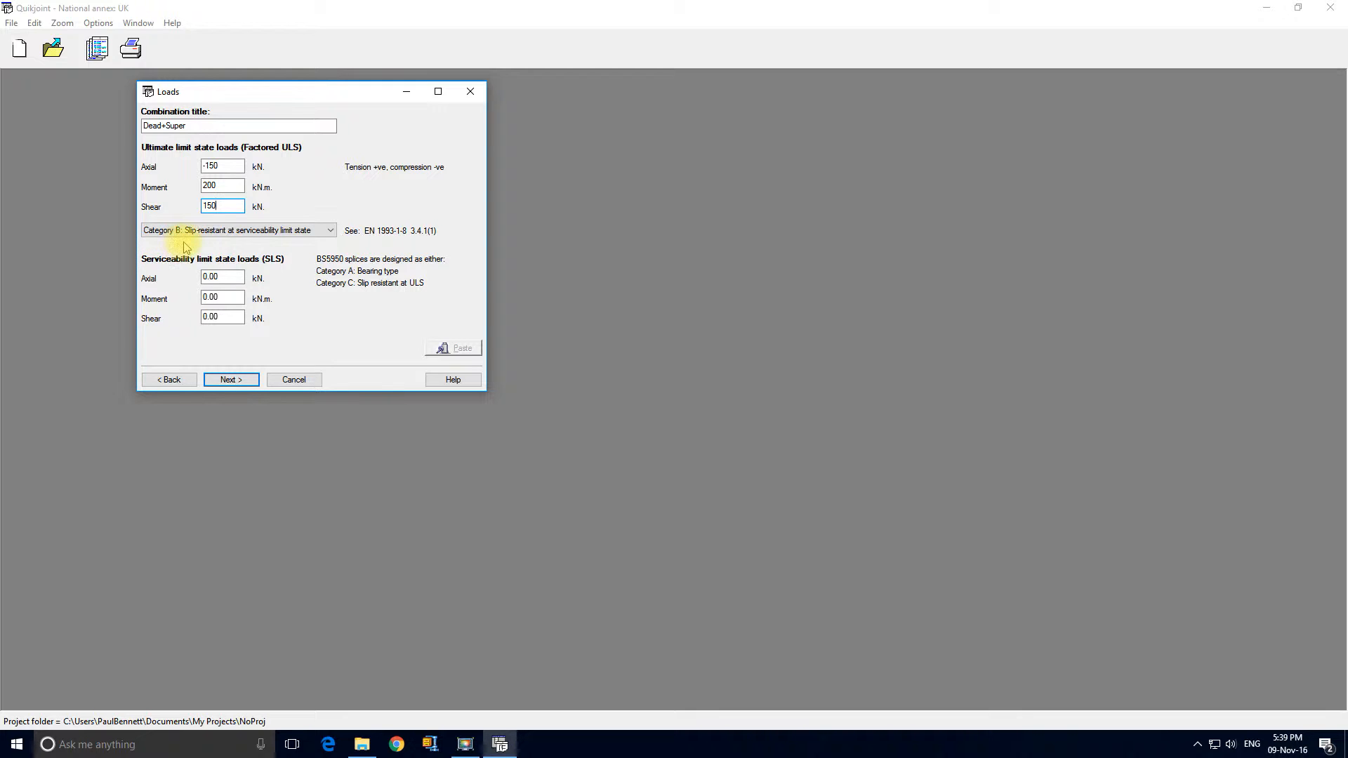
mouse_move(270, 247)
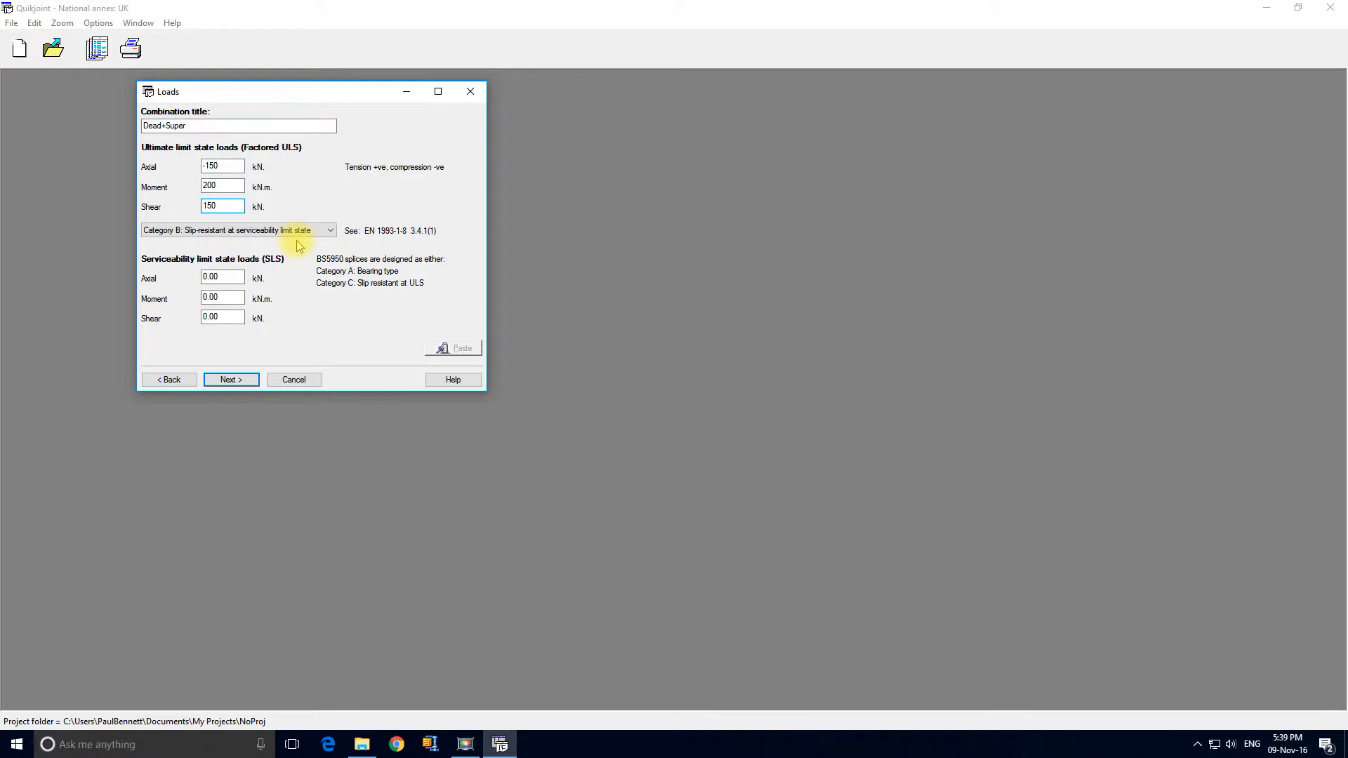
mouse_move(370, 241)
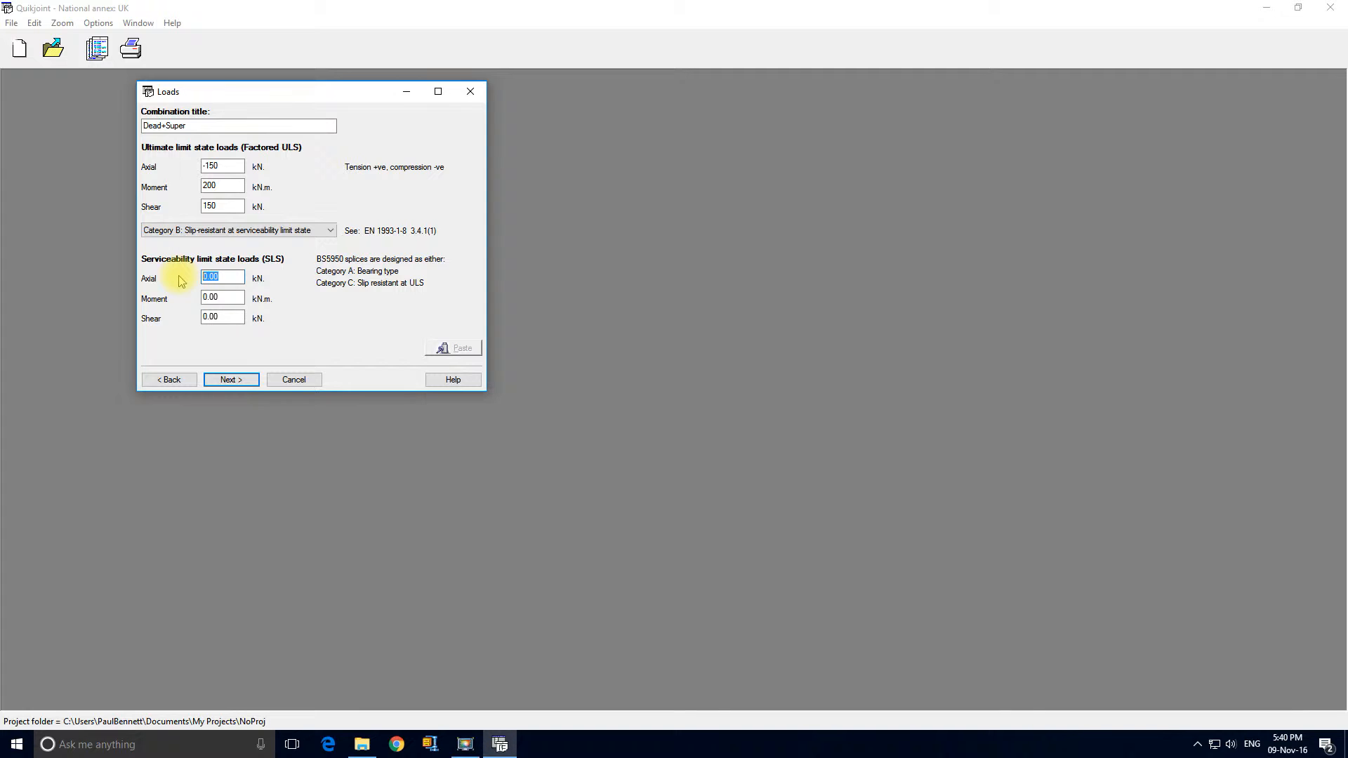
Enter SLS loads of -100 kN axial, 133 kN.m moment and 100 kN shear.
type("-100")
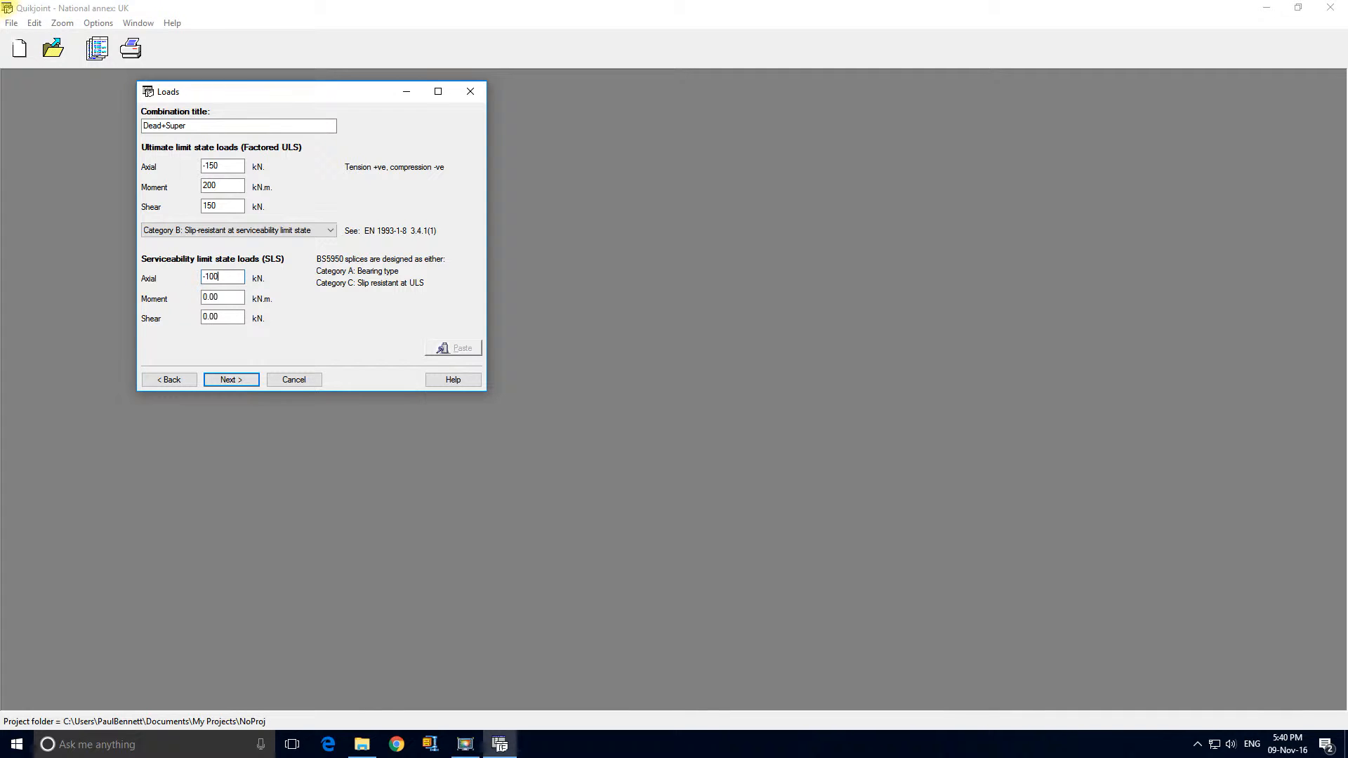
left_click(222, 296)
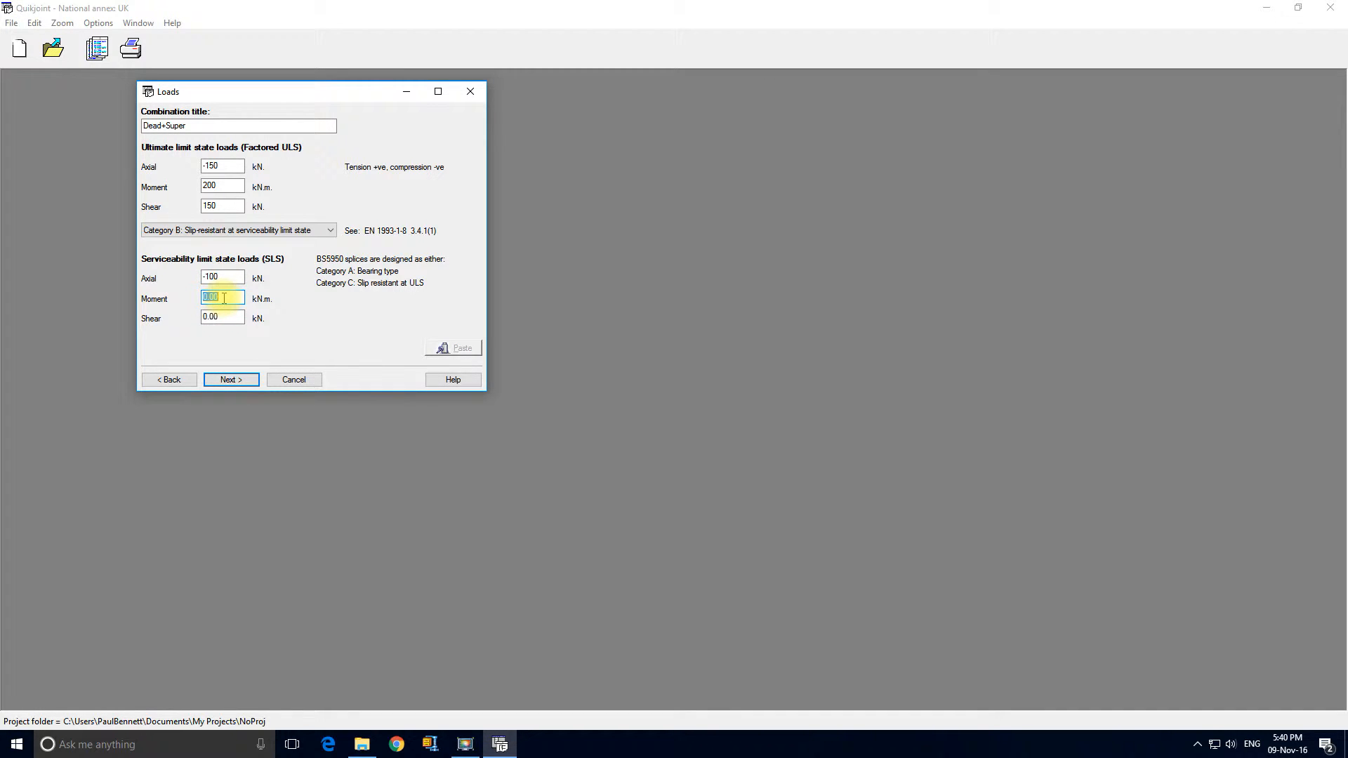
type("133")
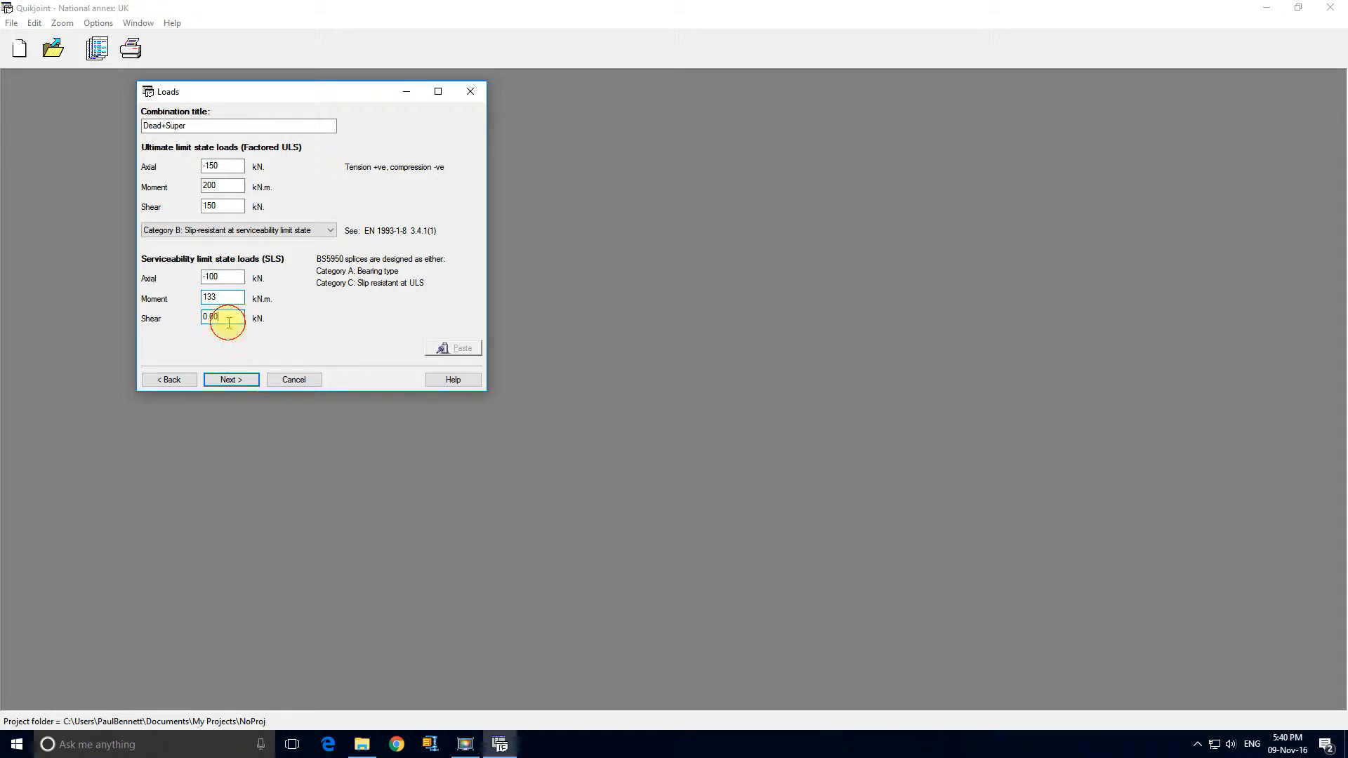
type("10")
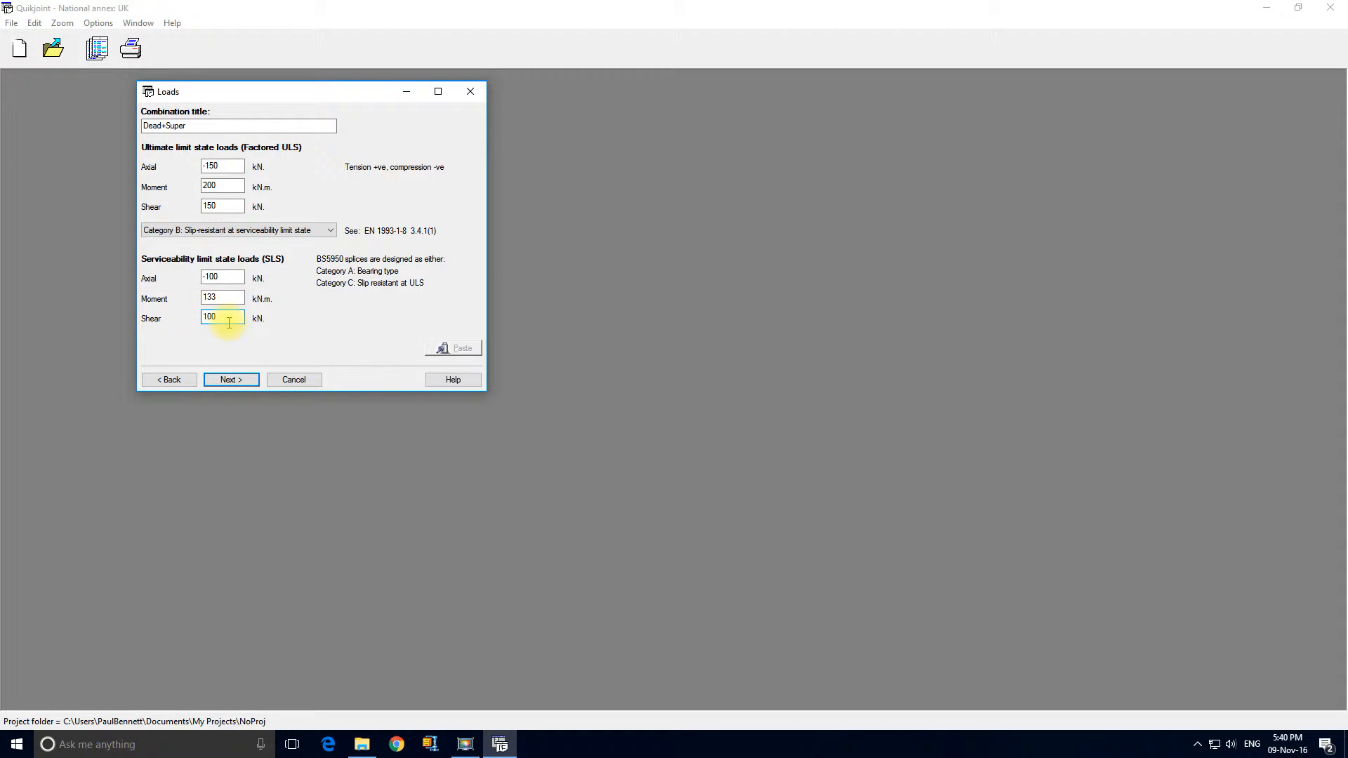
Review the bolt design settings: 130 mm bolt spacing, preferred centres and end distance.
left_click(230, 379)
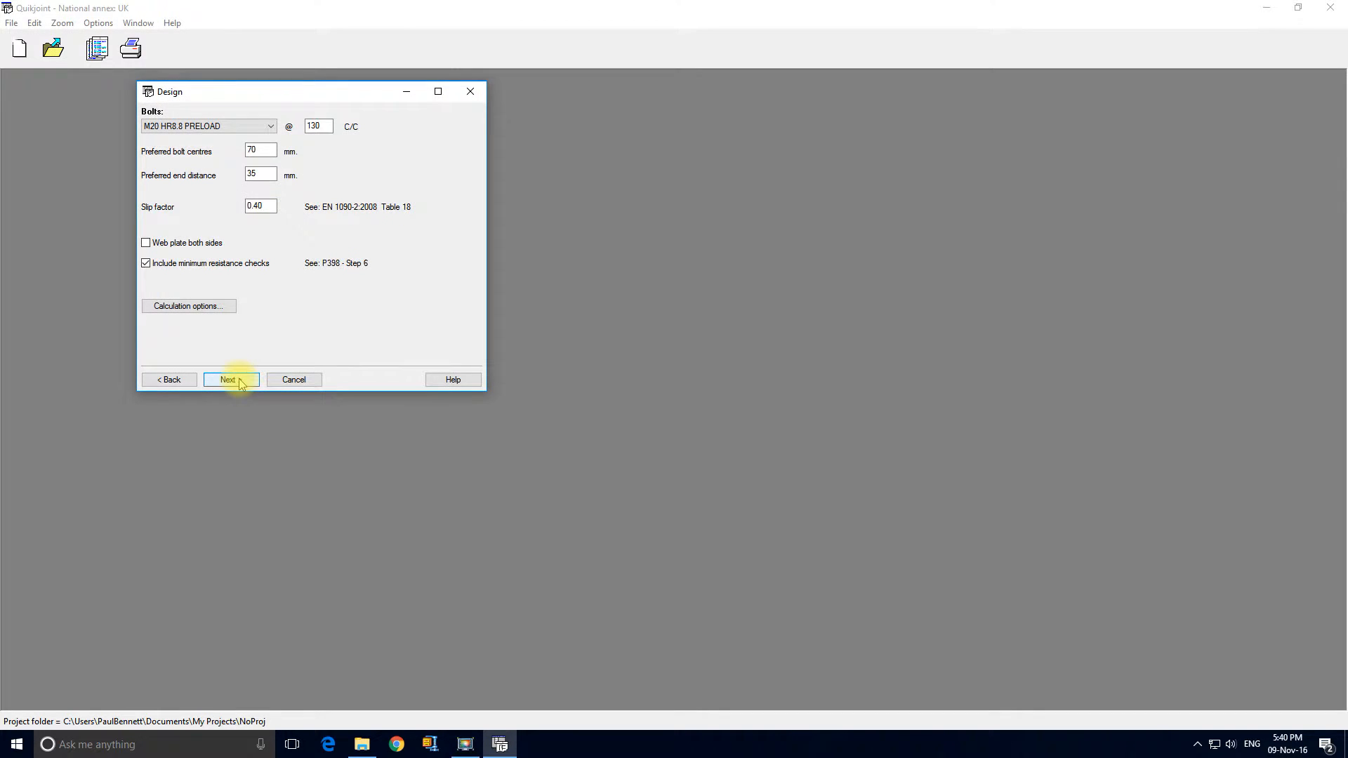
mouse_move(195, 213)
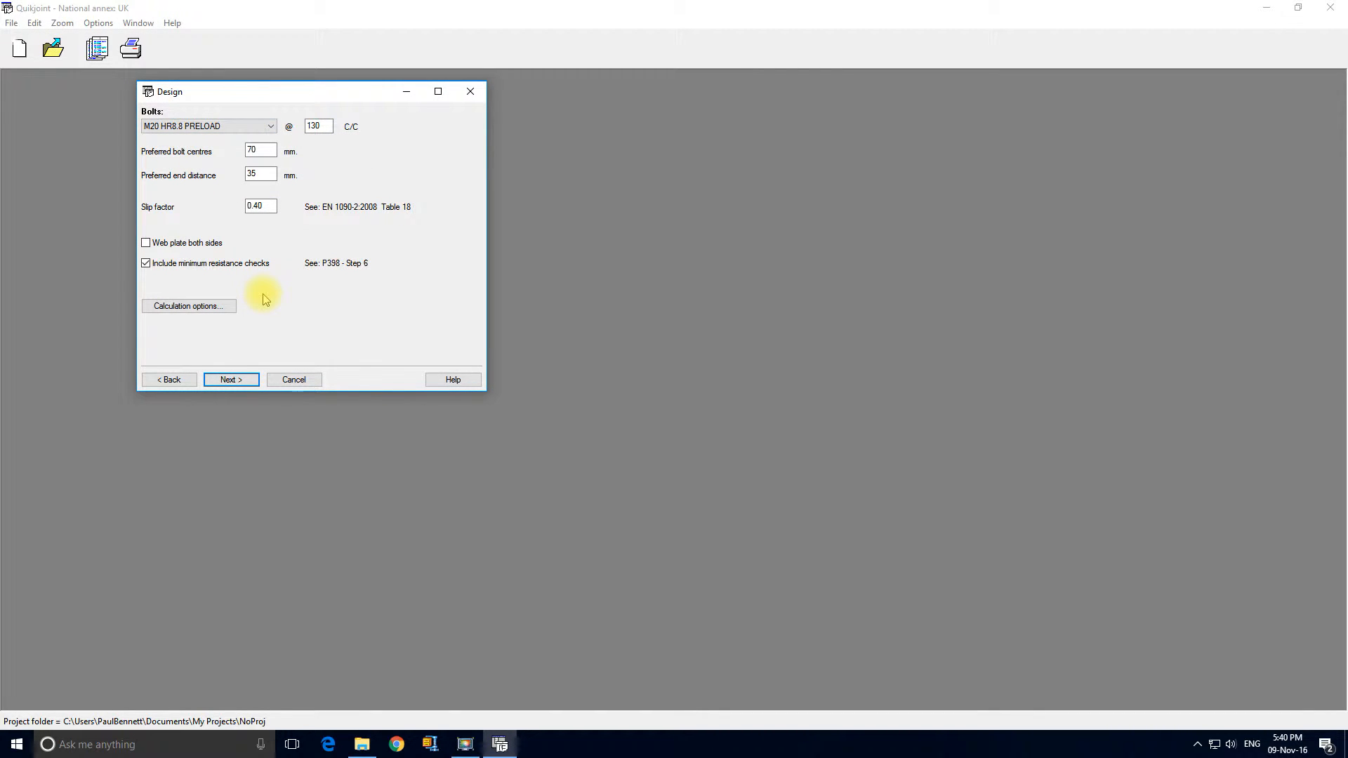
mouse_move(261, 284)
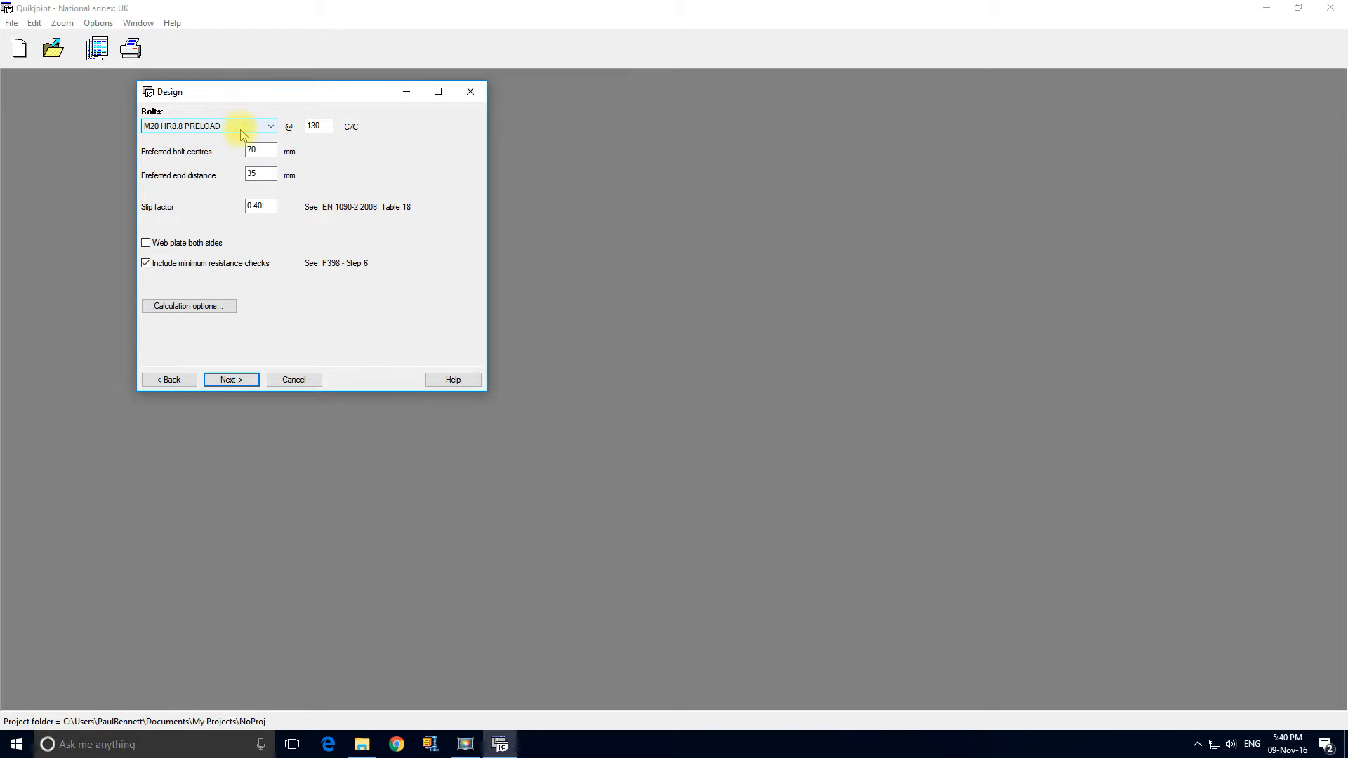
left_click(316, 126)
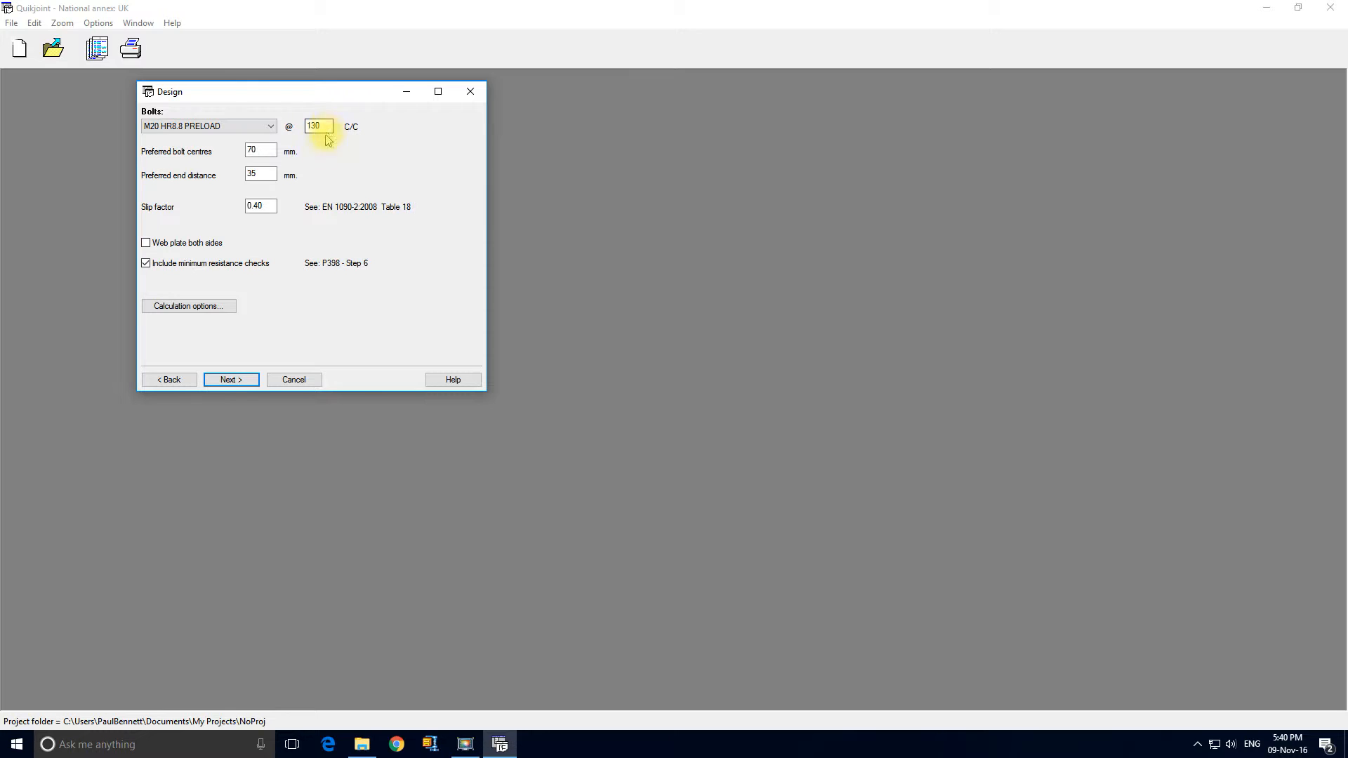
left_click(260, 150)
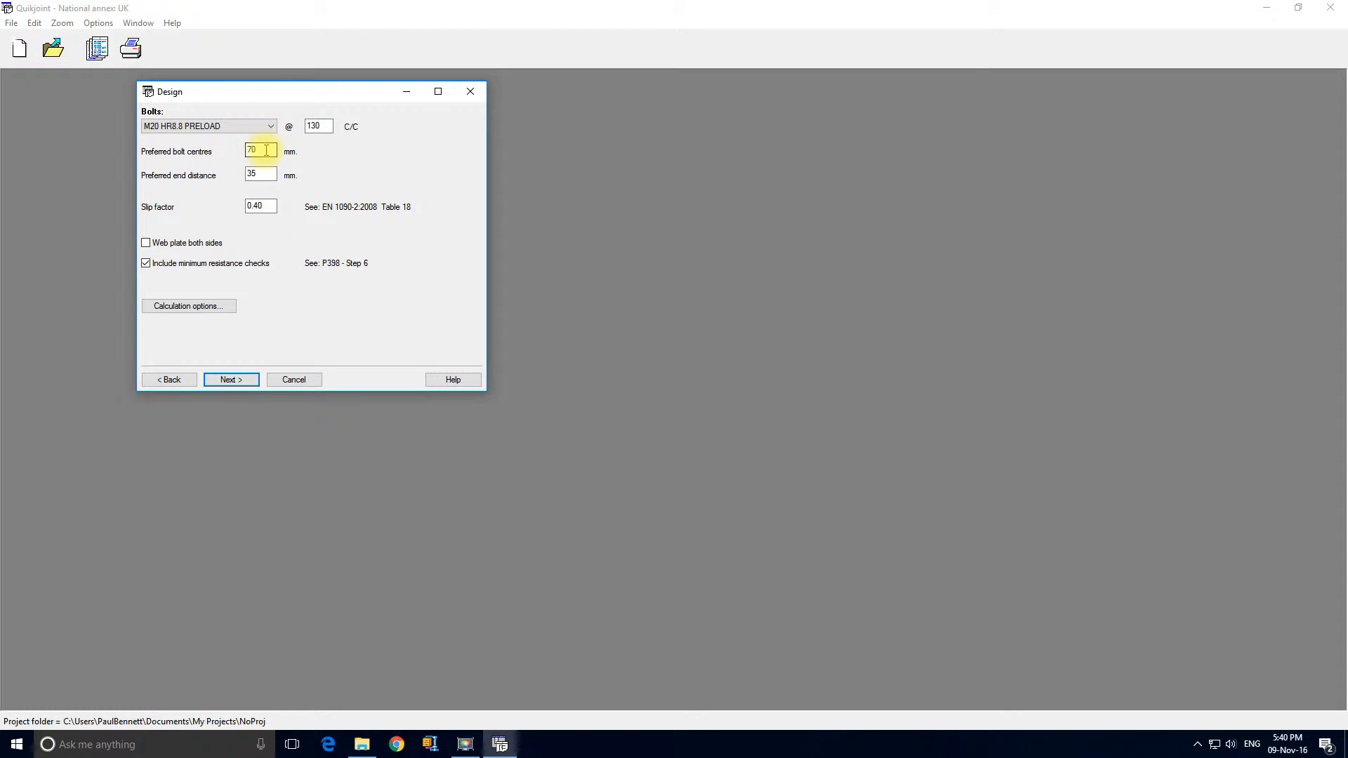
left_click(261, 173)
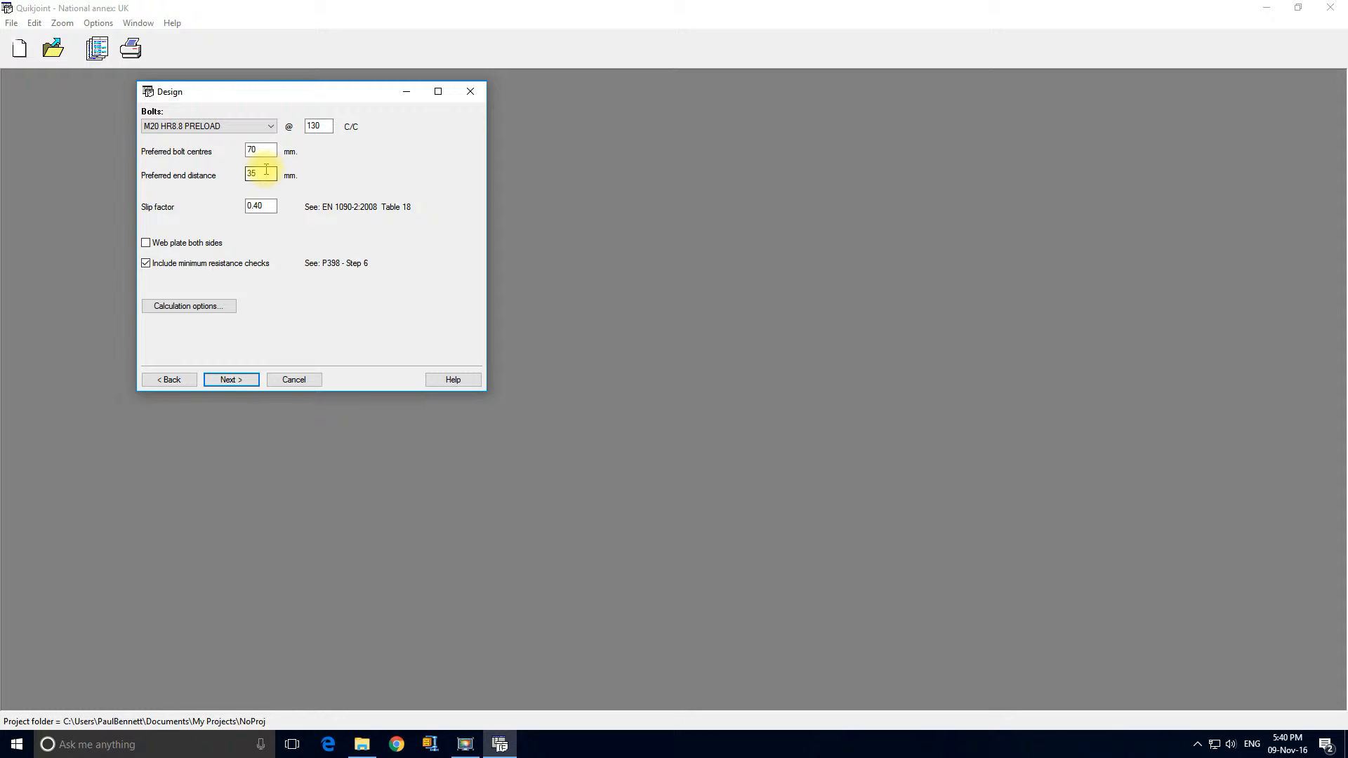
left_click(260, 206)
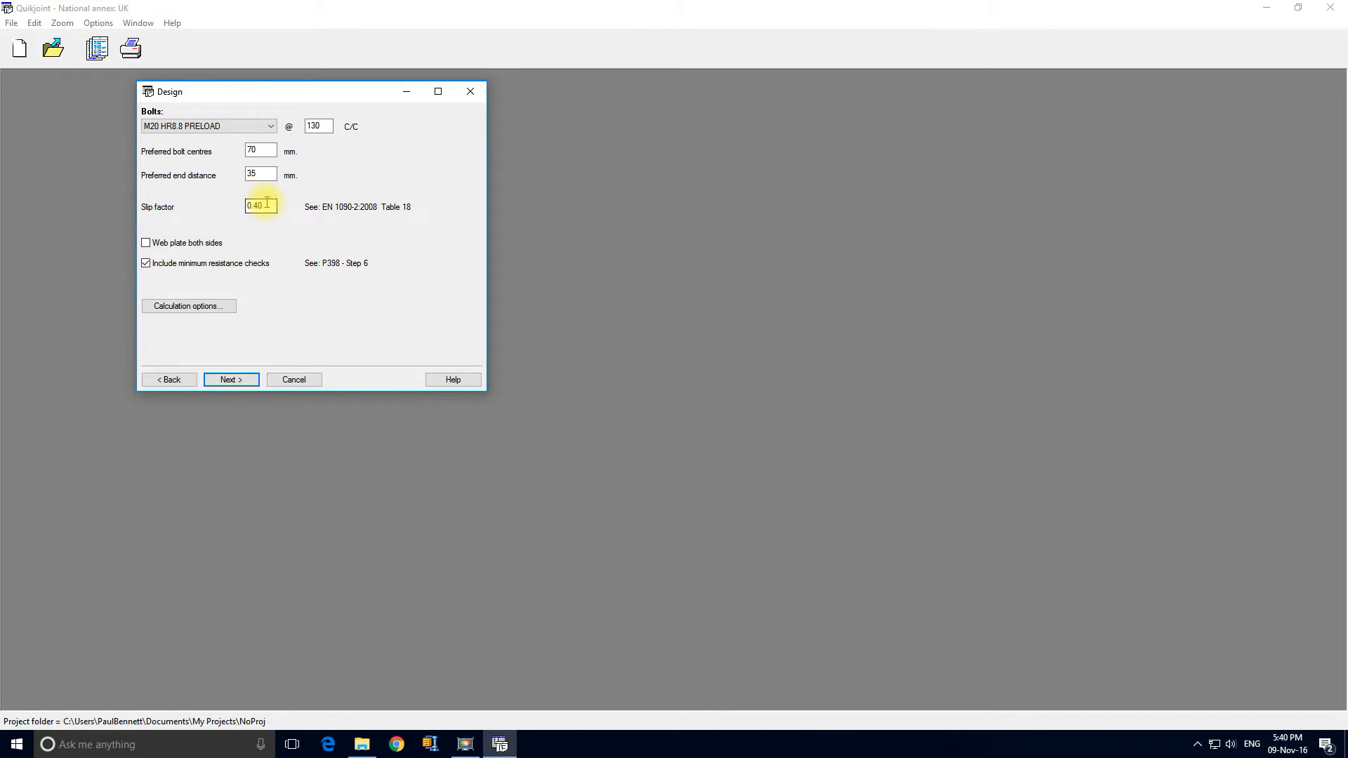
Change the slip factor to 0.50 and advance to the wizard's final page.
double_click(259, 205)
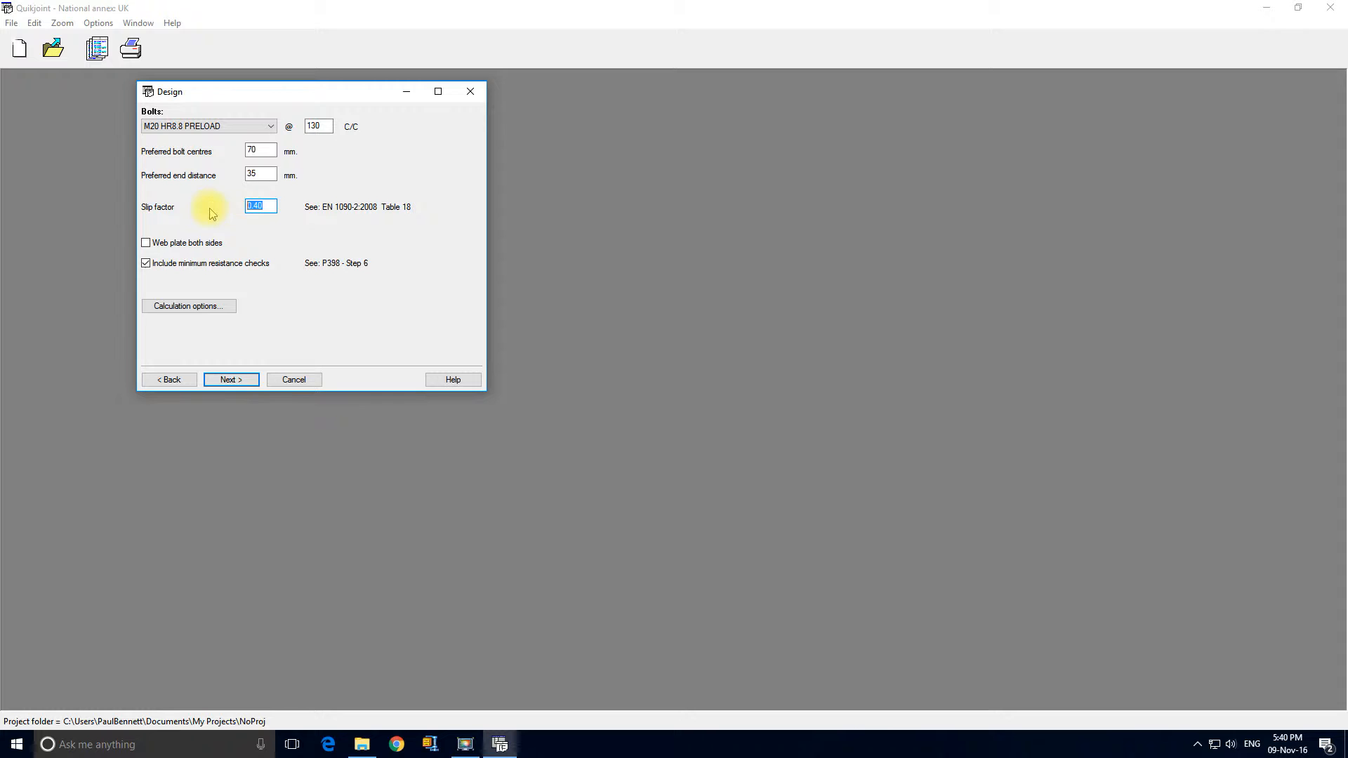
type("0")
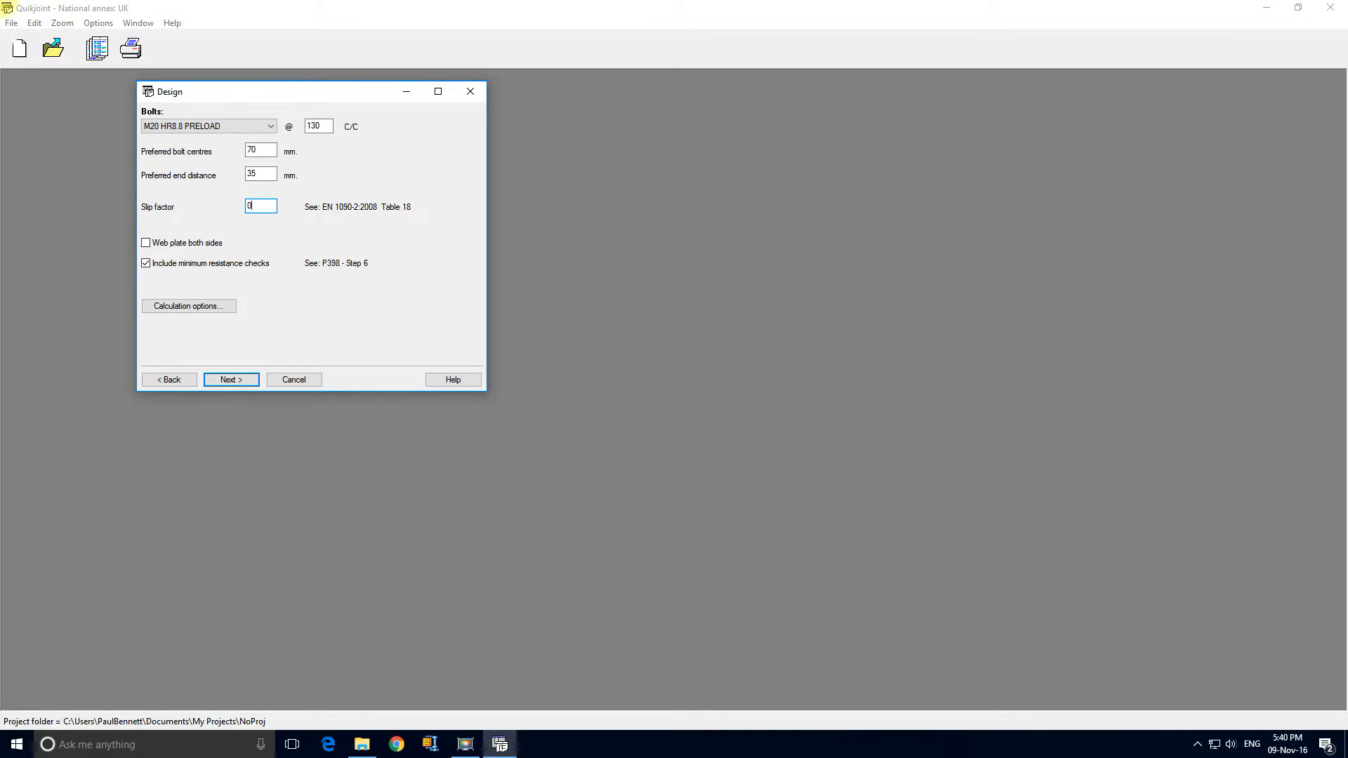
type("0.50")
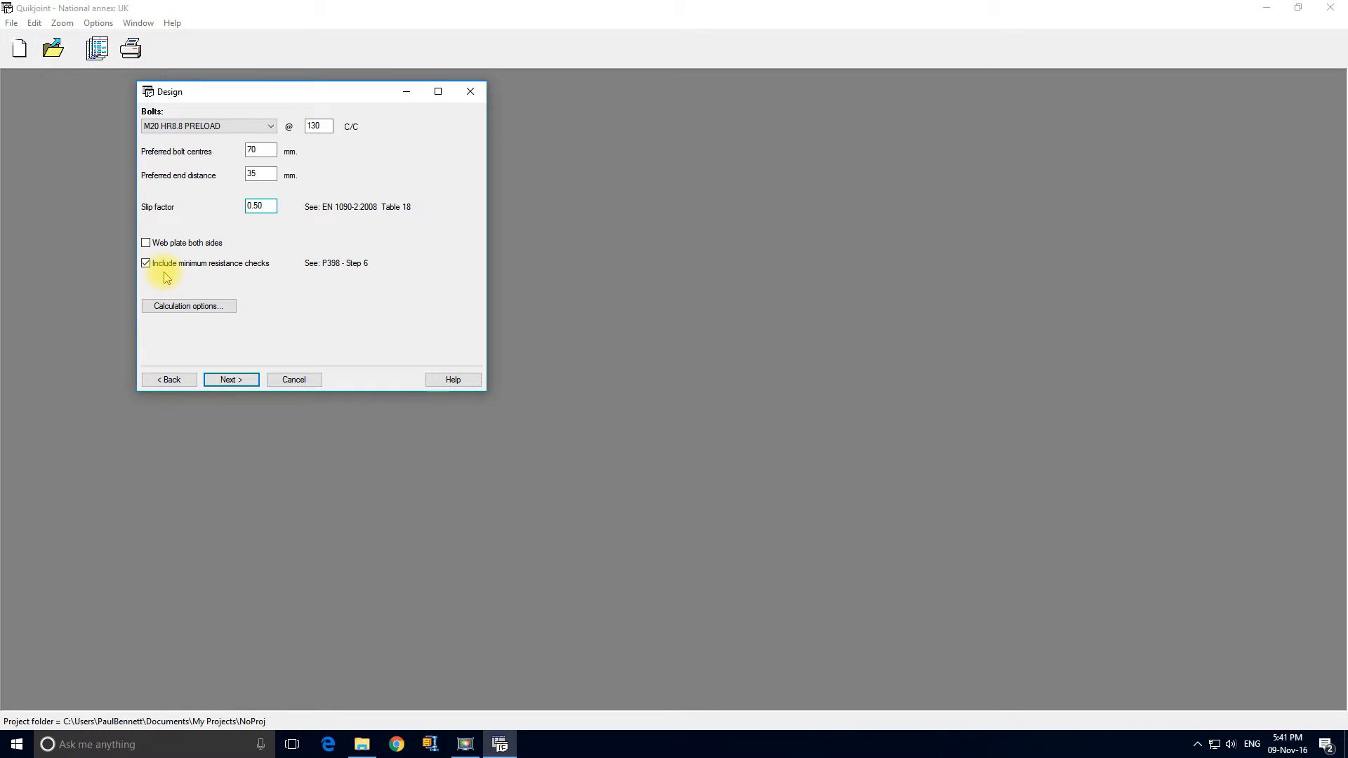
mouse_move(233, 270)
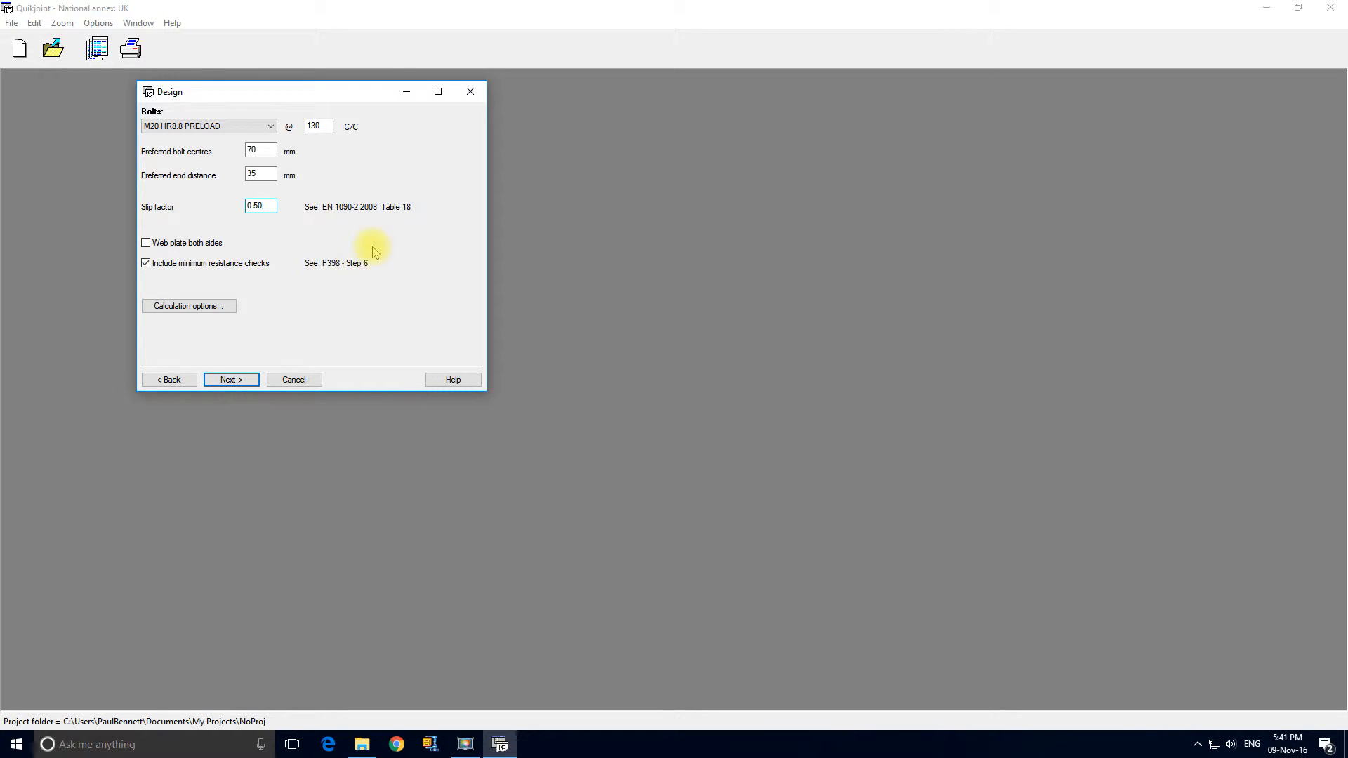
mouse_move(321, 274)
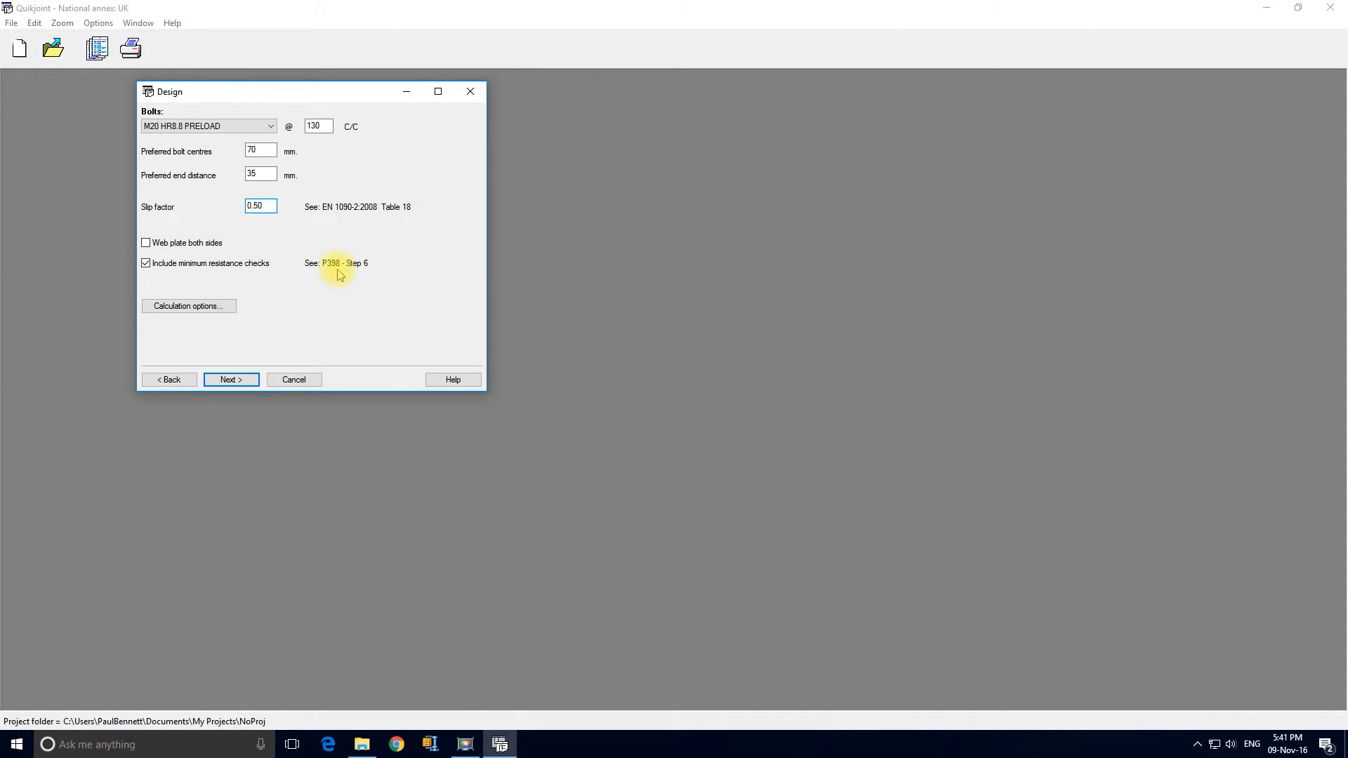
left_click(231, 379)
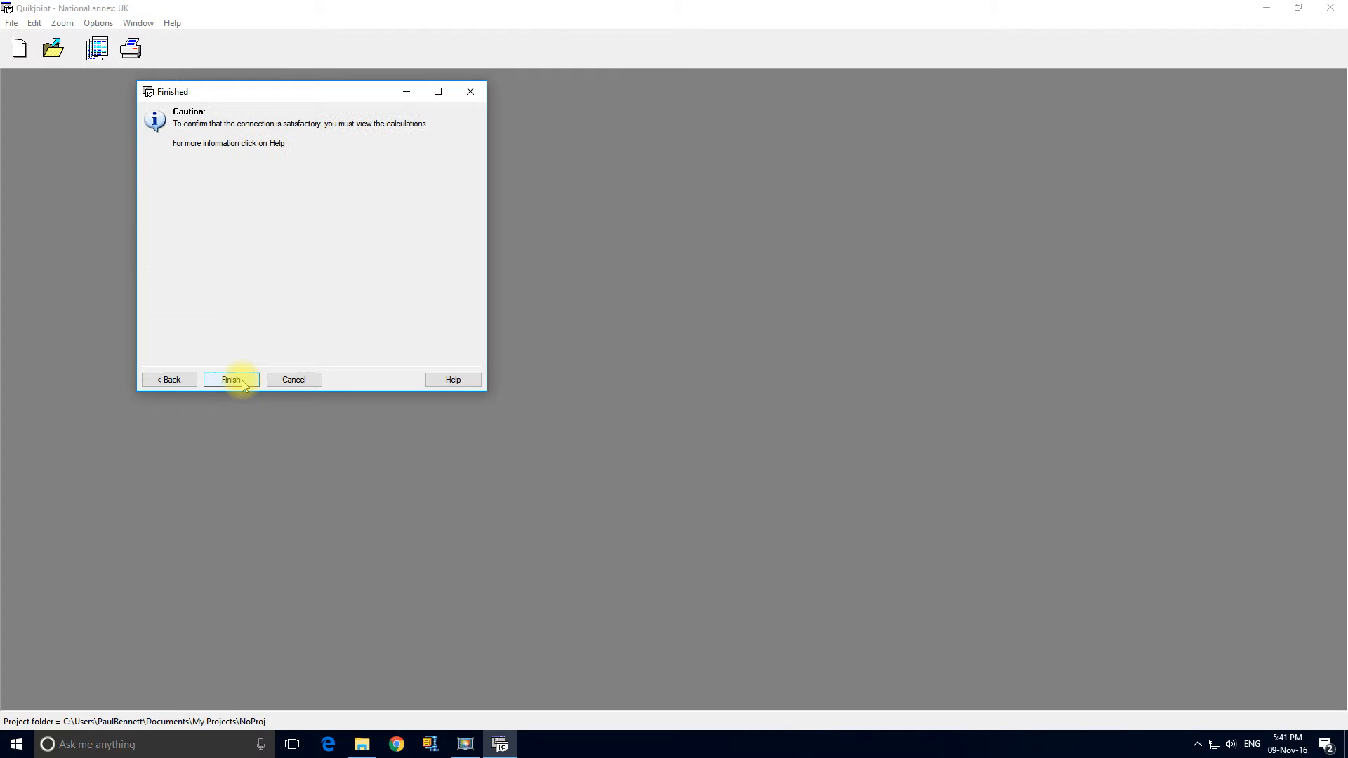
mouse_move(253, 201)
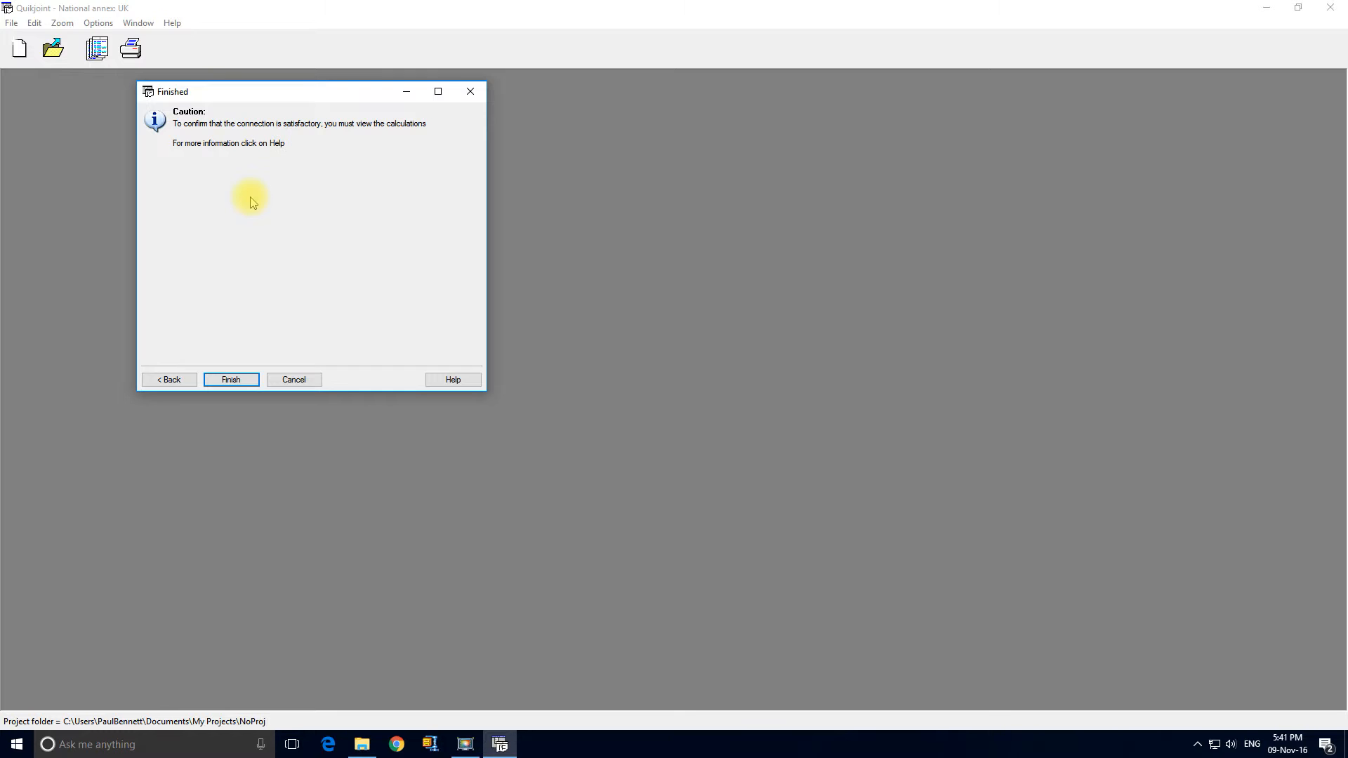
Finish the wizard to generate the splice drawing.
left_click(231, 380)
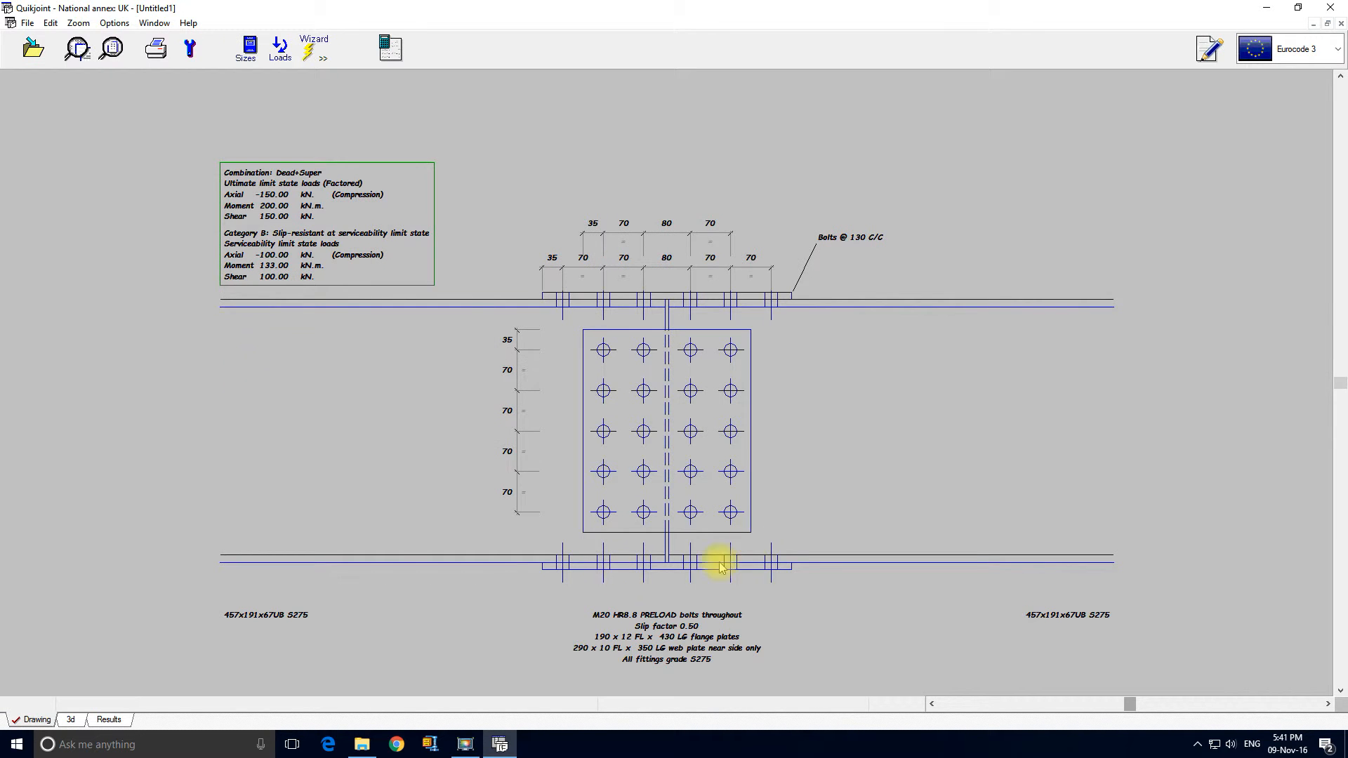
mouse_move(424, 510)
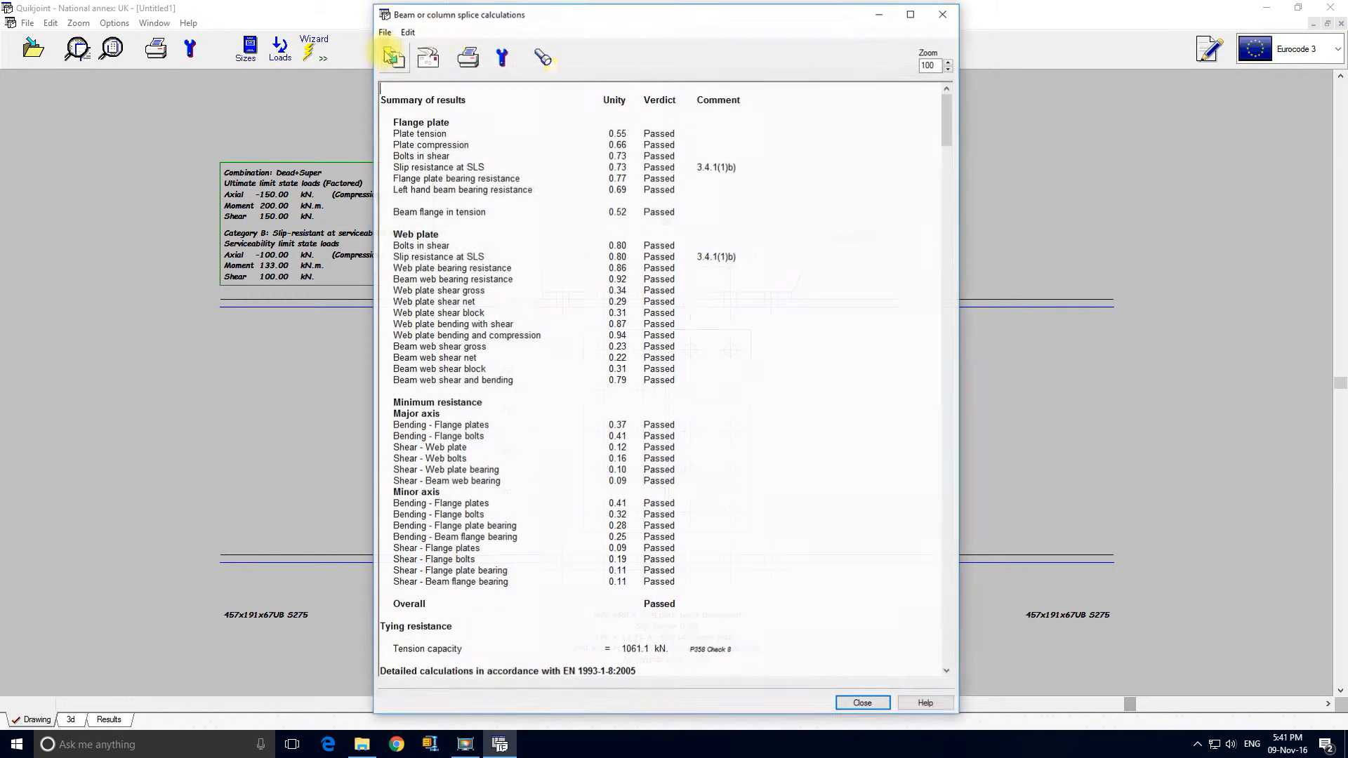
mouse_move(591, 610)
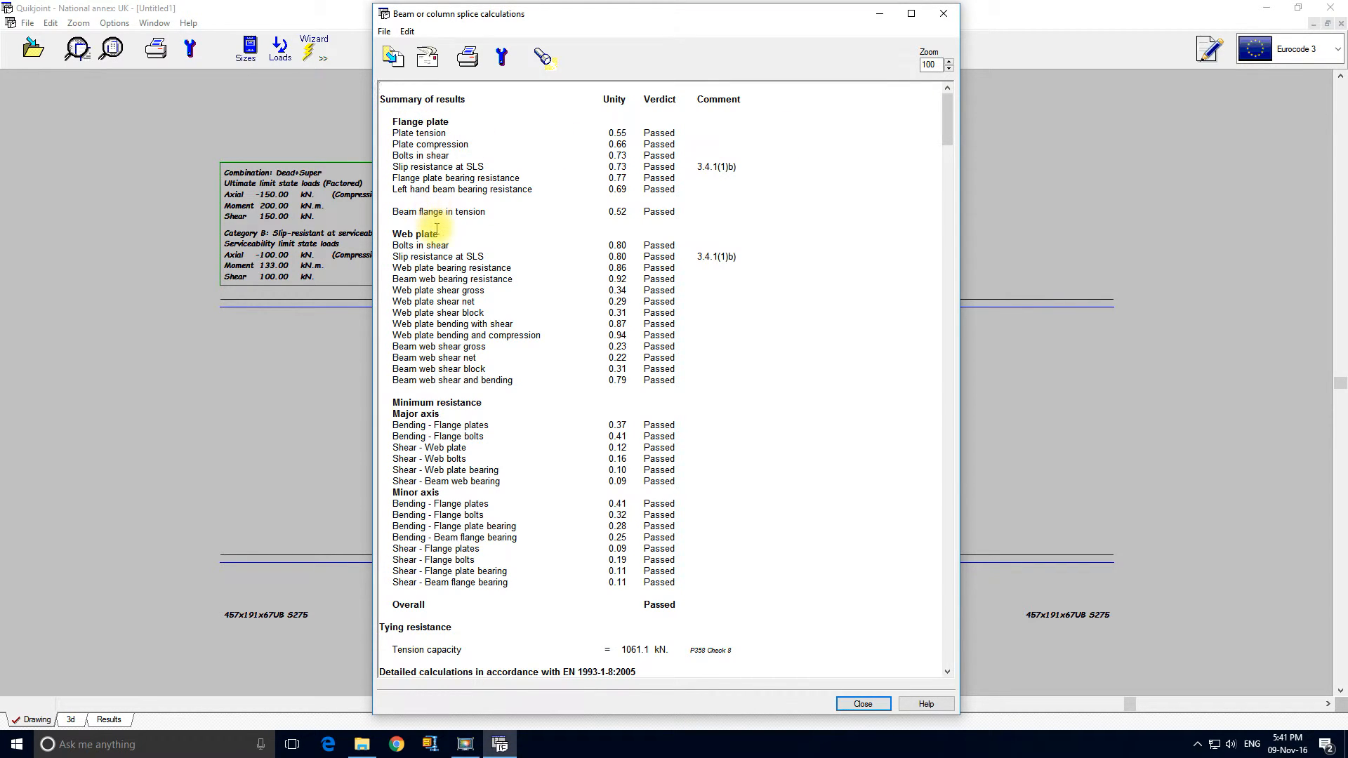
mouse_move(479, 402)
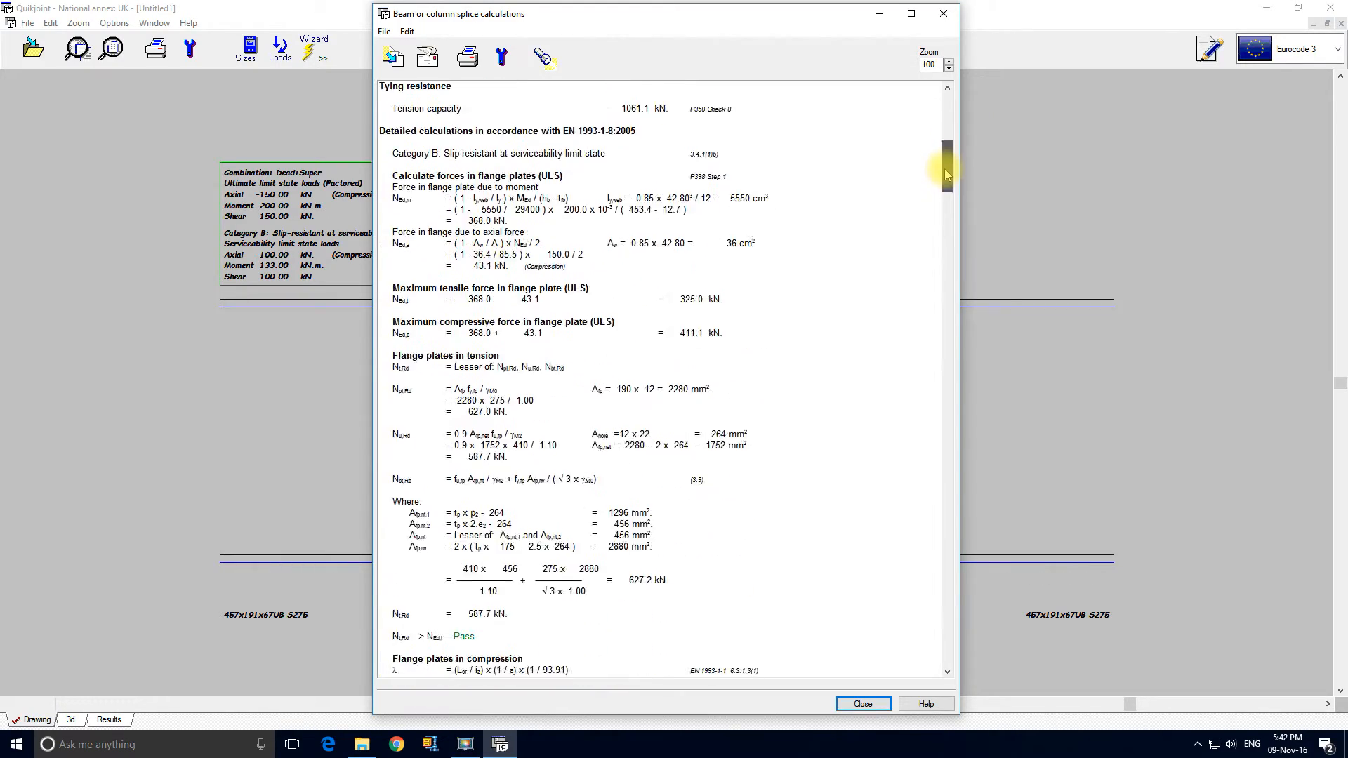
Scroll through the splice calculation report to confirm all checks pass, then close it.
left_click_drag(946, 159, 946, 353)
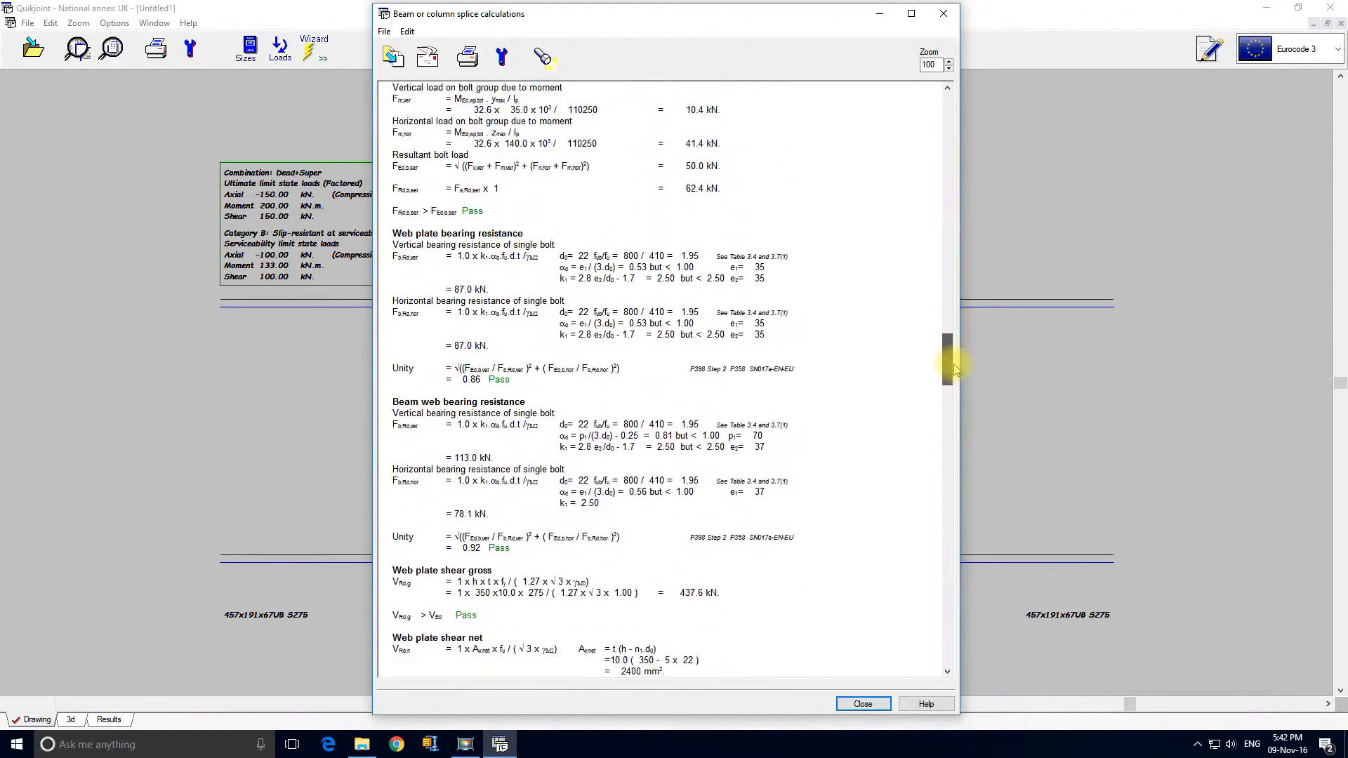
scroll("down", 3)
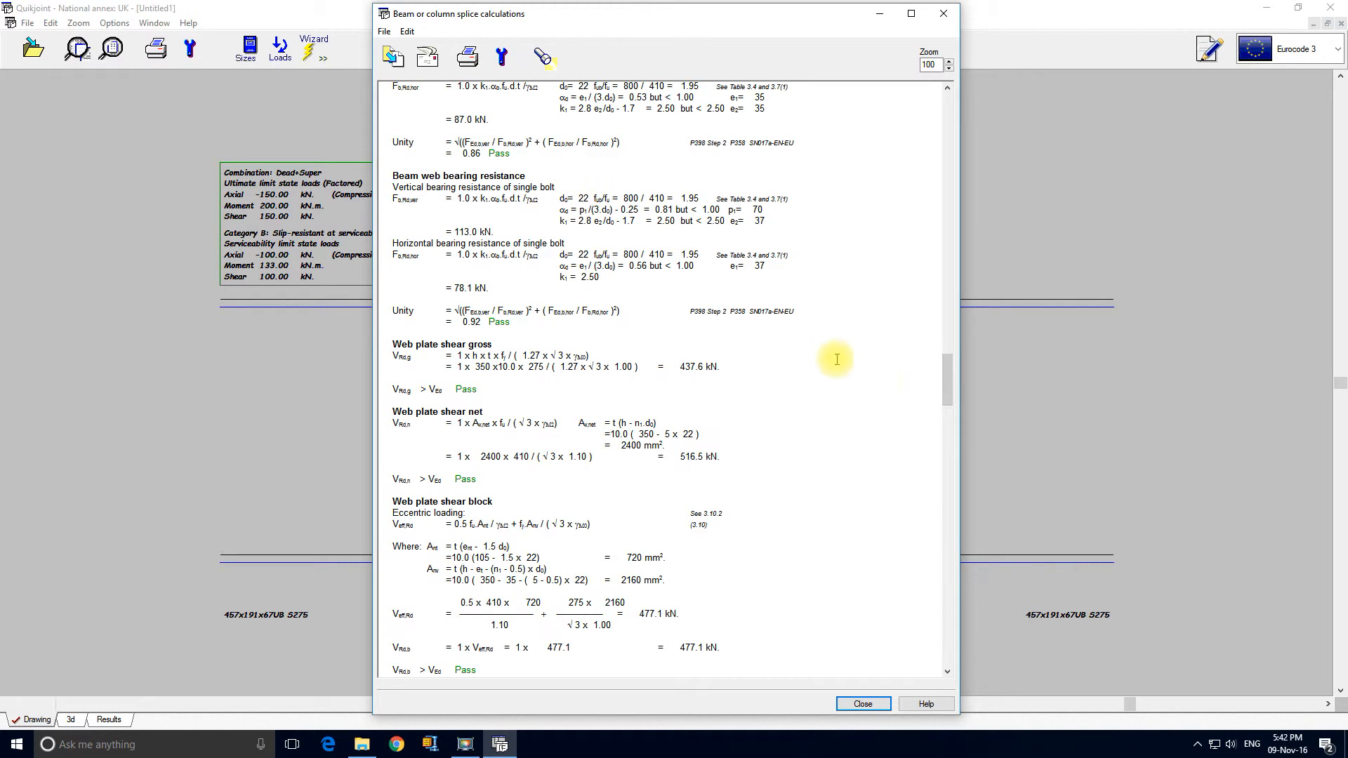
scroll("down", 3)
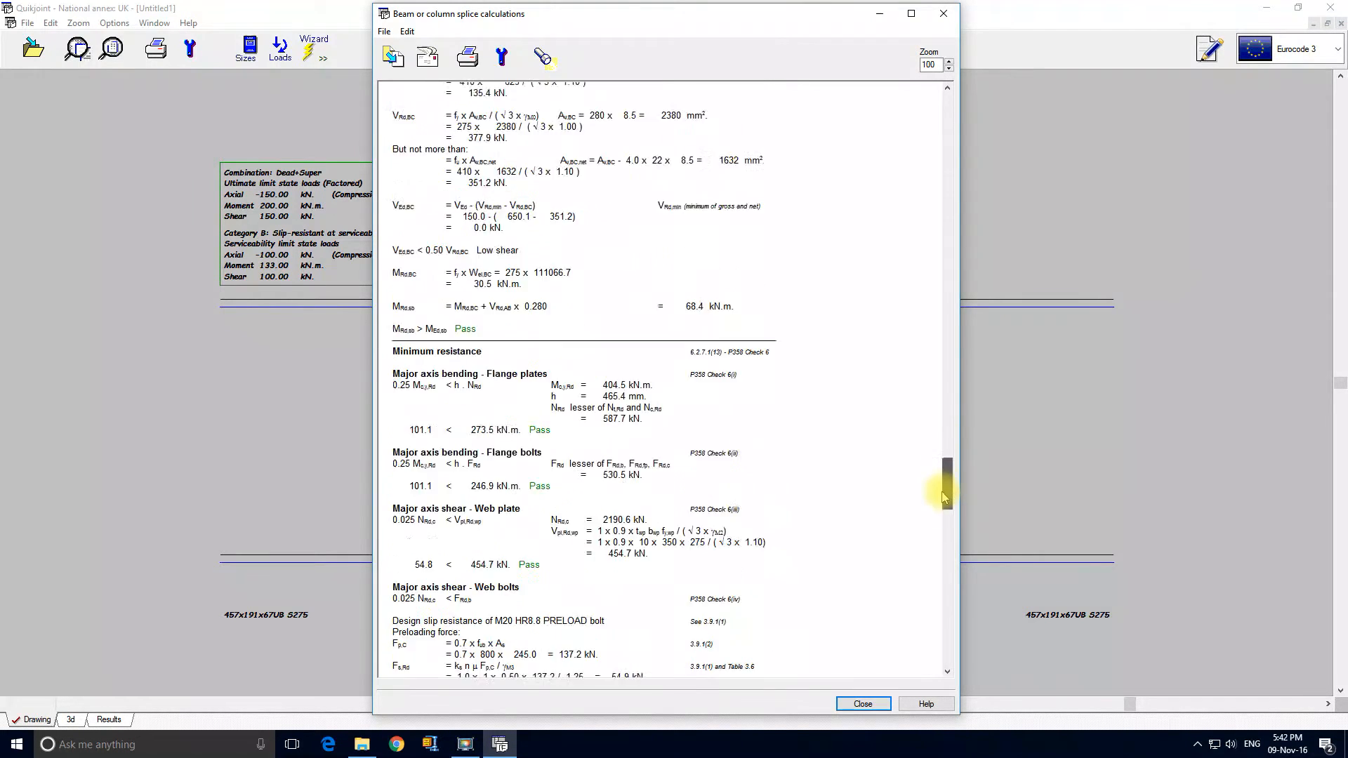
scroll("down", 3)
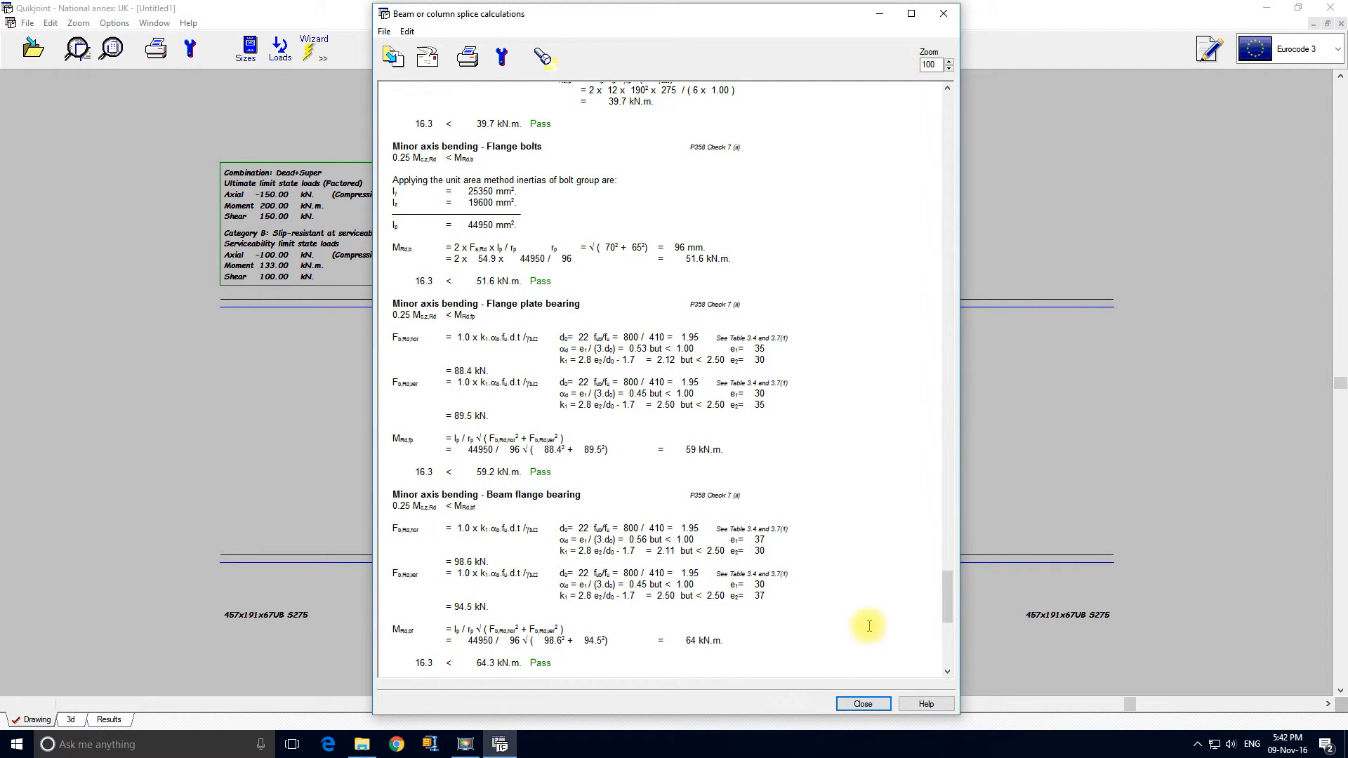
left_click(862, 703)
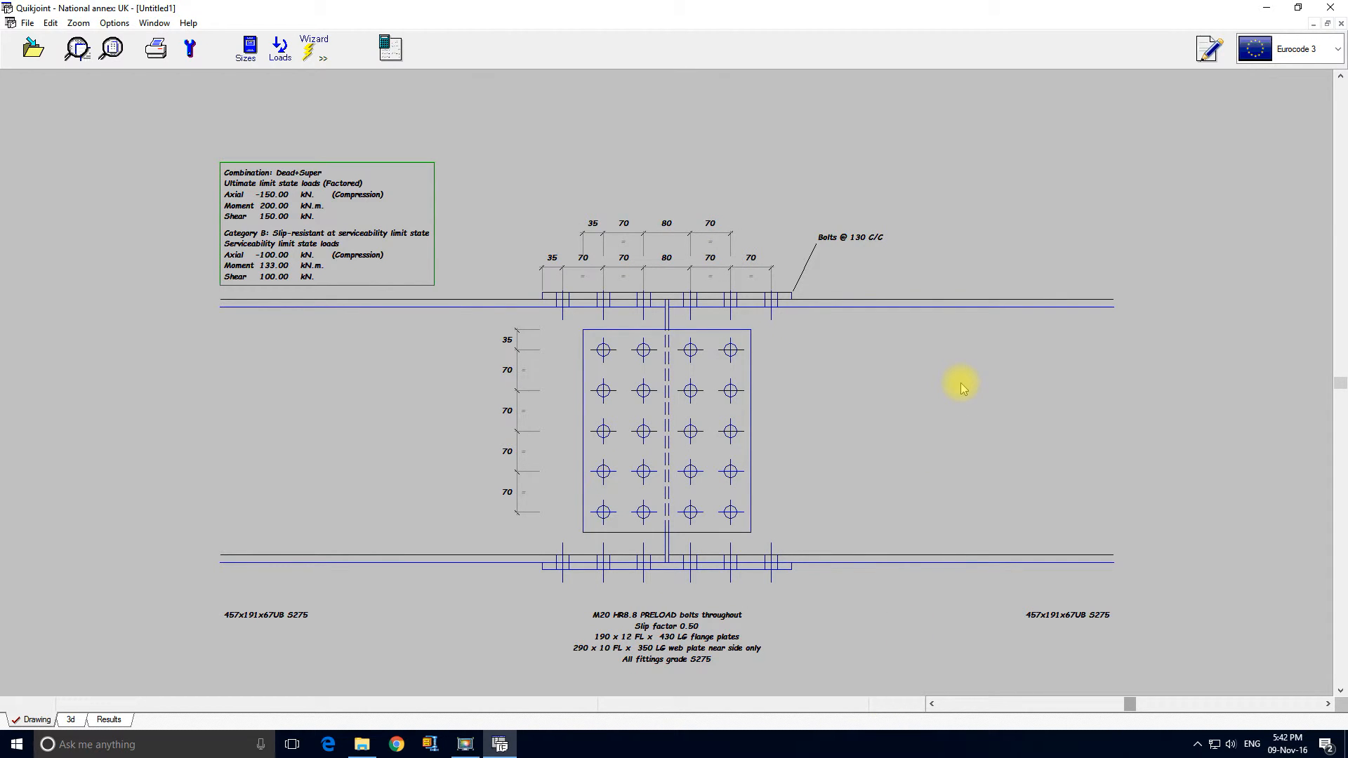
mouse_move(793, 306)
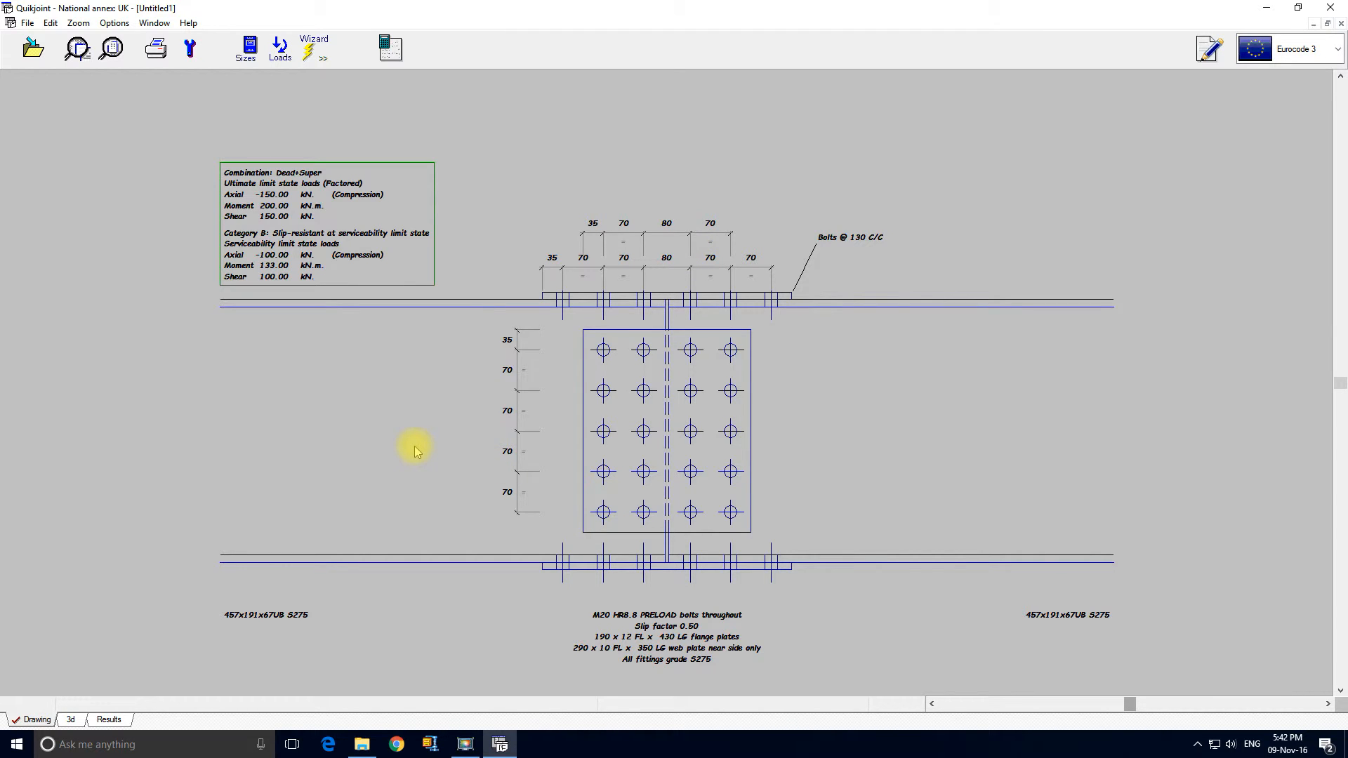
mouse_move(525, 342)
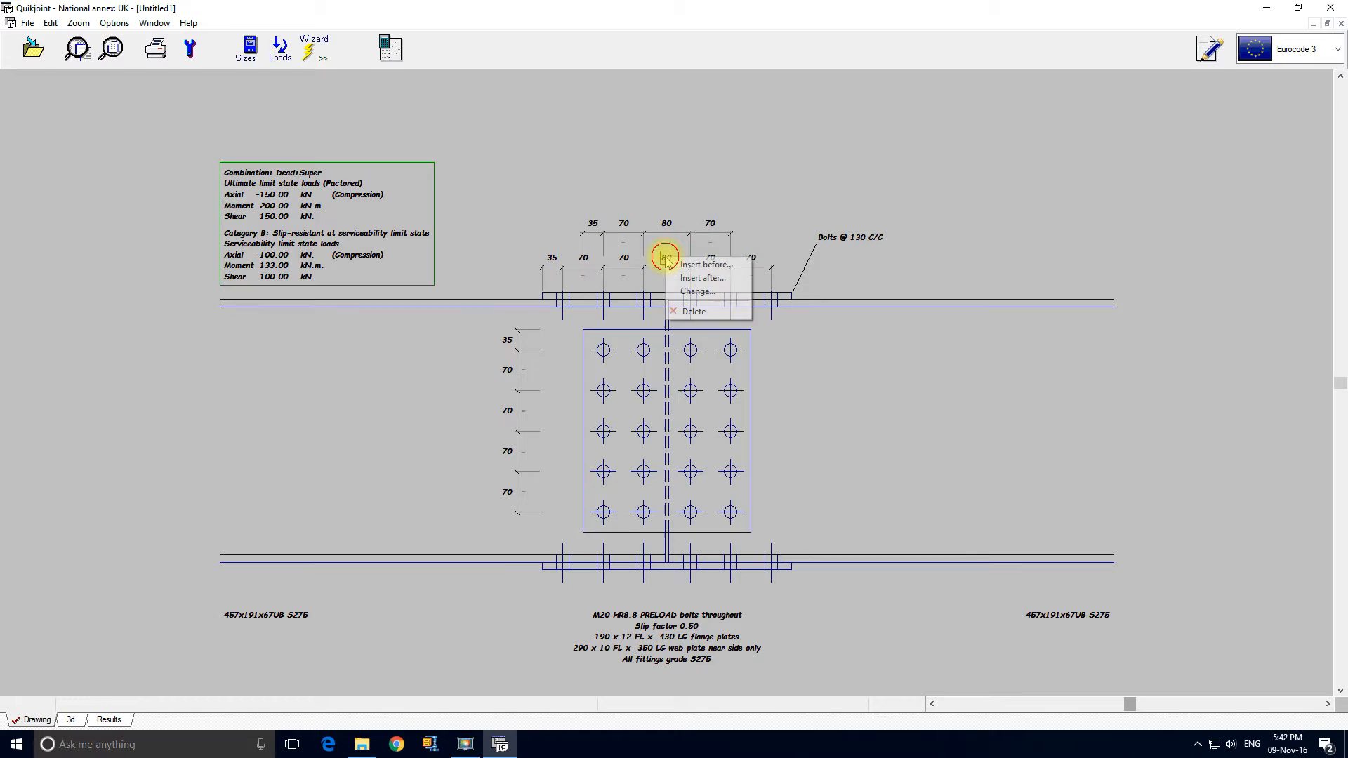
Change the central flange bolt gap to 70 mm and the central web gap to 140 mm.
left_click(698, 291)
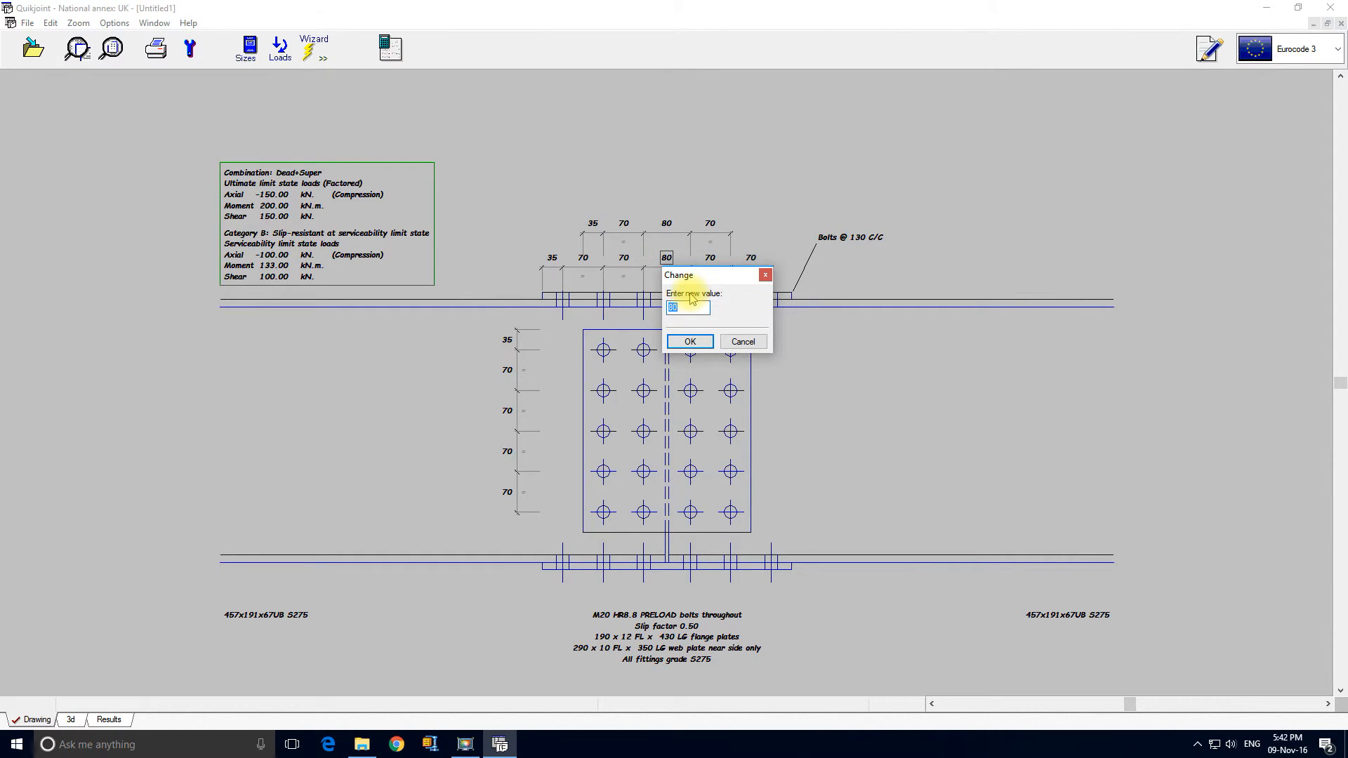
type("70")
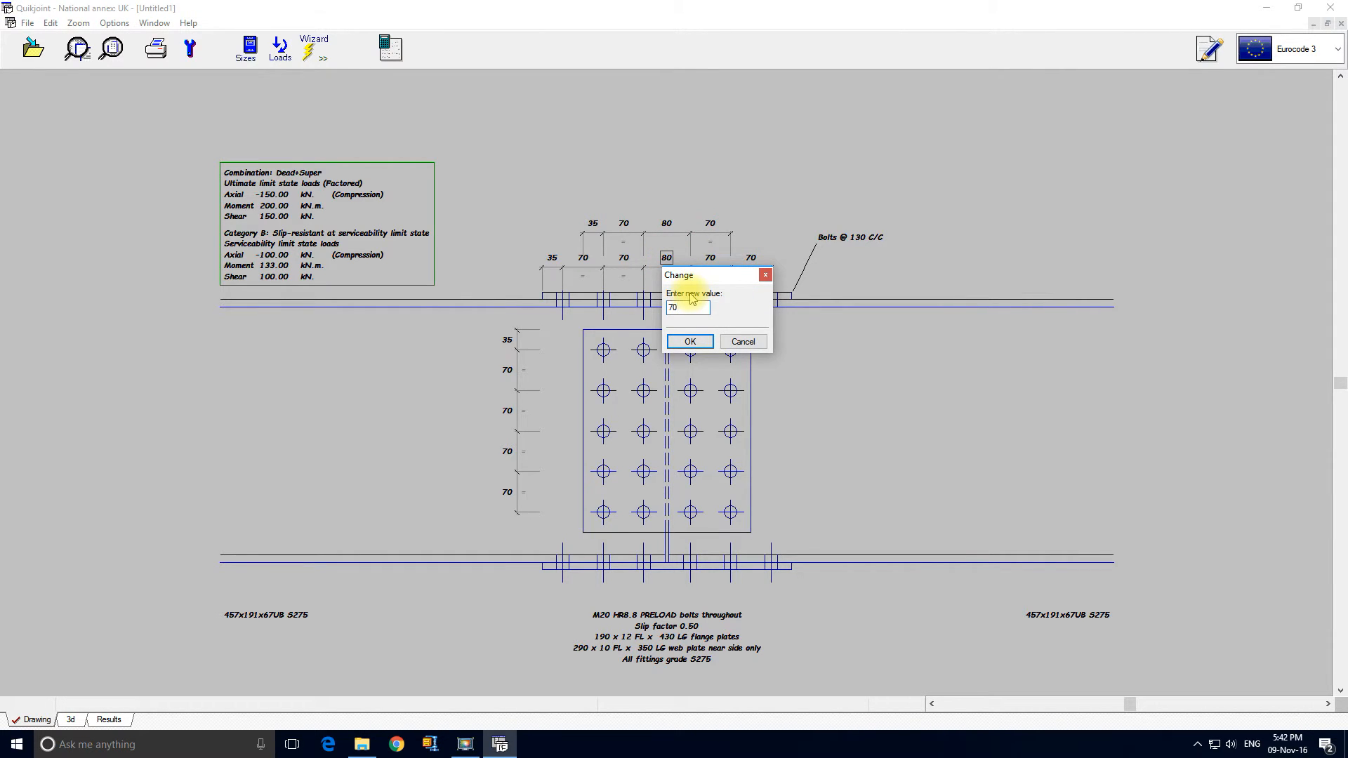
left_click(689, 341)
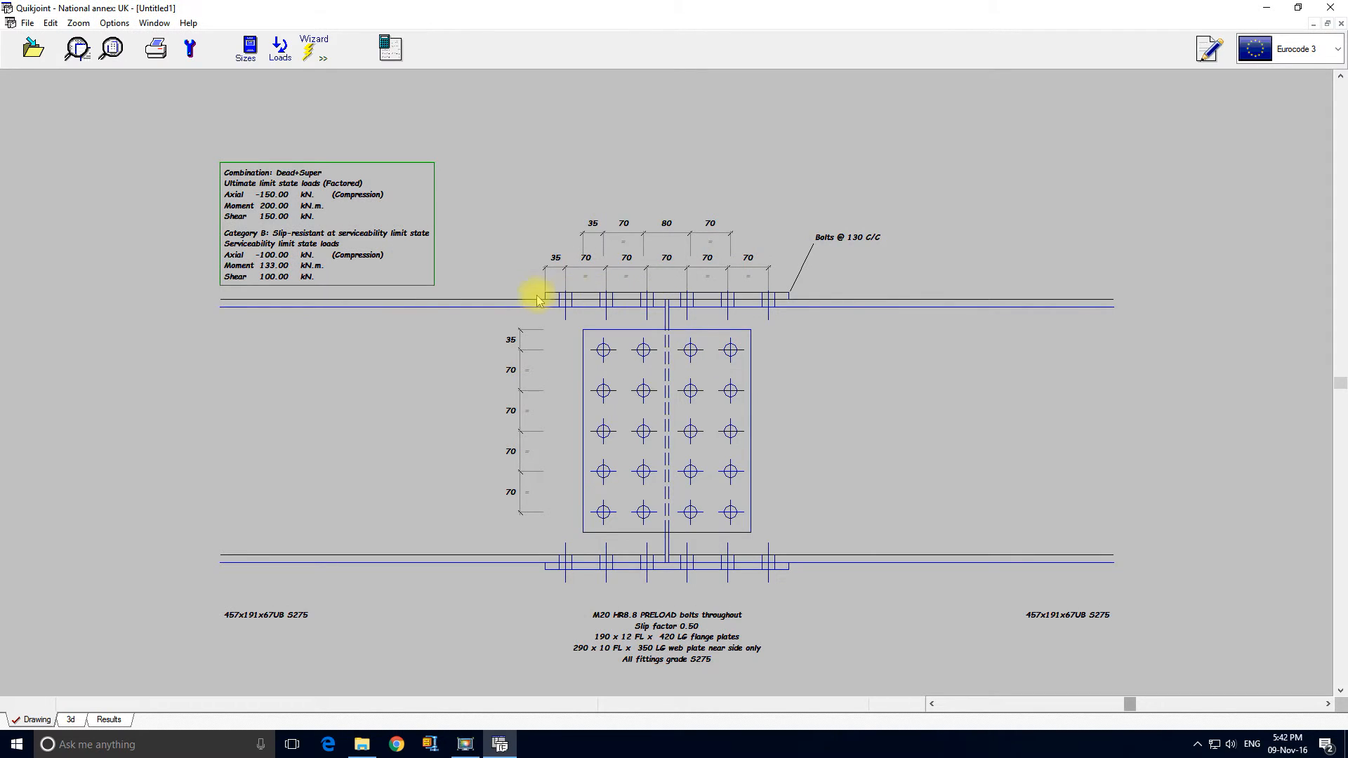
mouse_move(774, 289)
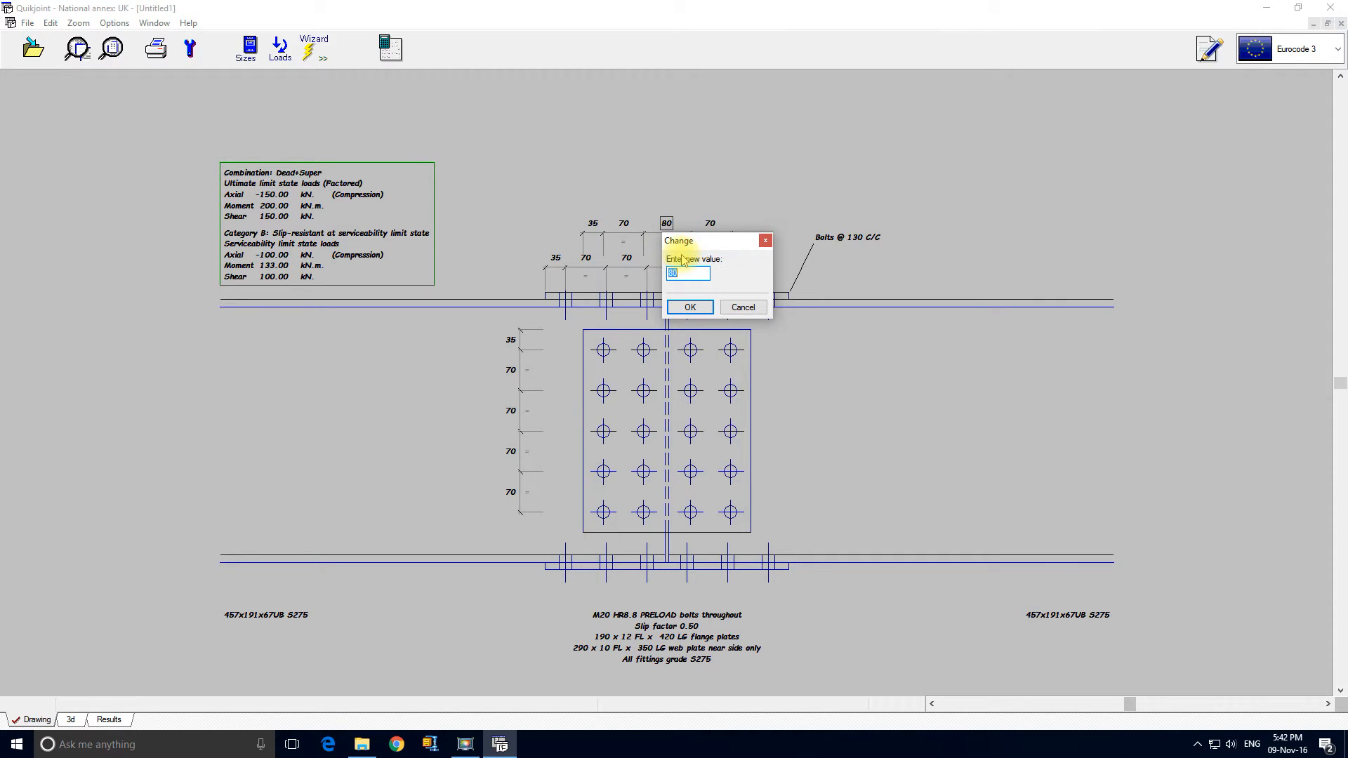
type("140")
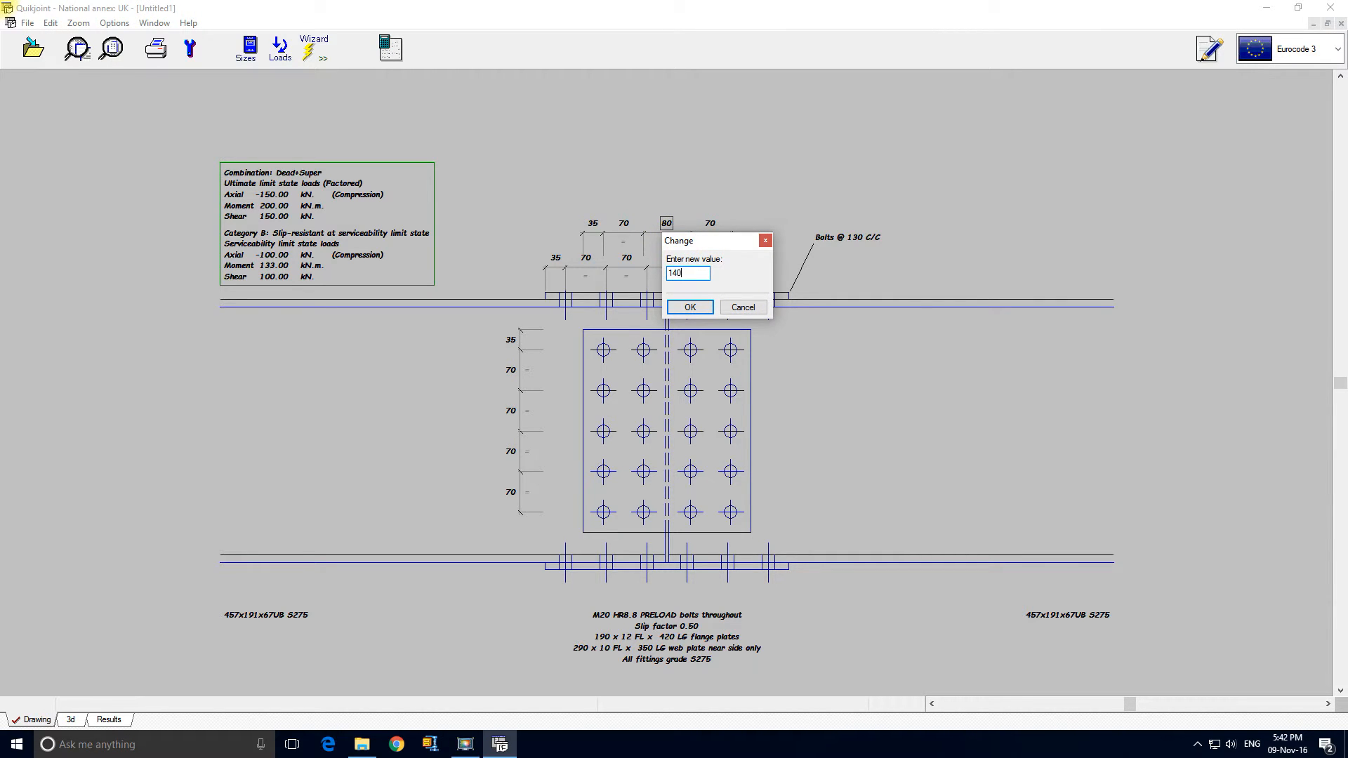
left_click(689, 307)
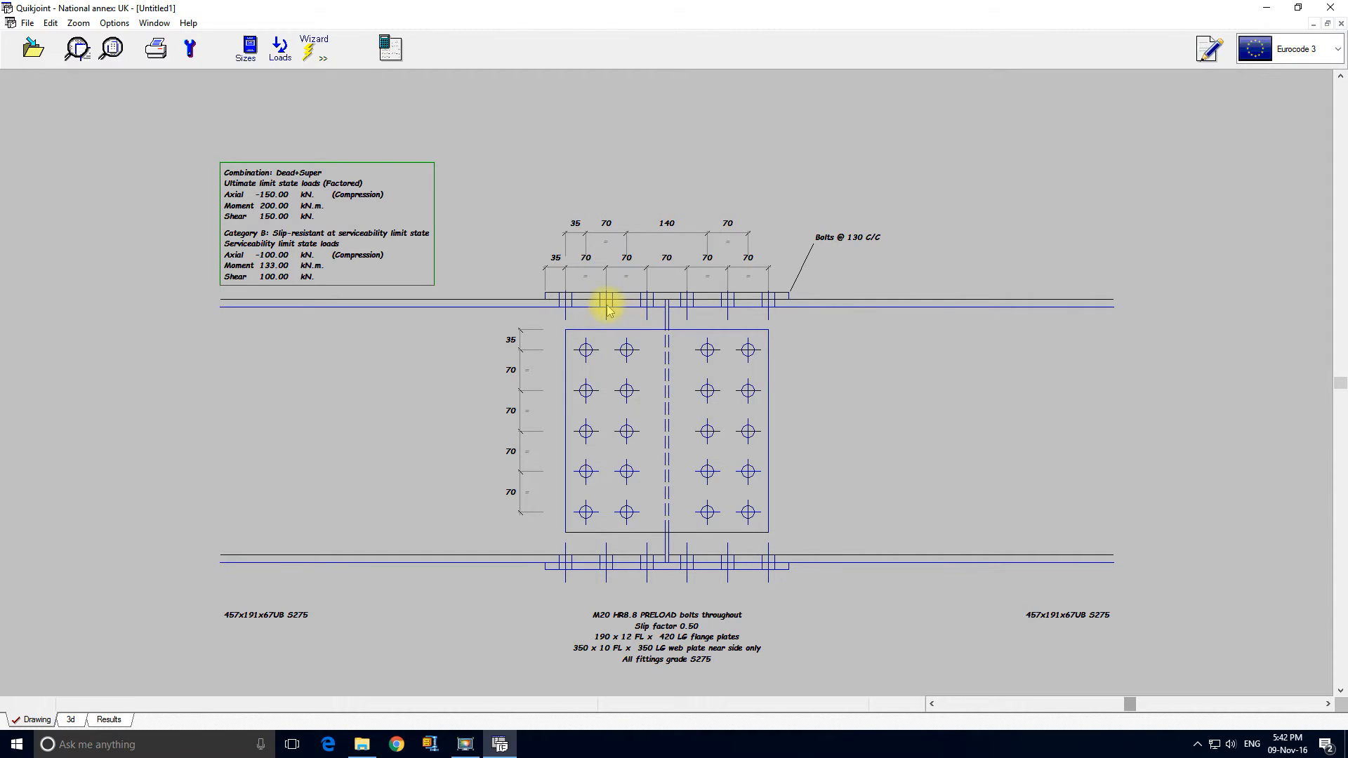
mouse_move(766, 315)
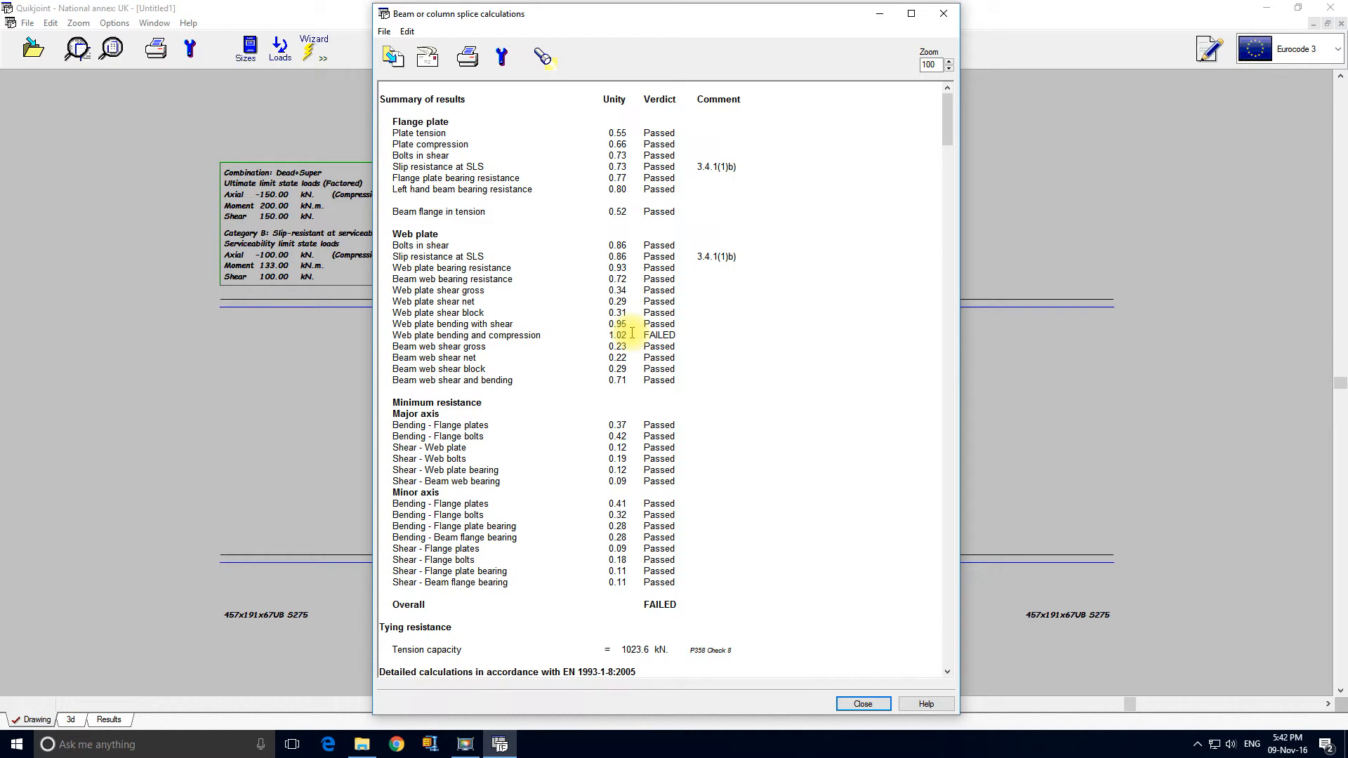
Make the web plate 12 mm thick and close the all-passed results summary.
left_click(864, 703)
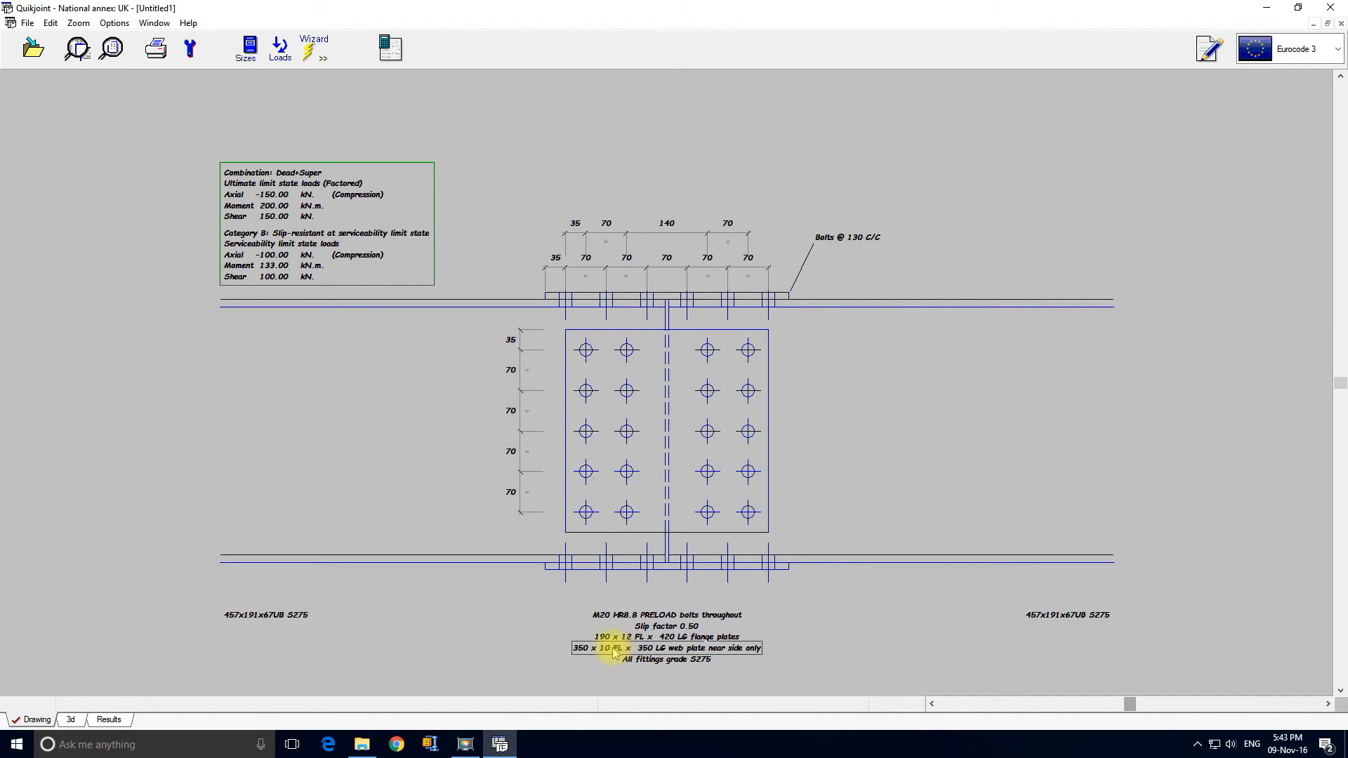
double_click(614, 648)
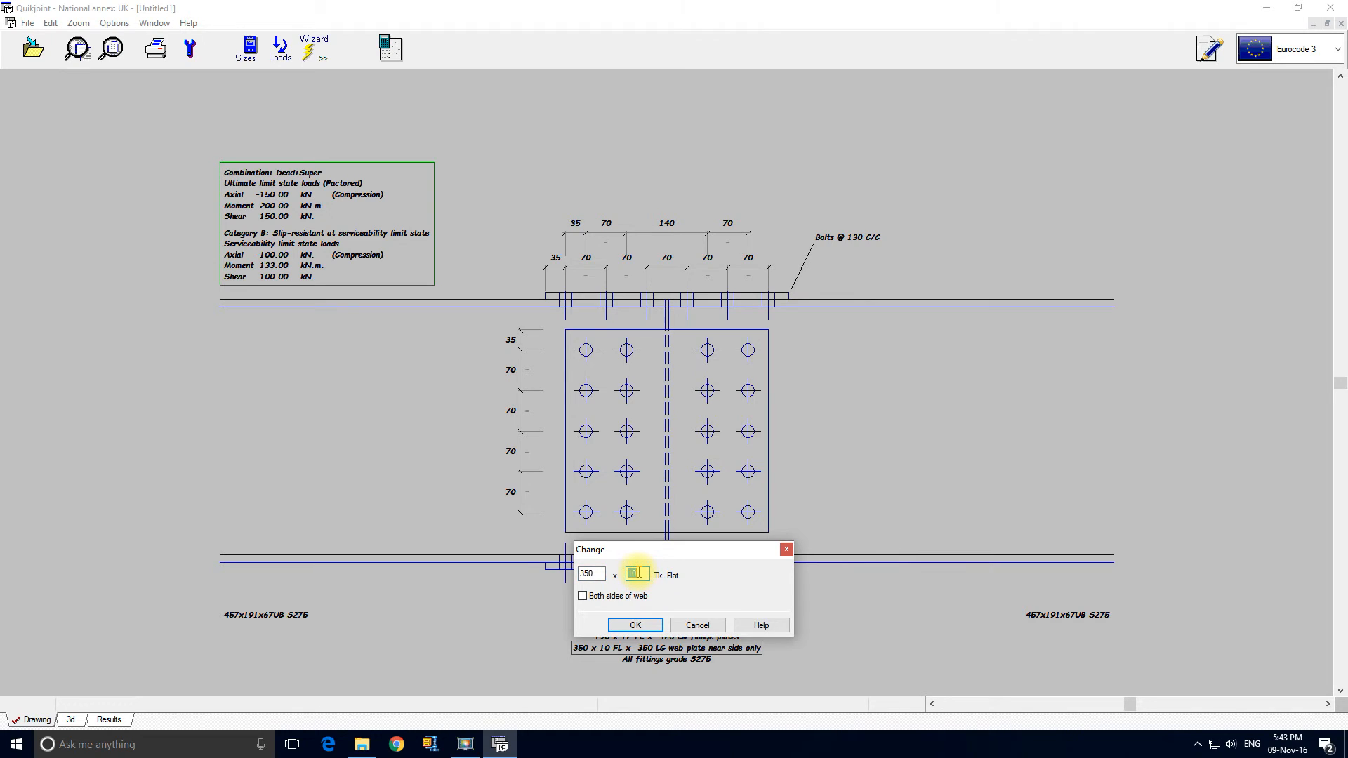
type("12")
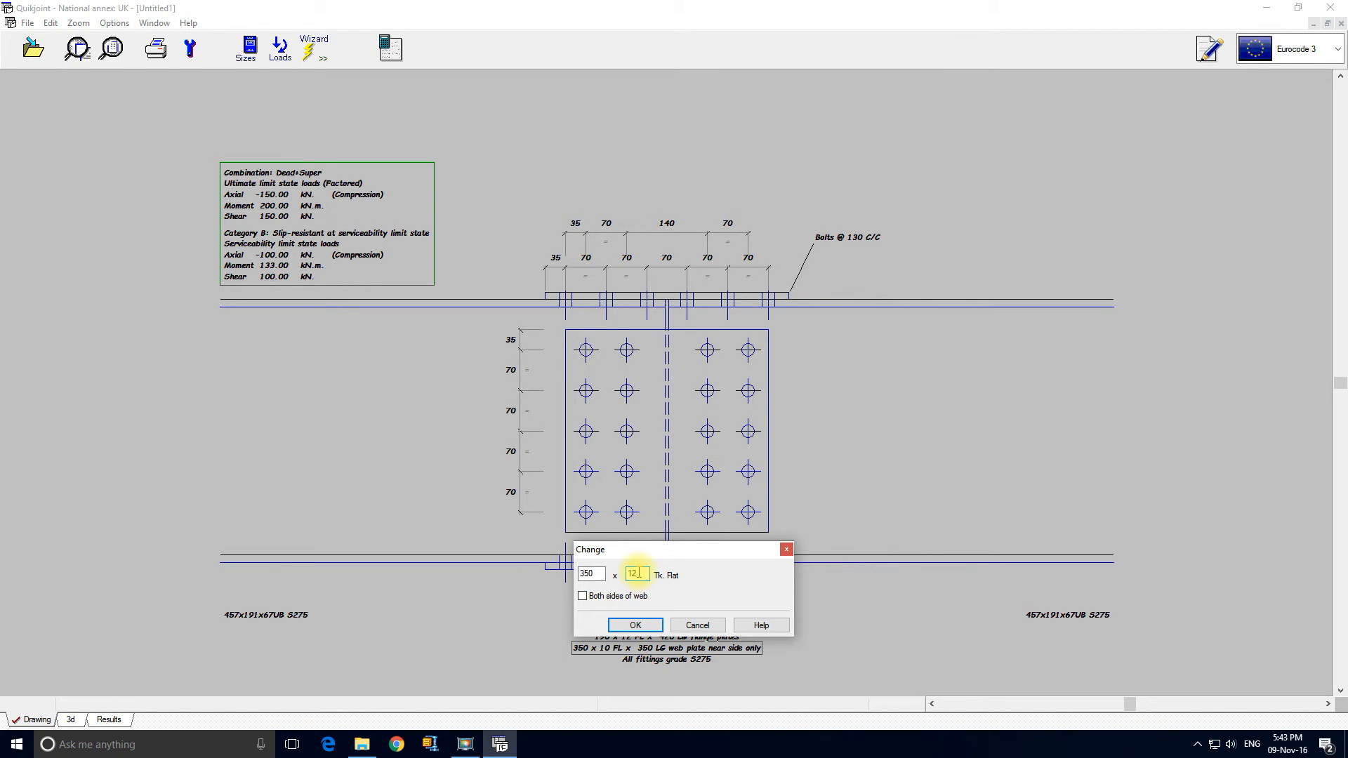
left_click(636, 625)
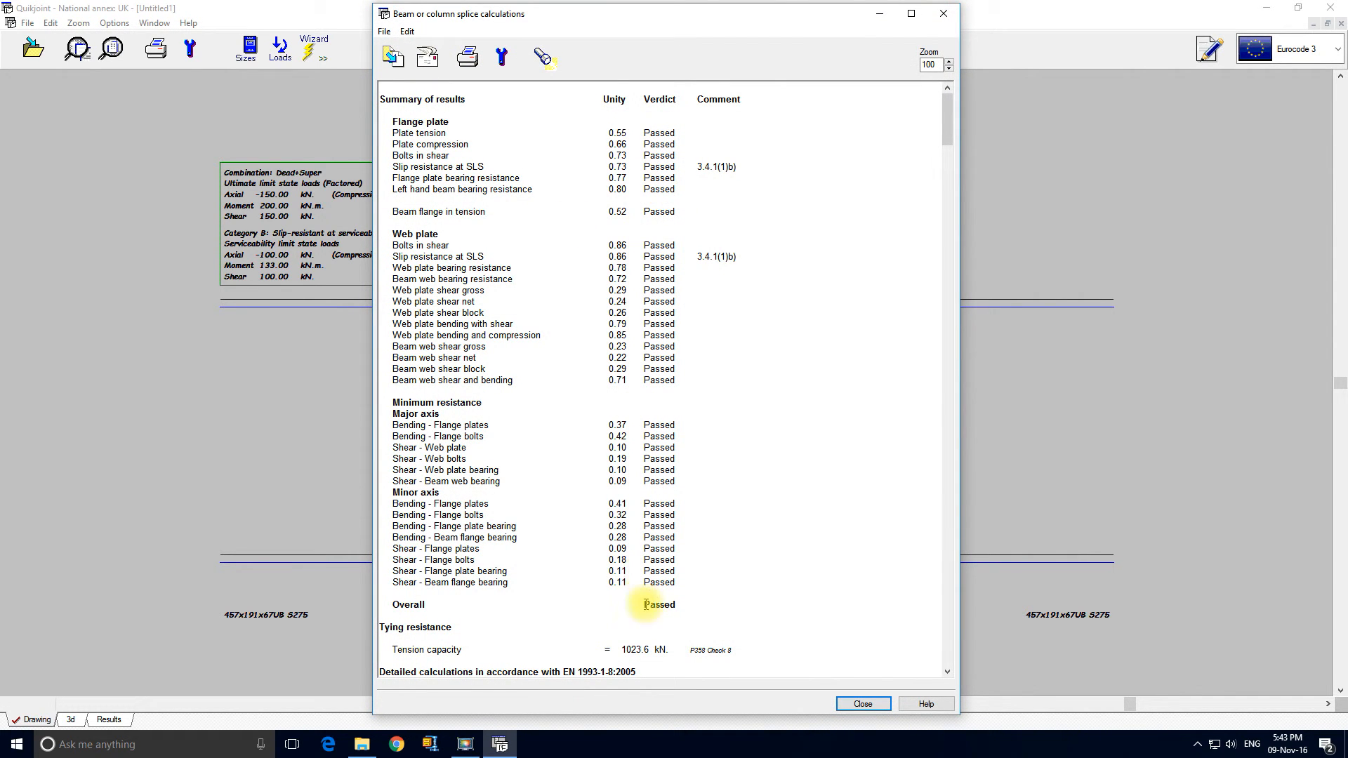
mouse_move(939, 16)
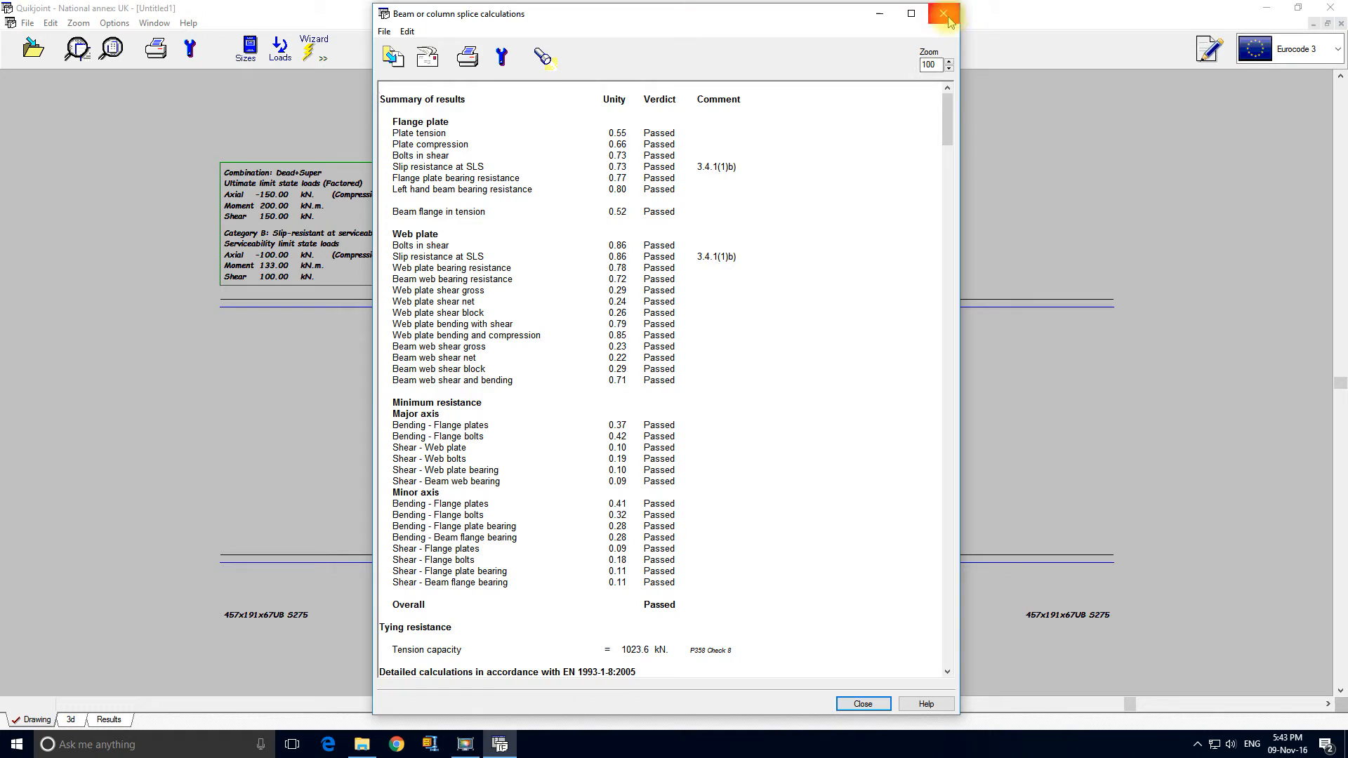
left_click(941, 14)
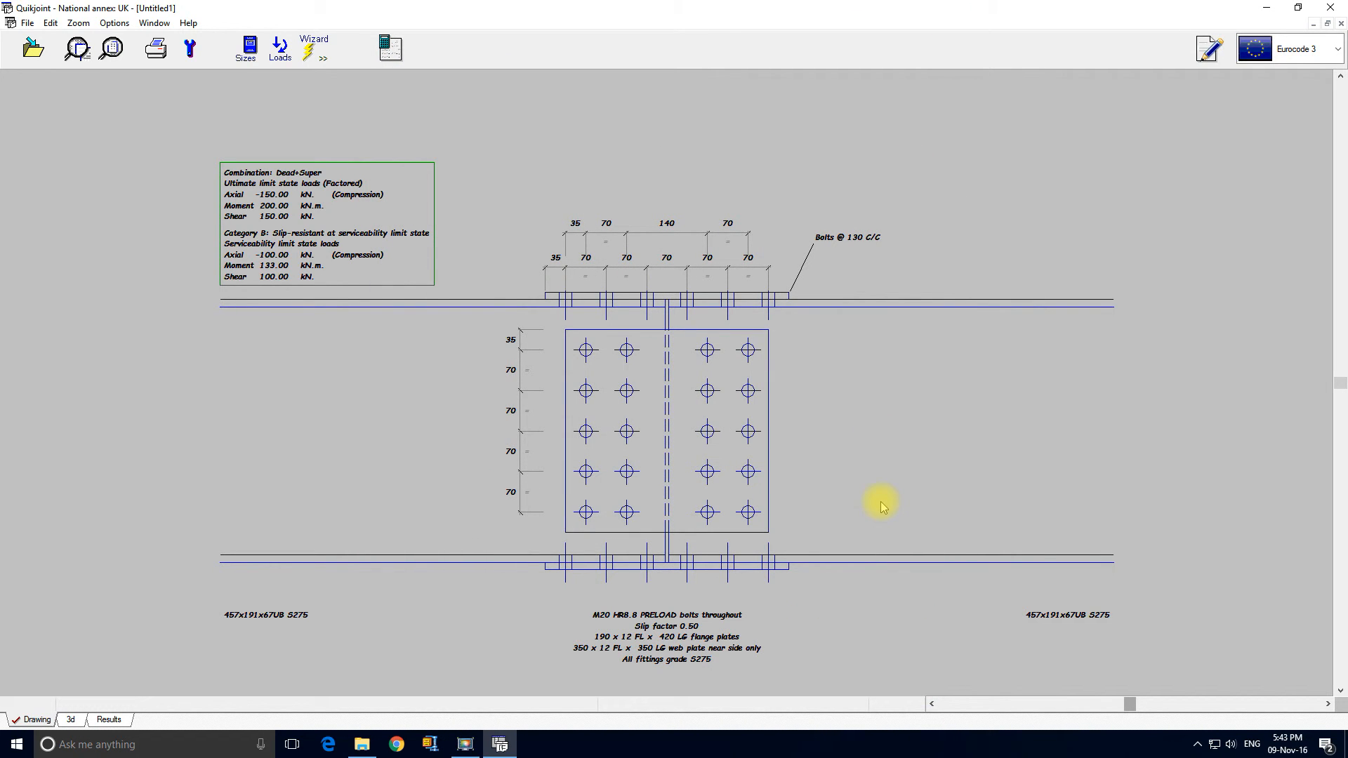
mouse_move(22, 90)
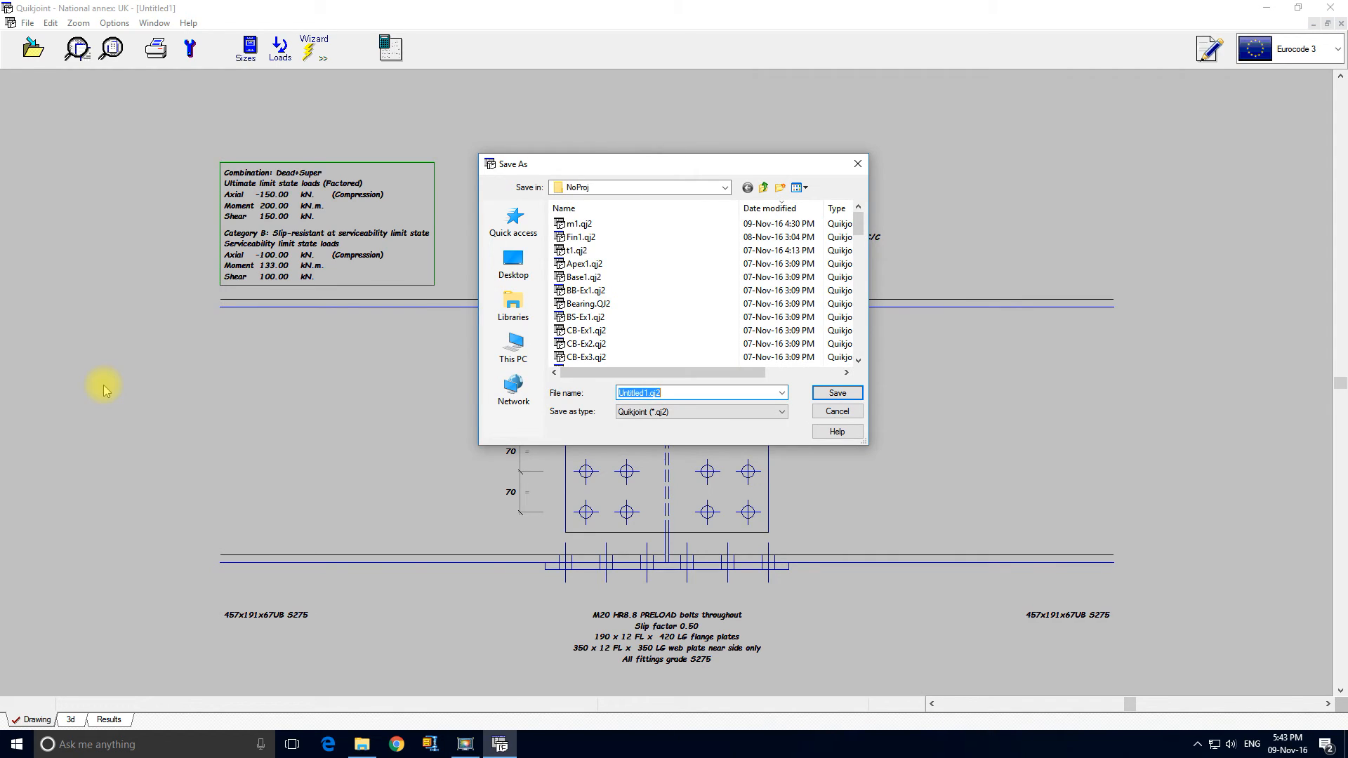
Save the passing splice design under the file name Splice1, then view it in 3D.
type("Splice1")
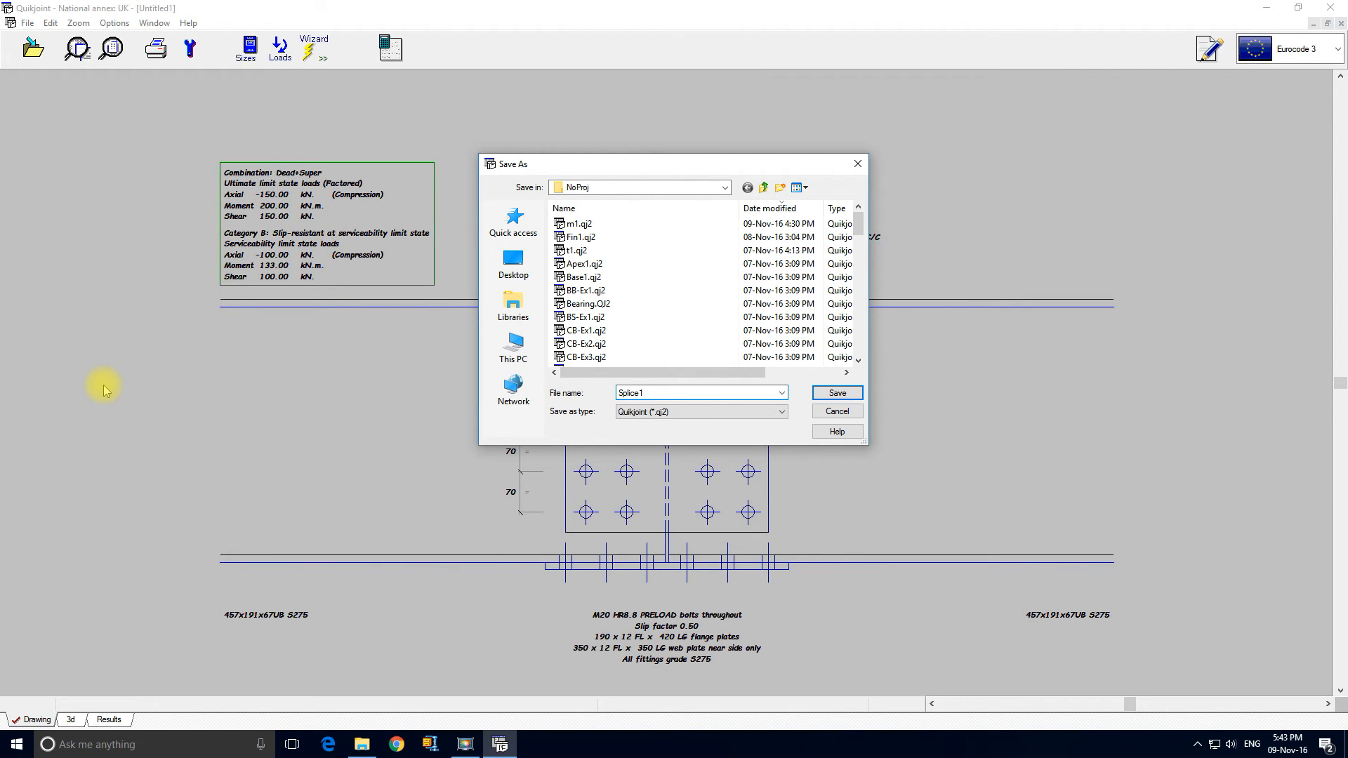
left_click(837, 392)
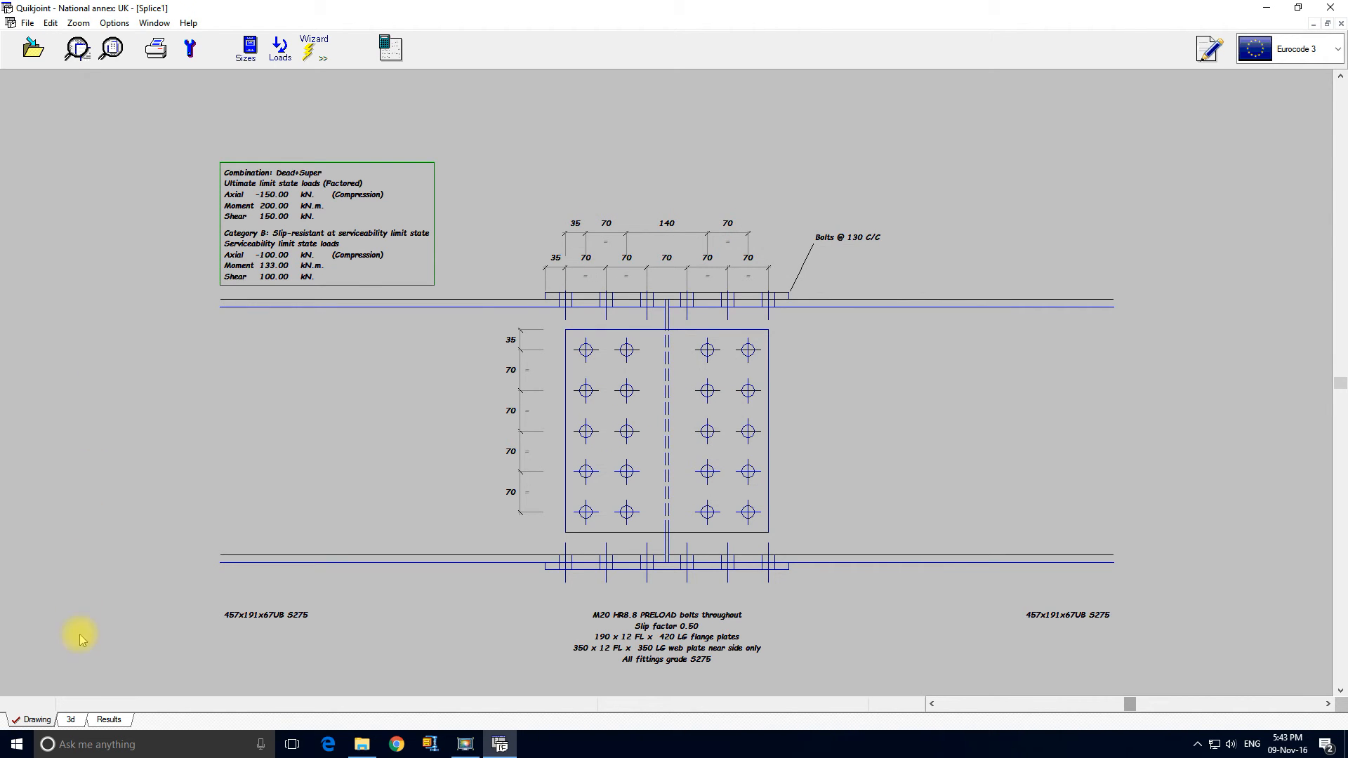
left_click(73, 719)
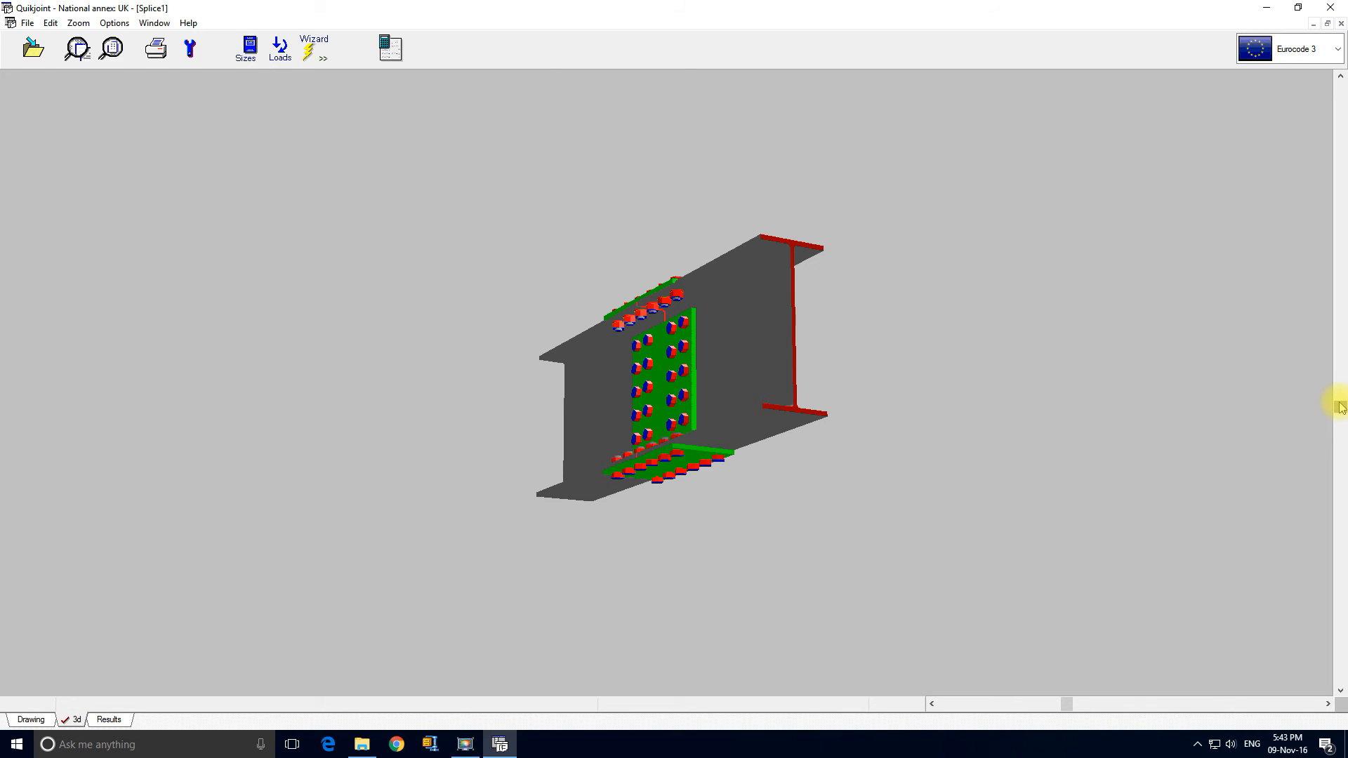
mouse_move(79, 639)
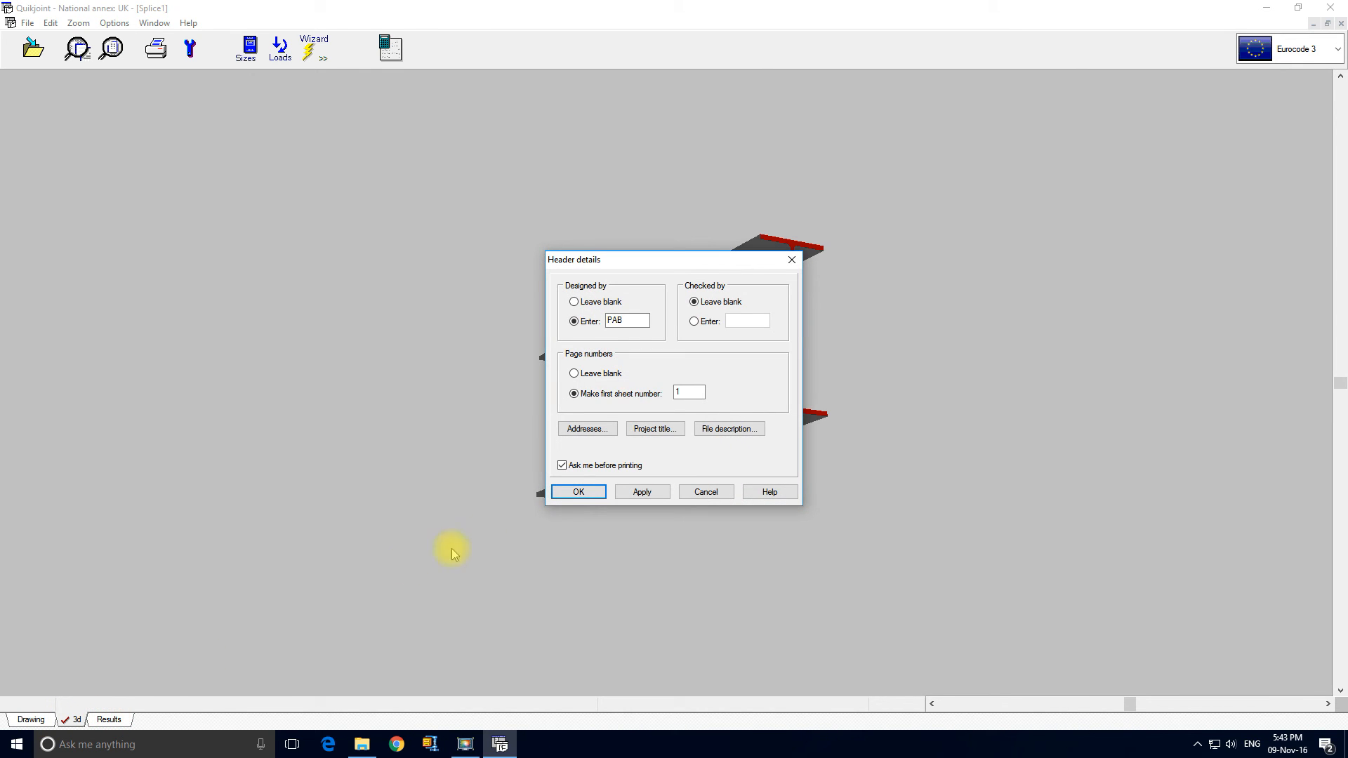
Accept the Header details dialog so the Splice1 report pages appear.
left_click(577, 491)
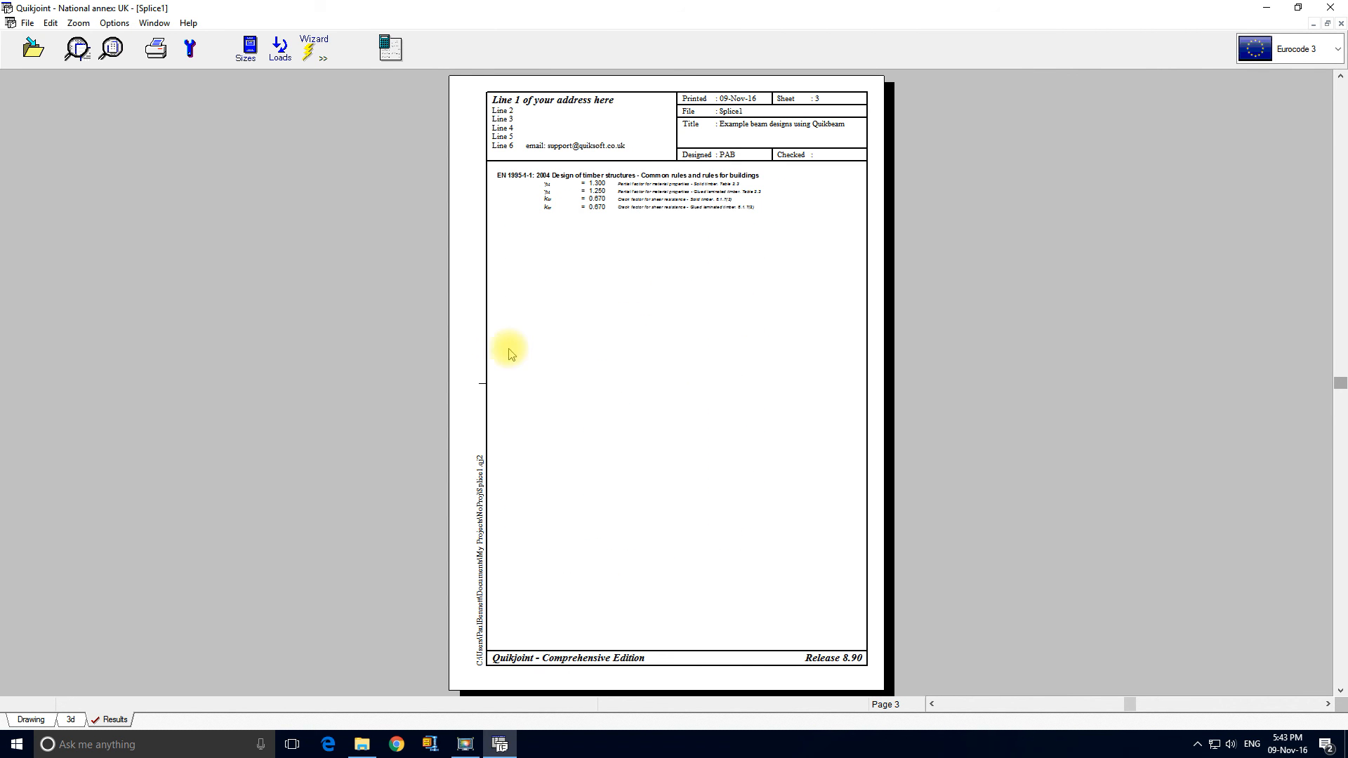
Go back to the Splice1 drawing showing bolt layout, loads and plate sizes.
left_click(154, 47)
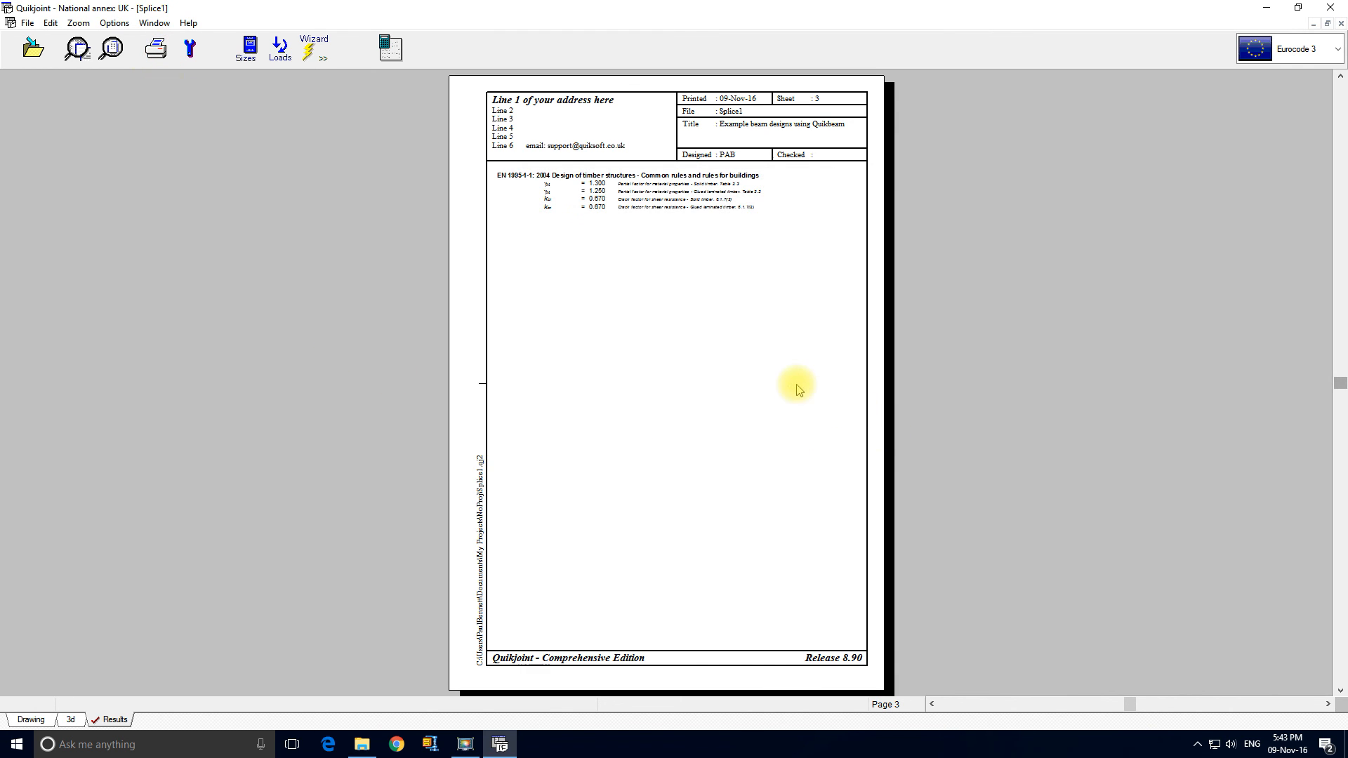
left_click(32, 720)
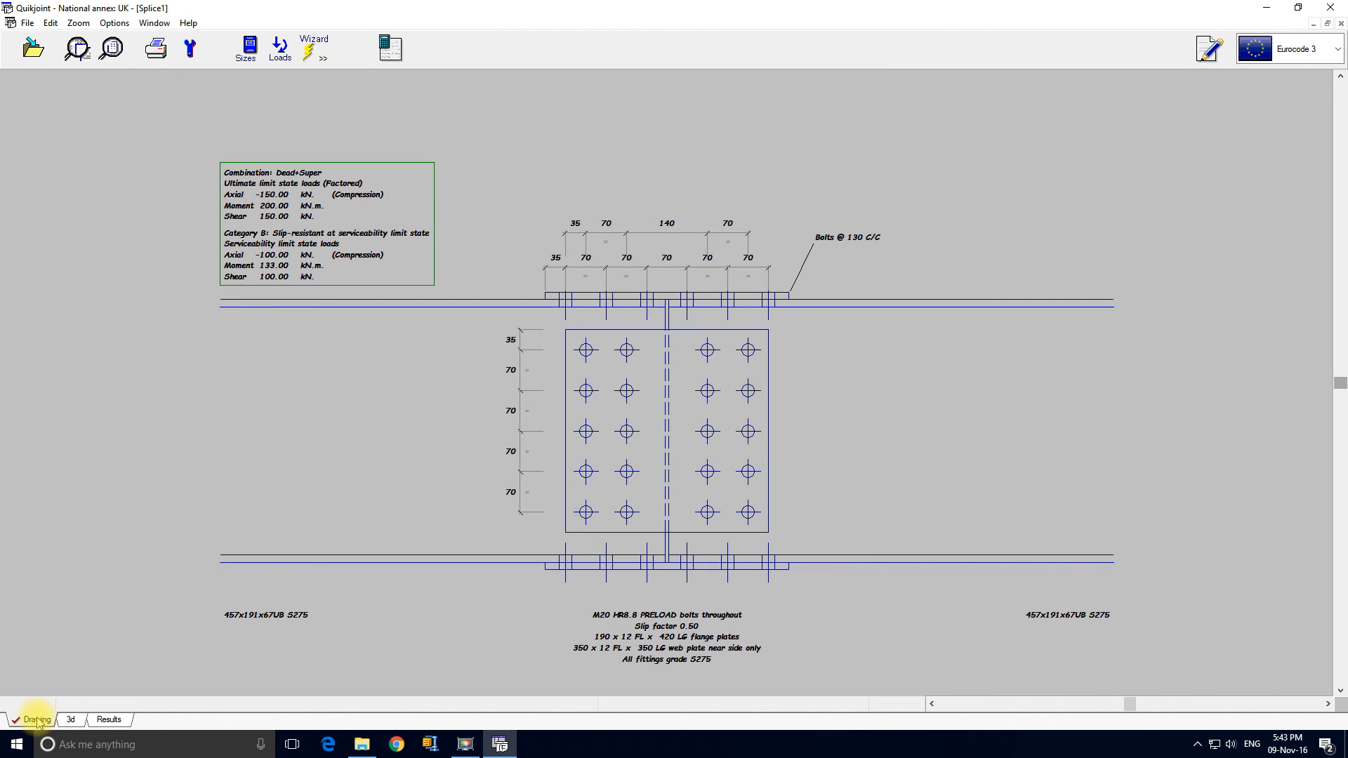
mouse_move(140, 389)
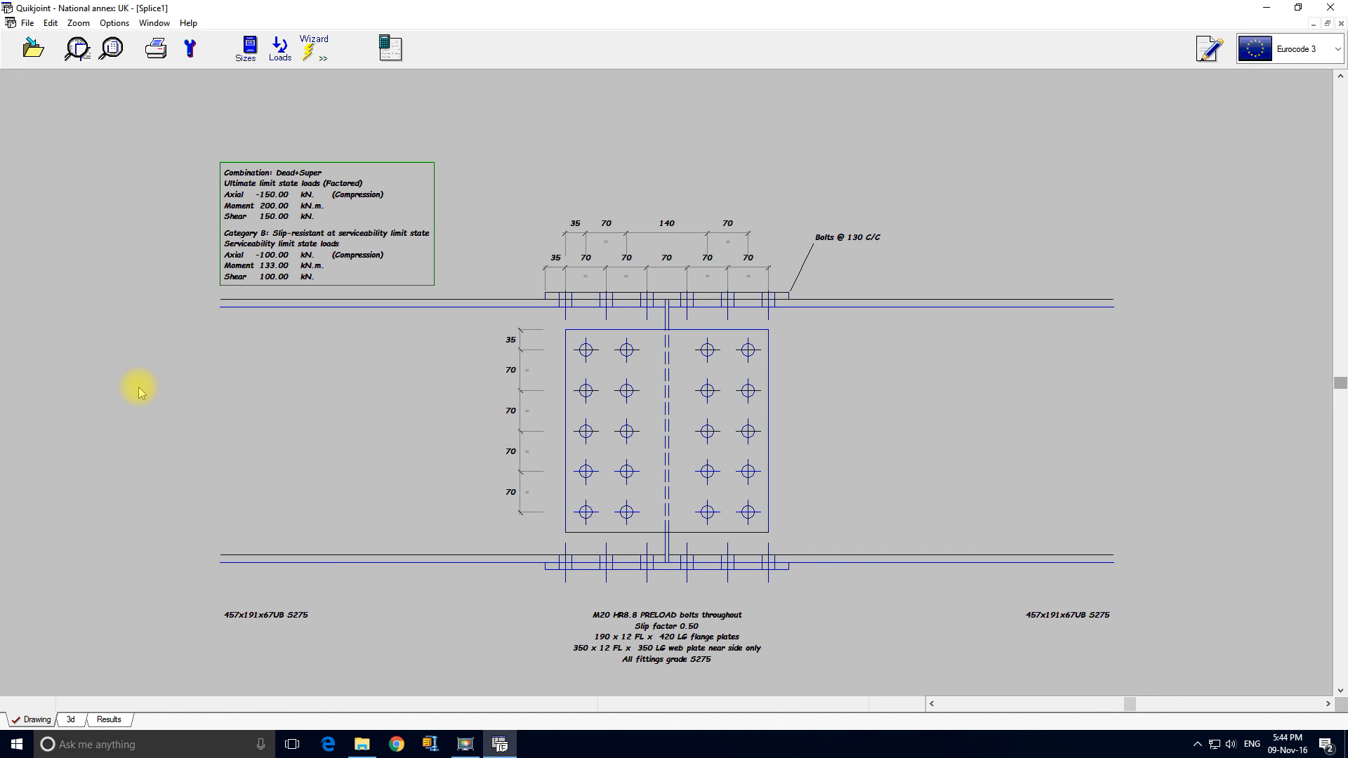
mouse_move(151, 473)
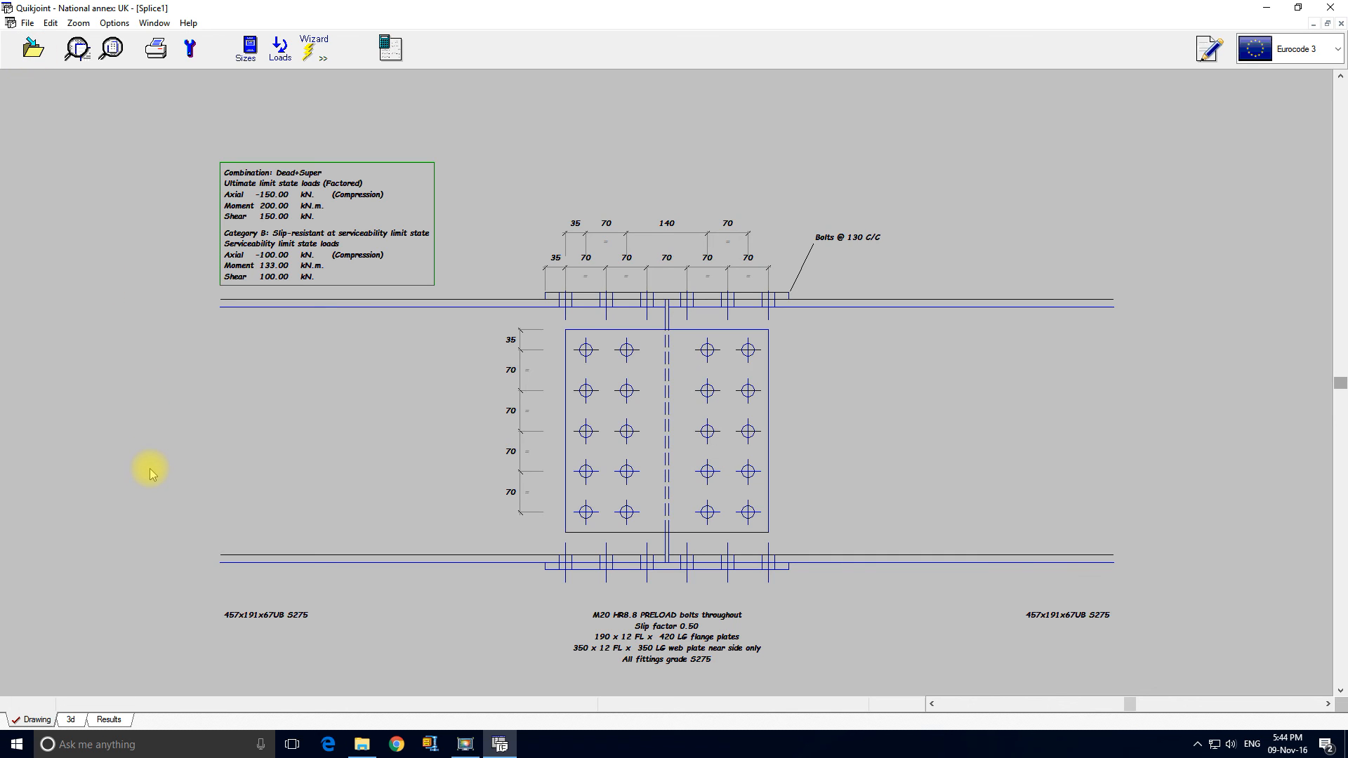